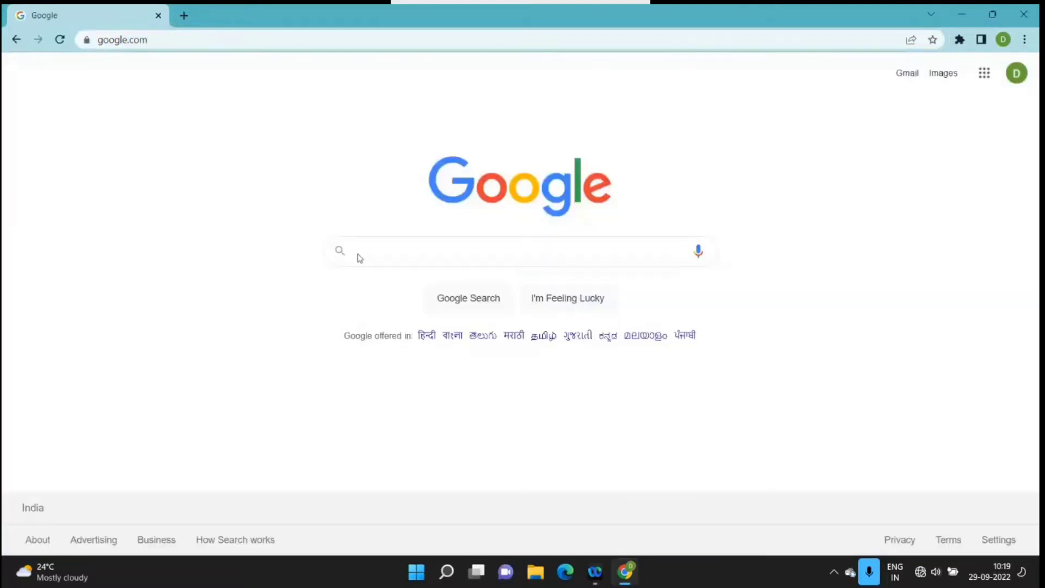
Search Google for 'mongodb download' by typing 'mo' and picking the suggestion
type("mongodb do")
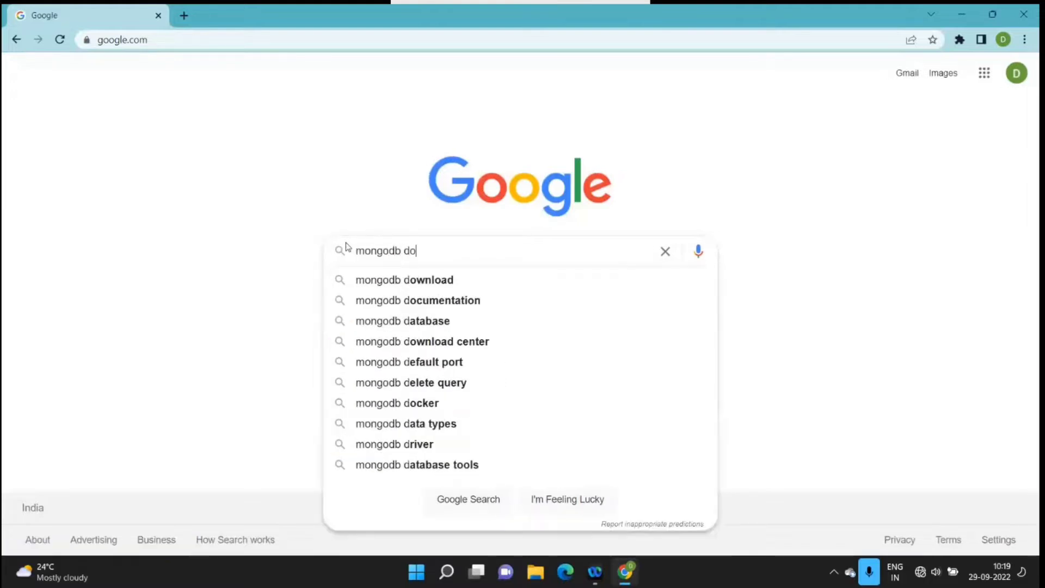
left_click(404, 280)
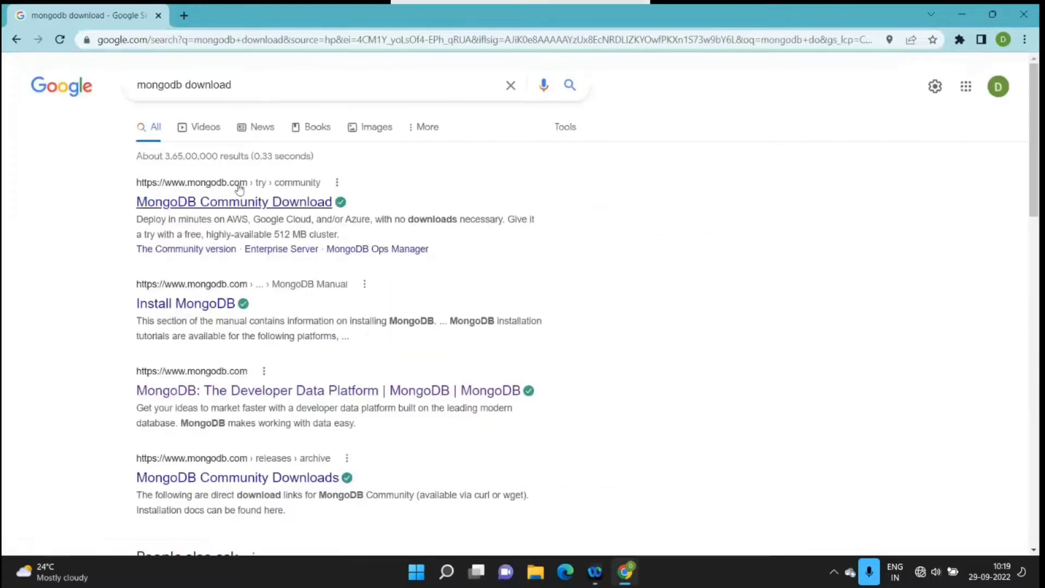
mouse_move(205, 184)
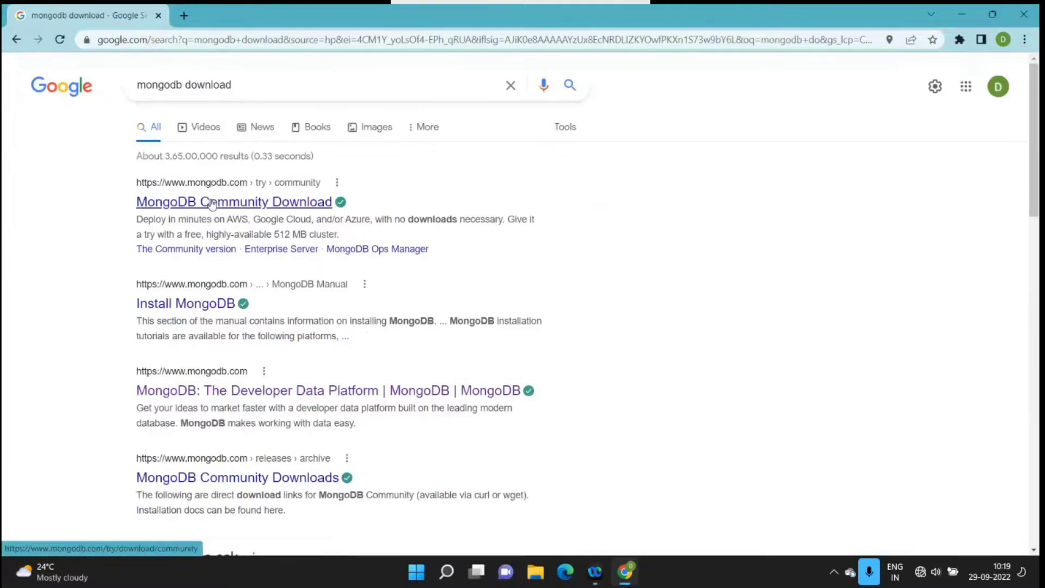
Open the MongoDB Community Download result and browse the MongoDB home page
left_click(211, 201)
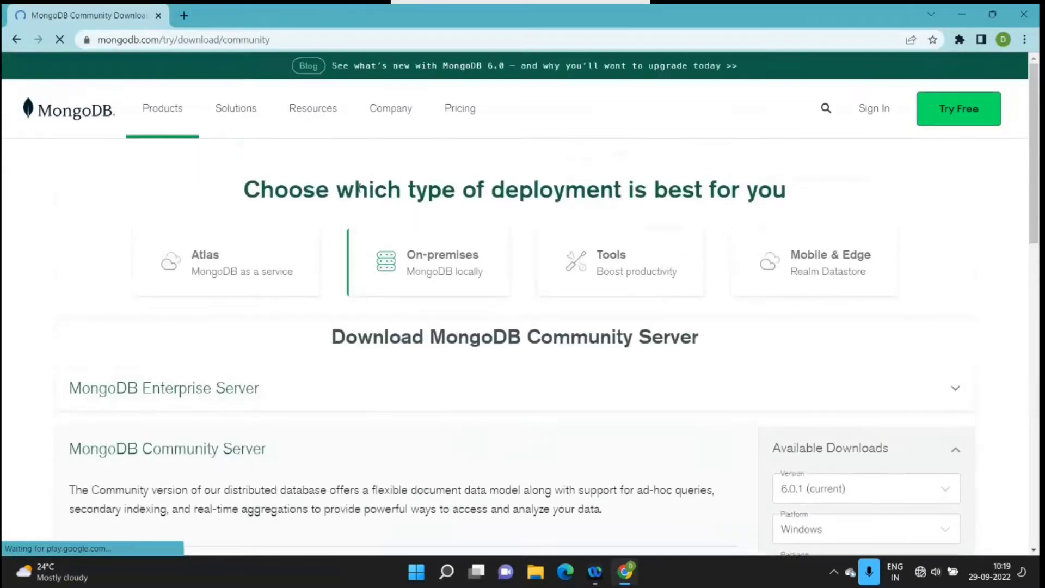
left_click(161, 108)
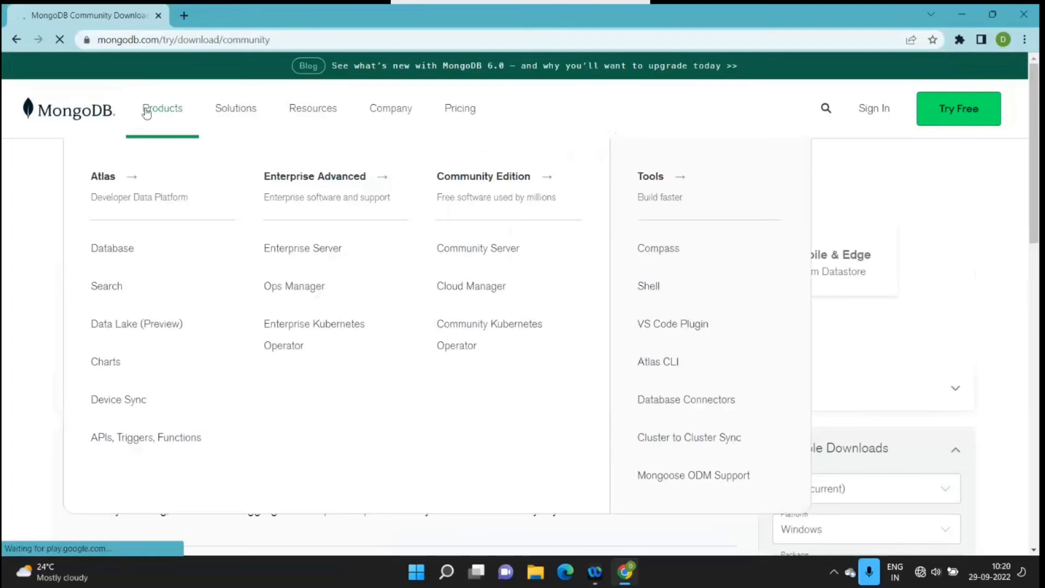
left_click(68, 108)
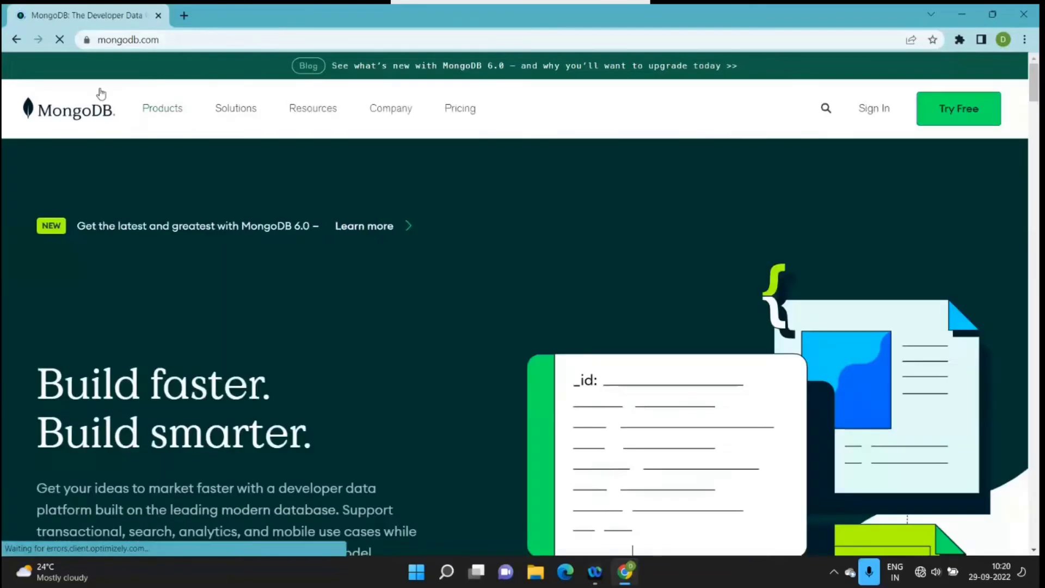
left_click(163, 108)
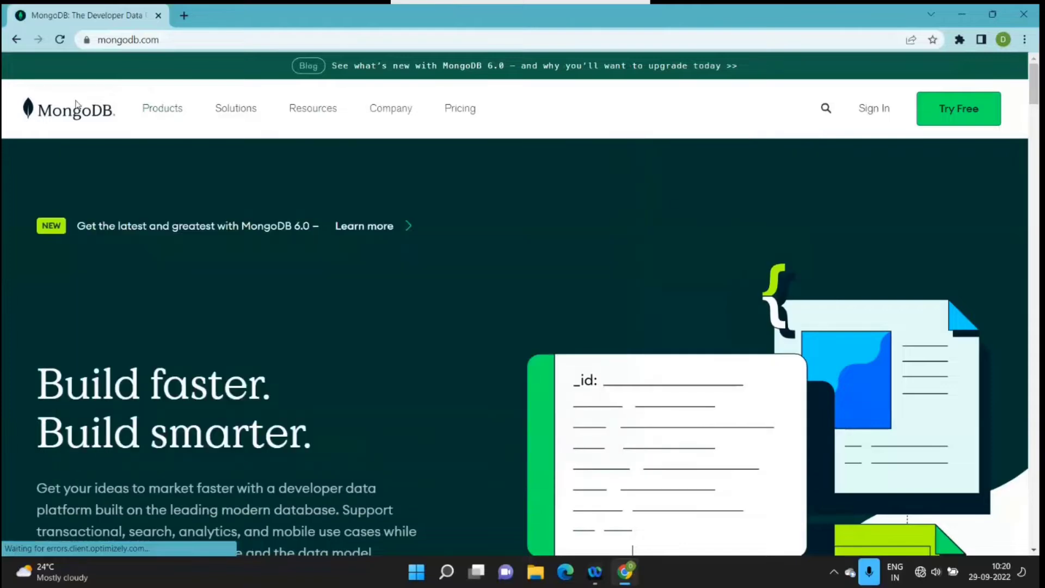
scroll("down", 3)
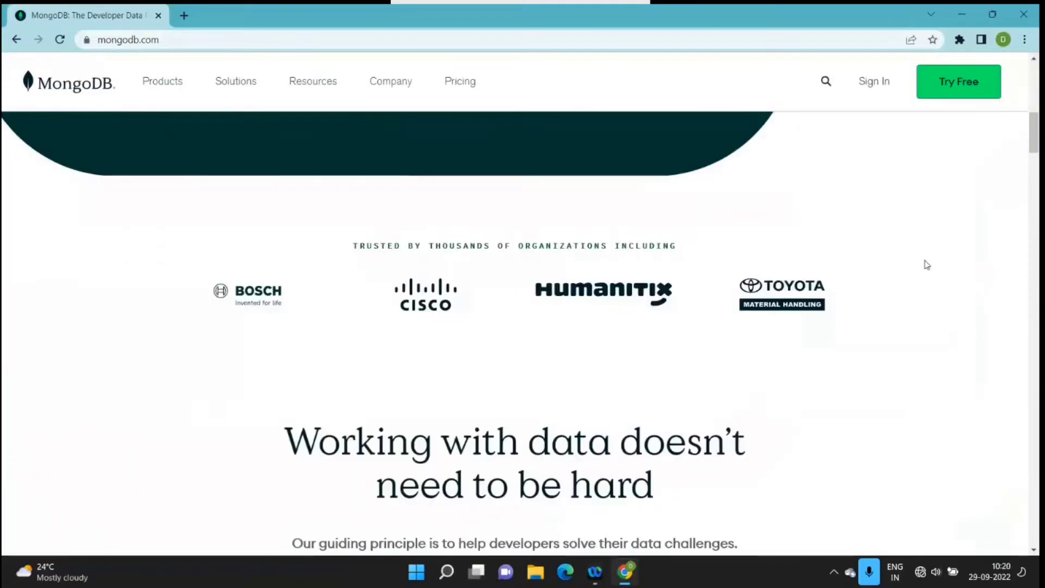
scroll("down", 3)
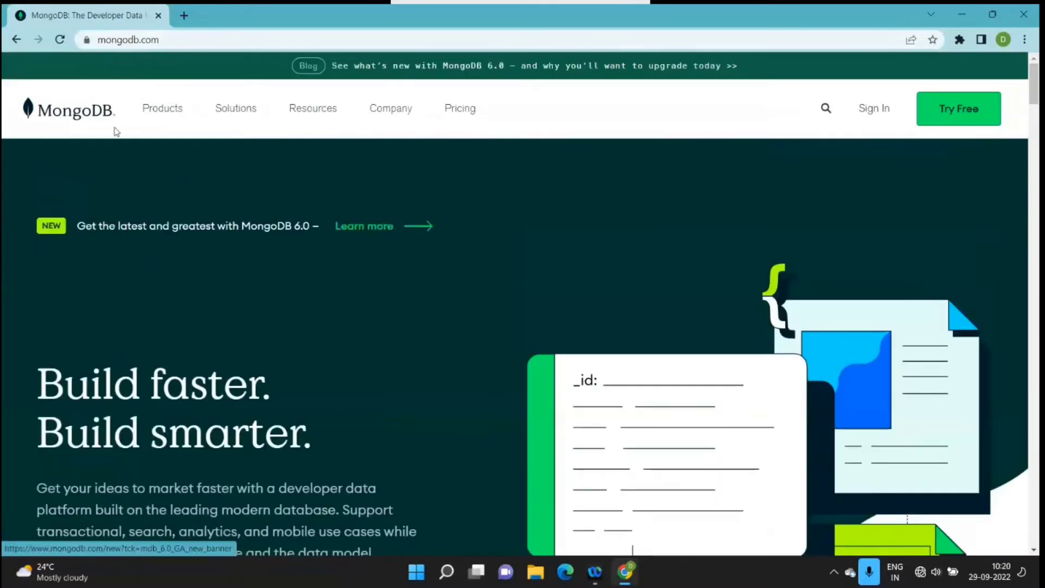
Go to Products > Community Server download page
left_click(162, 109)
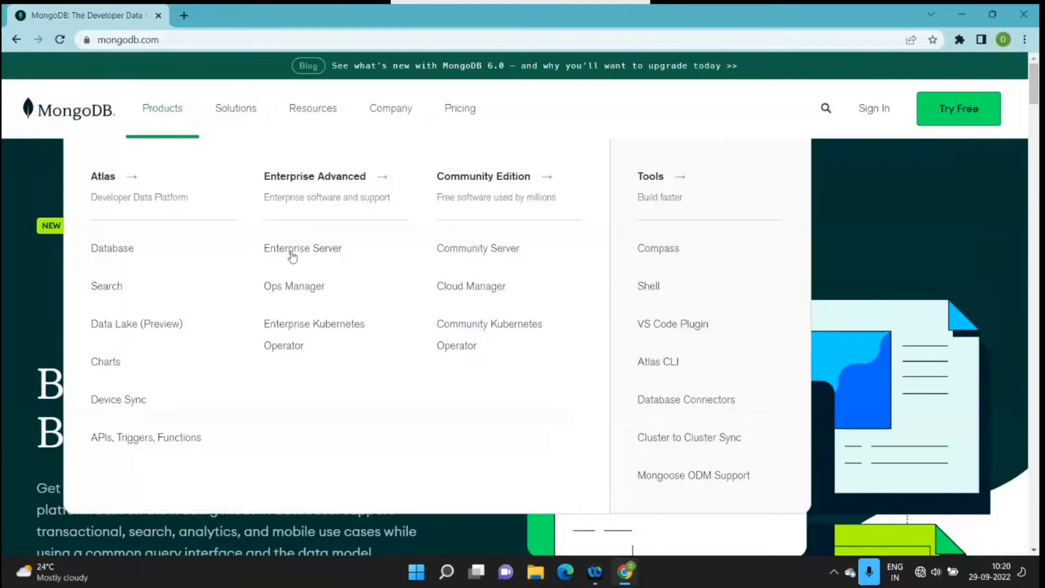
mouse_move(502, 254)
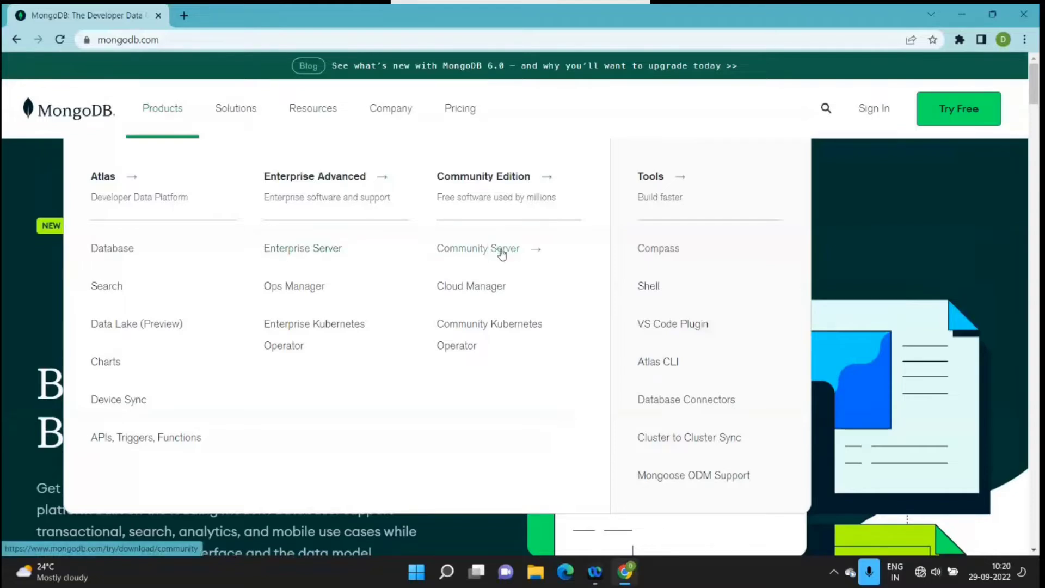
left_click(479, 248)
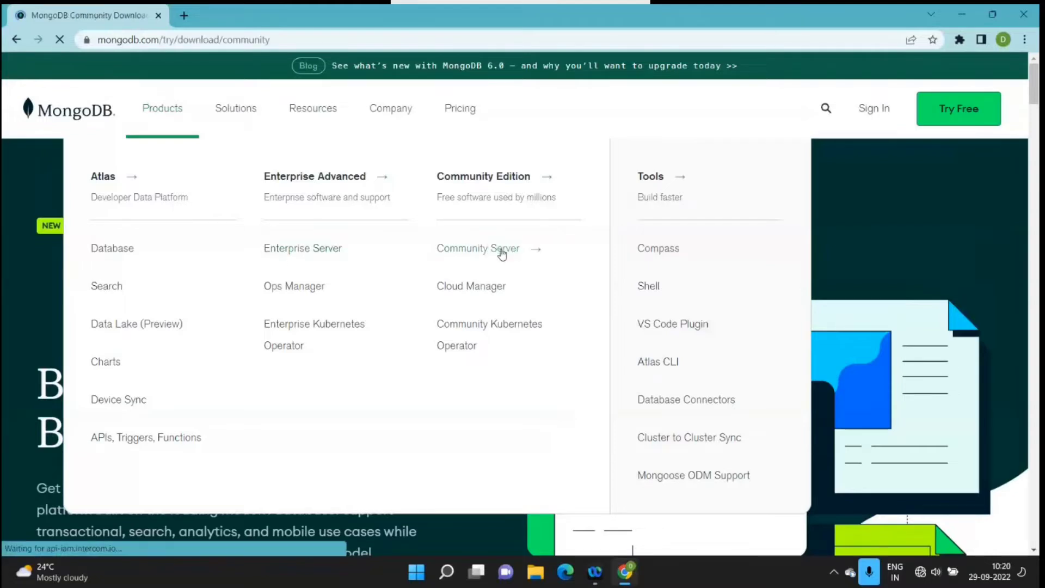
left_click(478, 249)
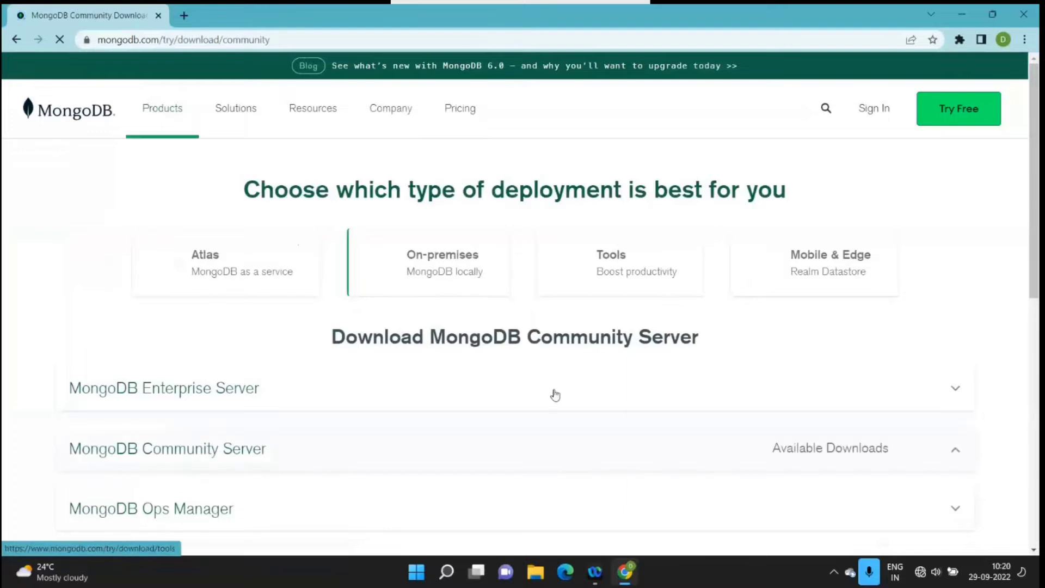
Expand the MongoDB Community Server download section
left_click(167, 448)
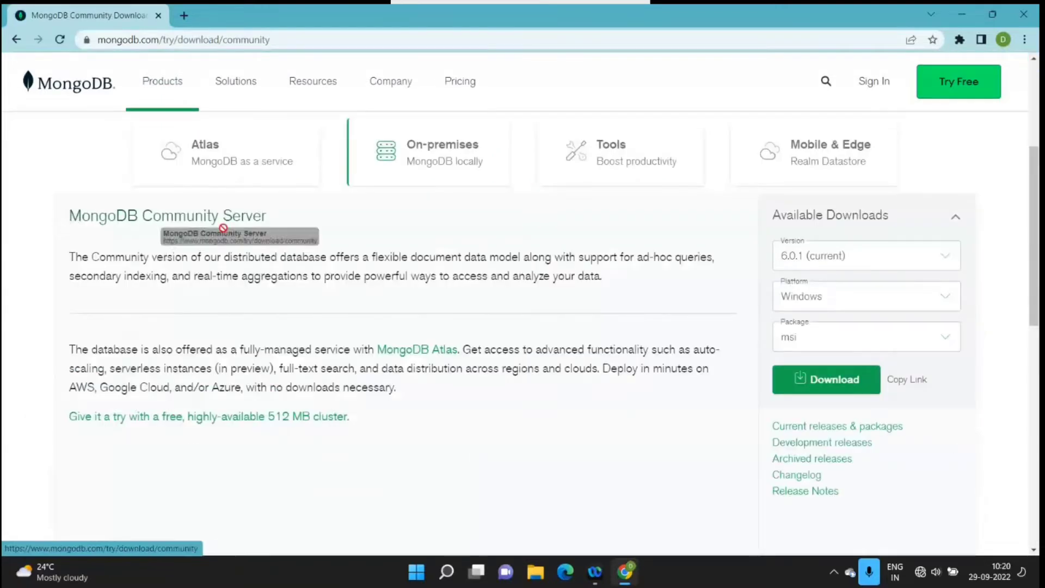
mouse_move(278, 212)
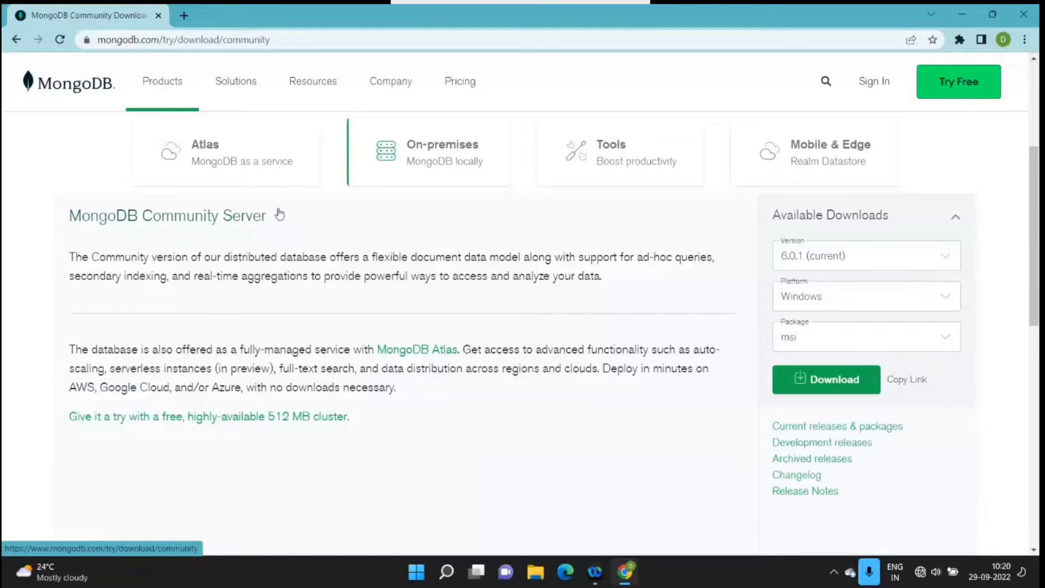
right_click(276, 215)
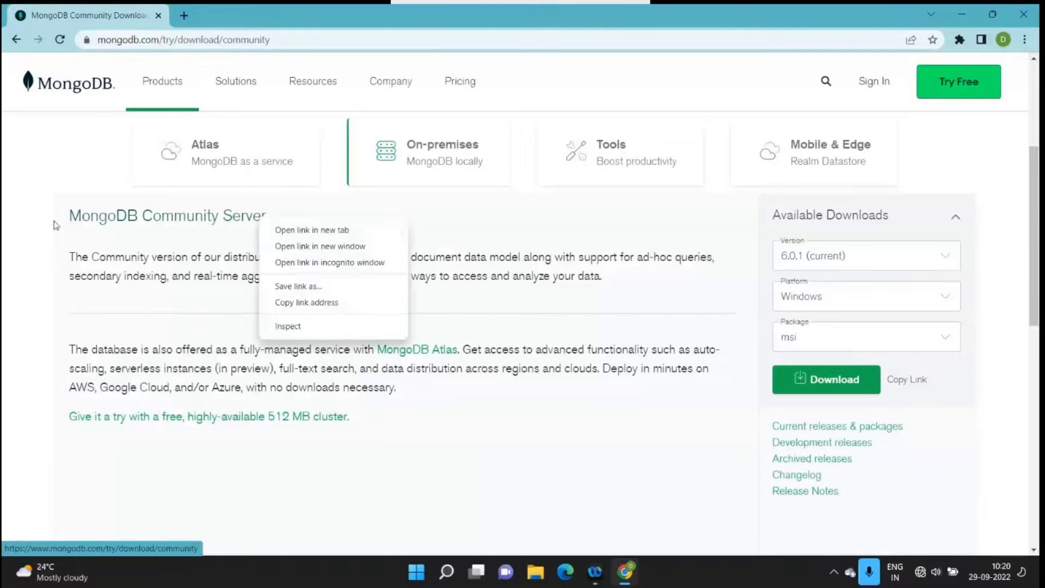
left_click(210, 256)
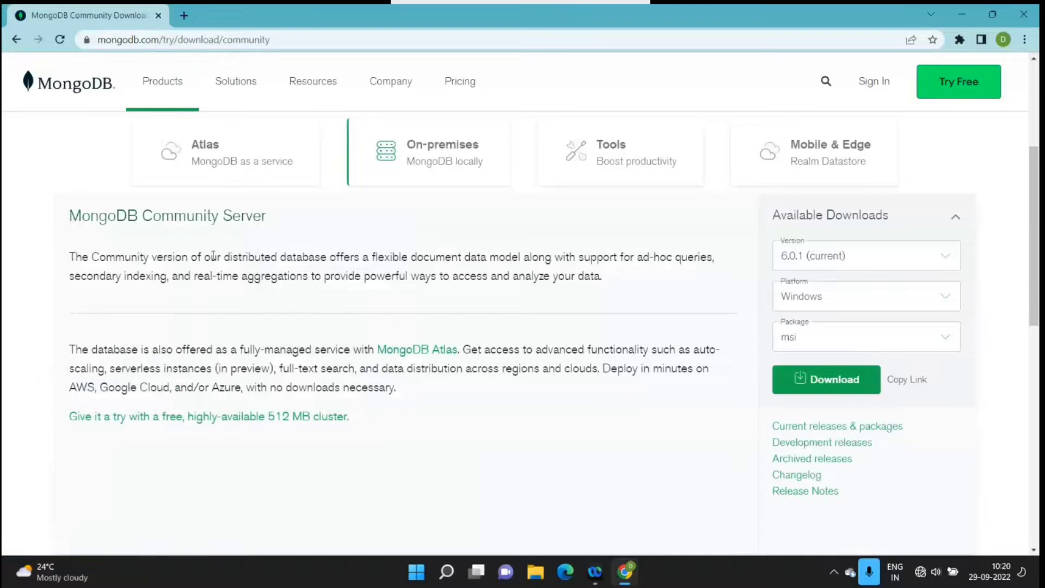
left_click_drag(69, 256, 600, 276)
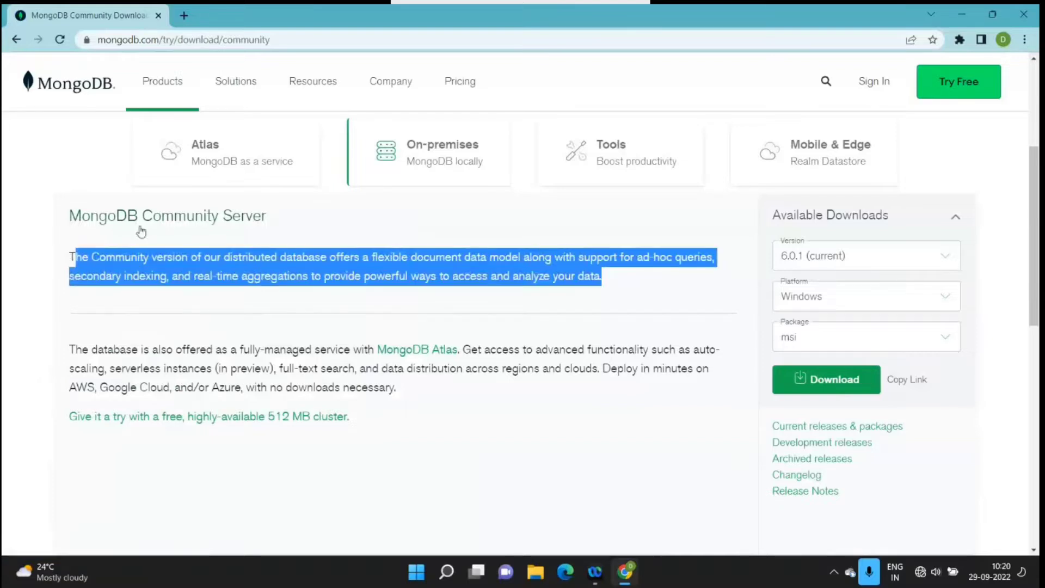
Set the download version to 5.0.12, keeping Windows and msi
left_click(521, 242)
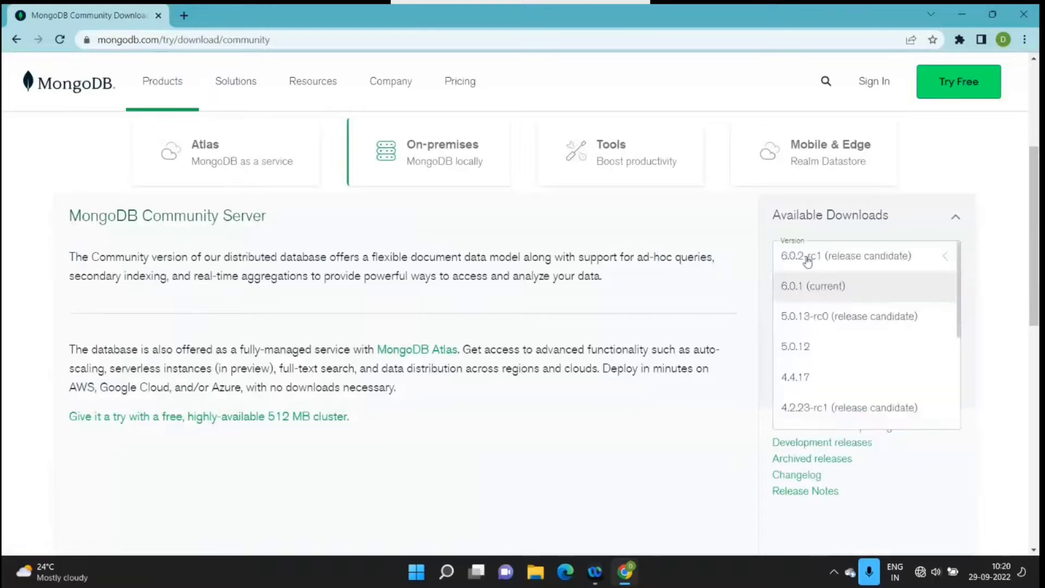
scroll("down", 3)
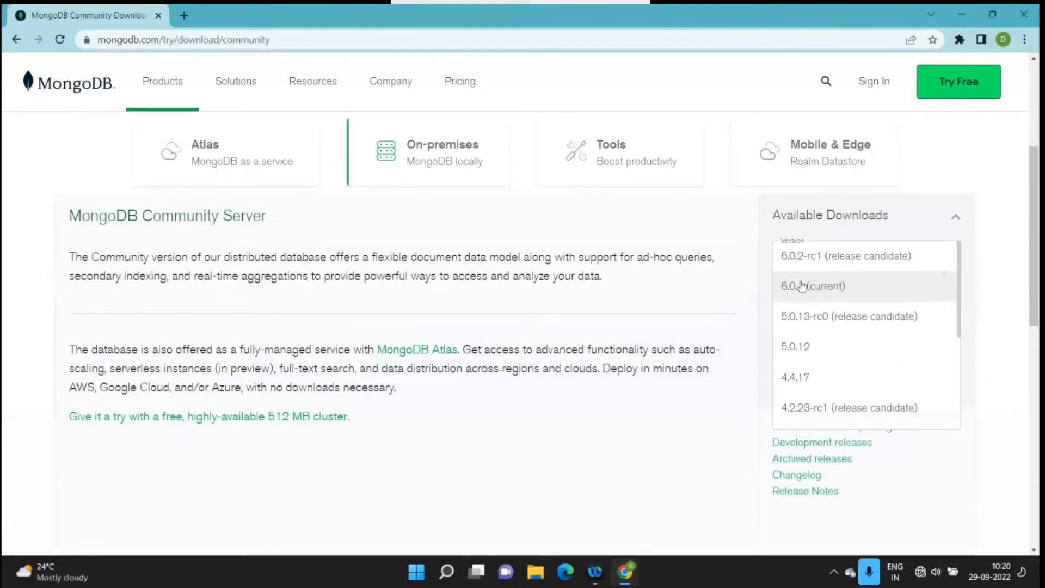
mouse_move(852, 322)
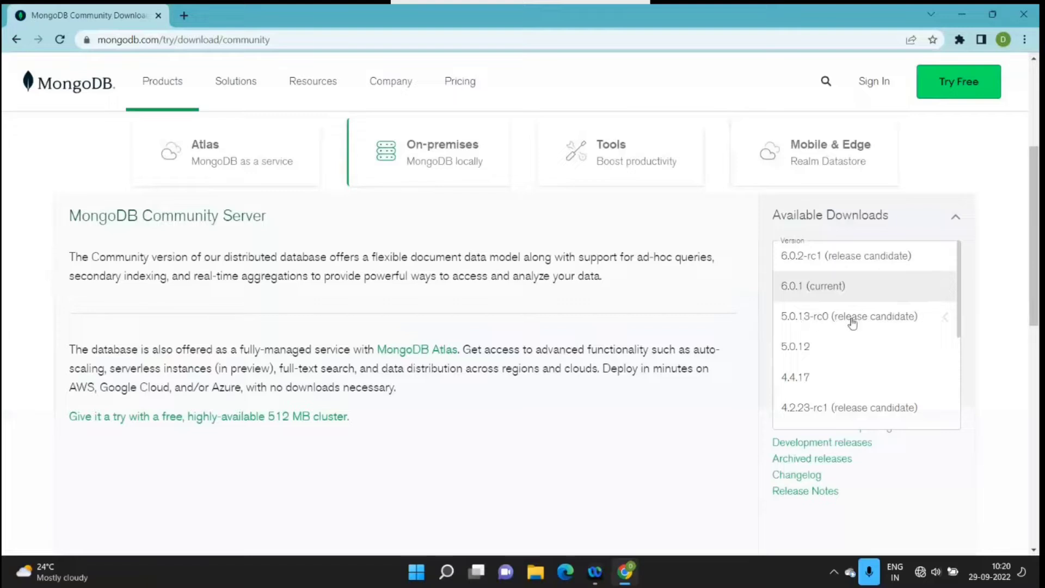
left_click(845, 256)
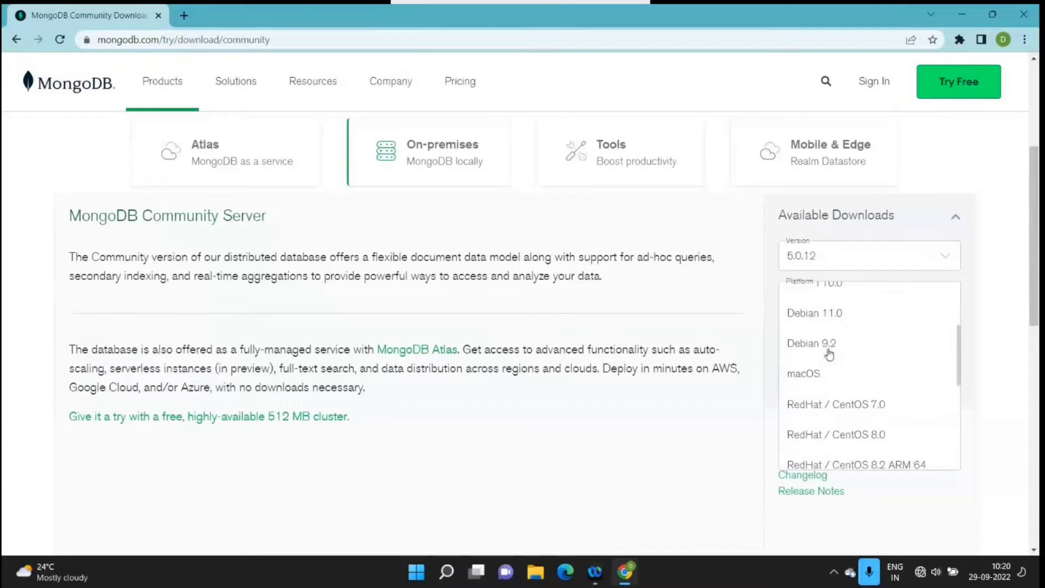
scroll("down", 3)
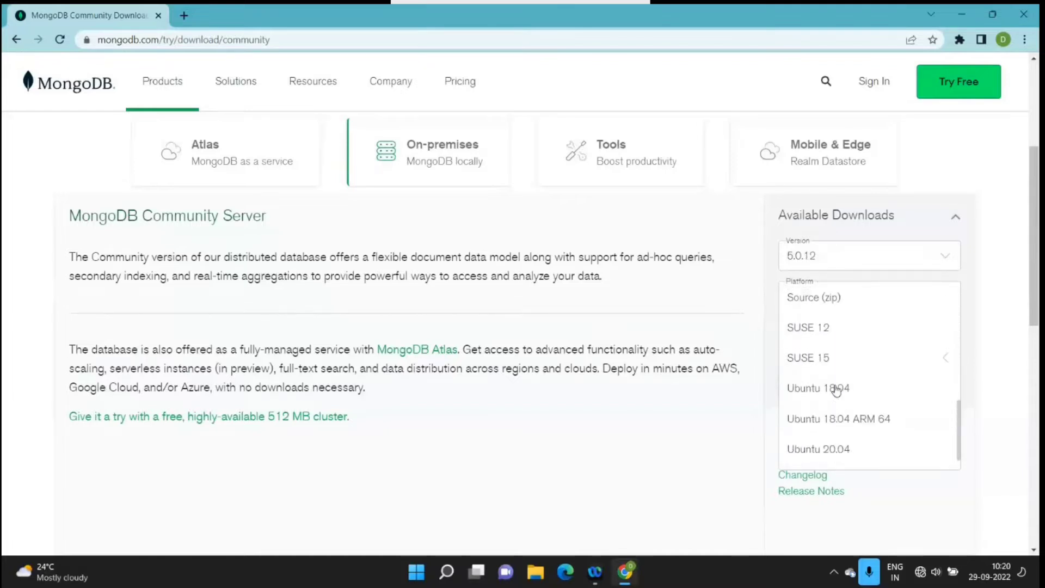
scroll("down", 3)
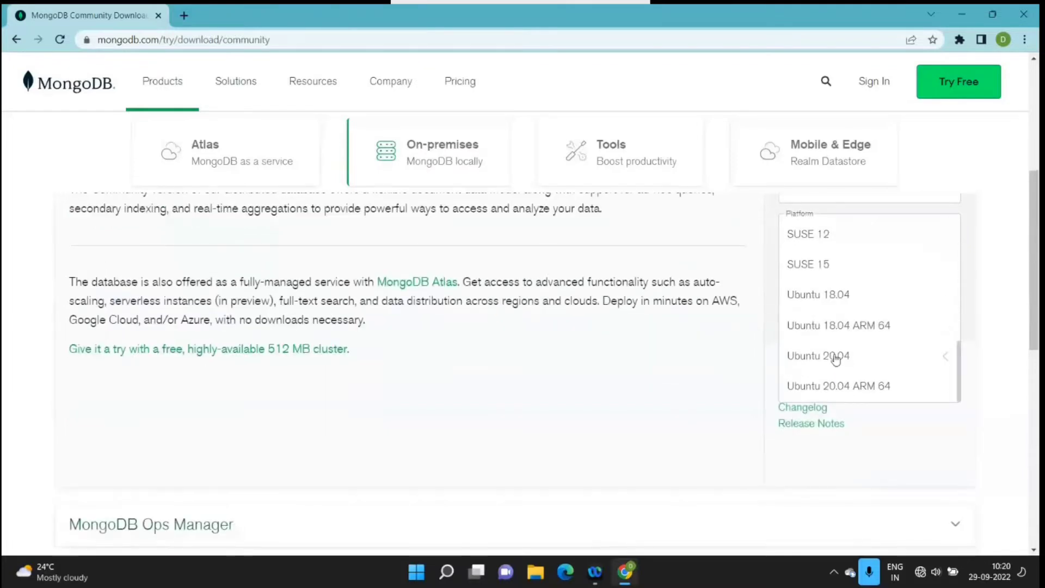
scroll("down", 3)
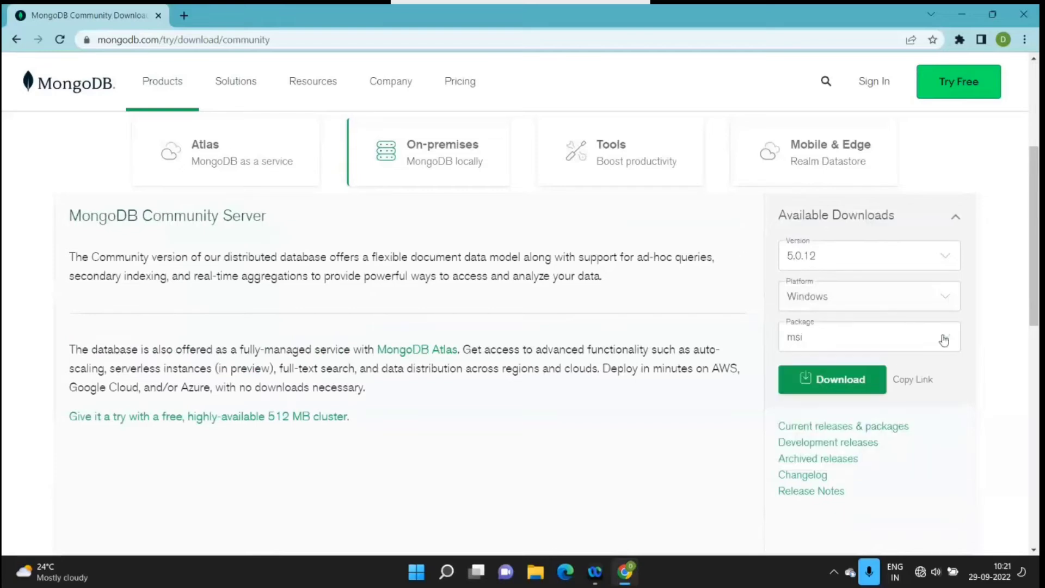
Download the 5.0.12 Windows msi installer and open the finished download's options
left_click(869, 336)
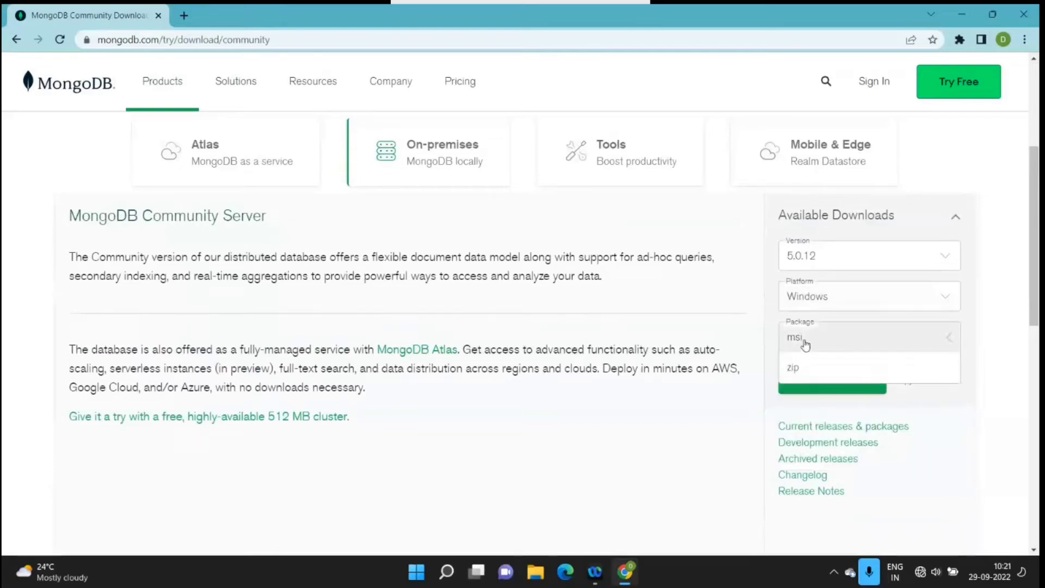
left_click(794, 337)
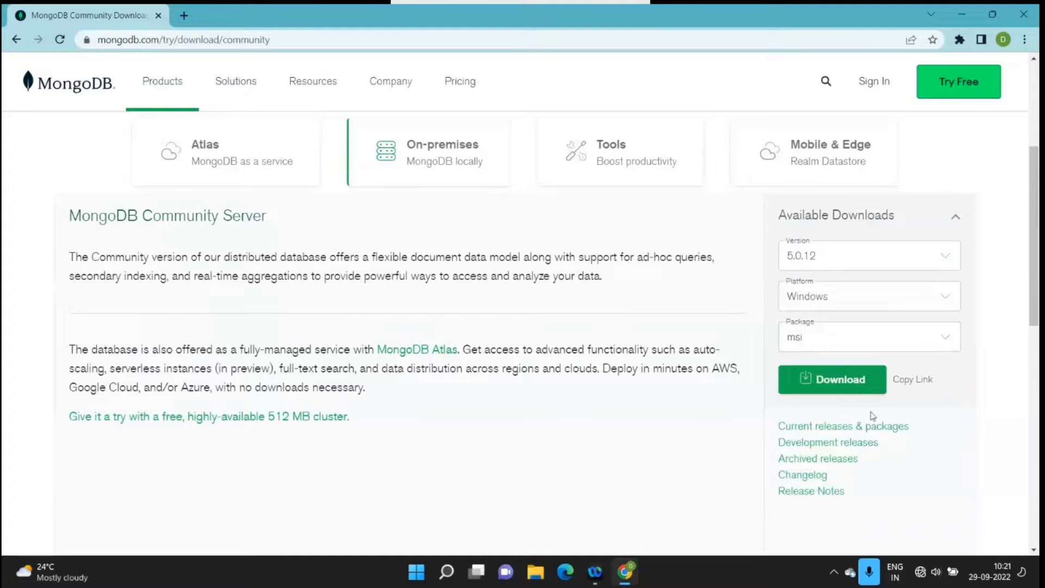
left_click(840, 380)
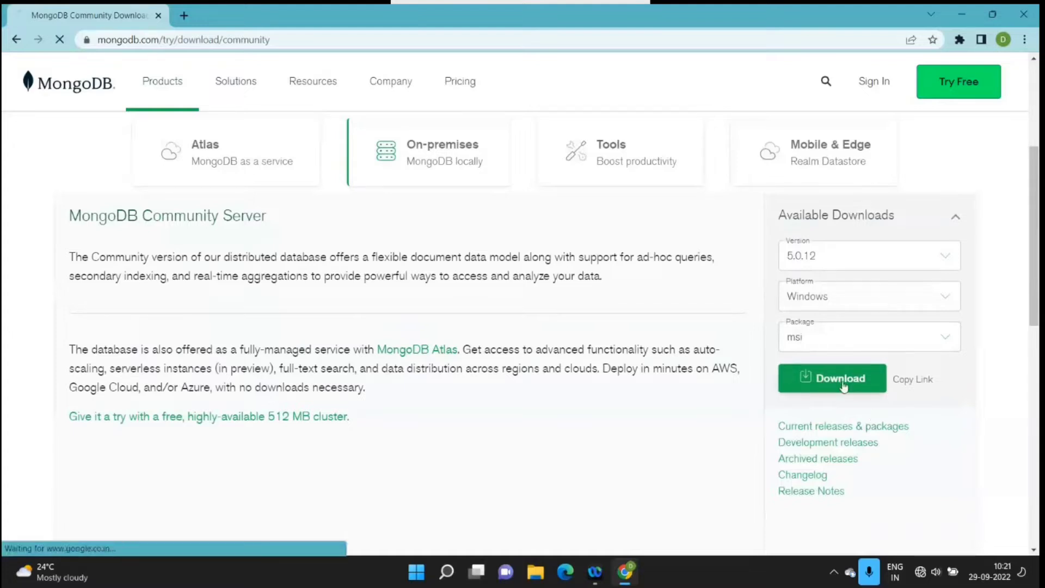
left_click(832, 378)
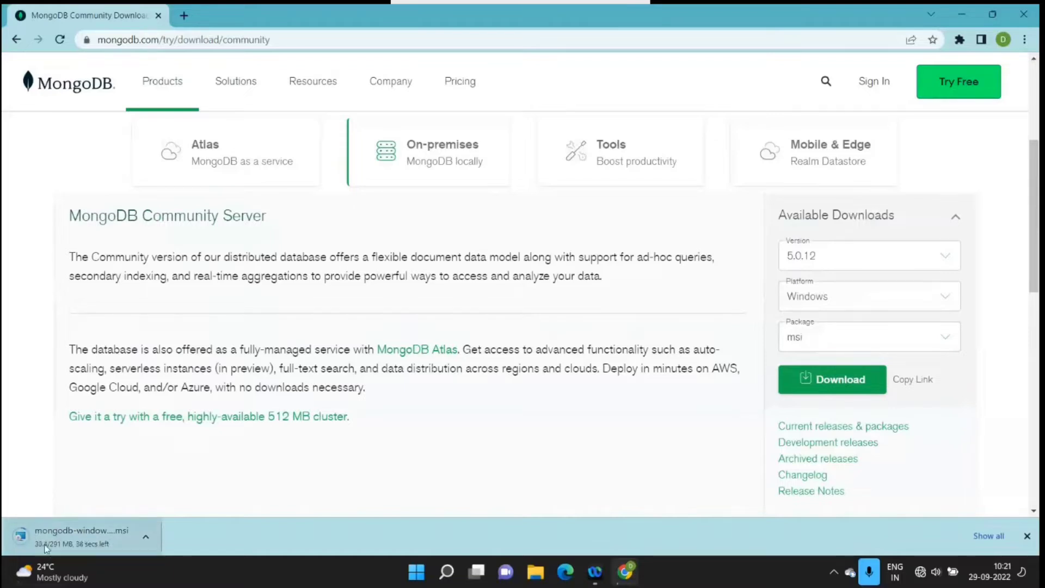
left_click(146, 537)
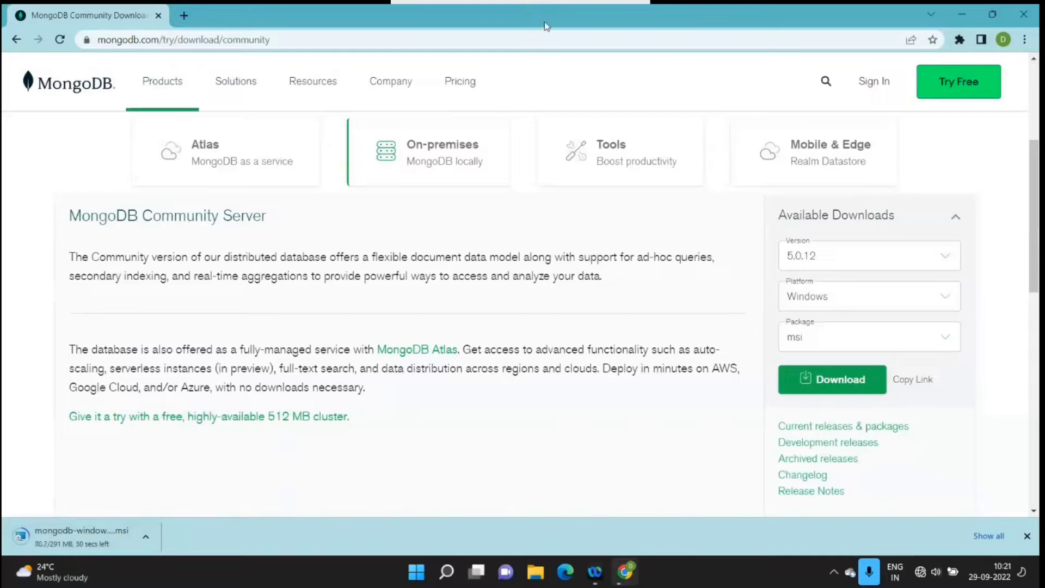
mouse_move(528, 167)
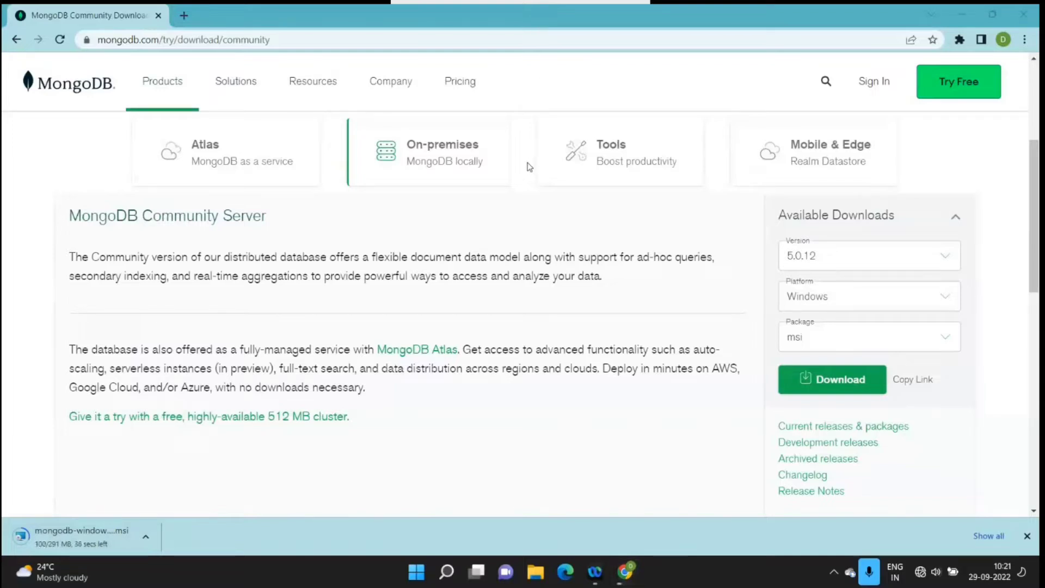
mouse_move(574, 442)
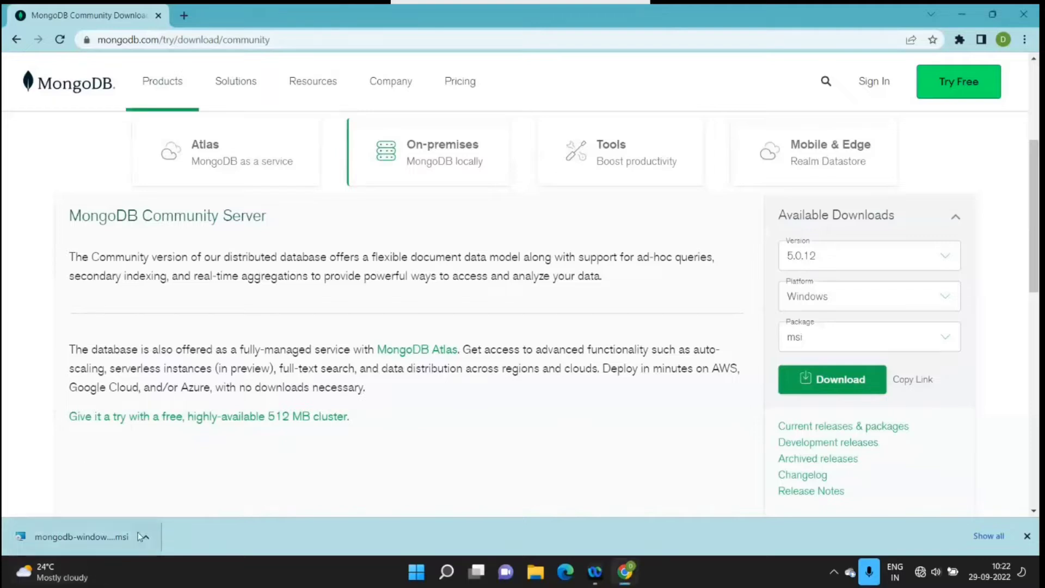
left_click(145, 536)
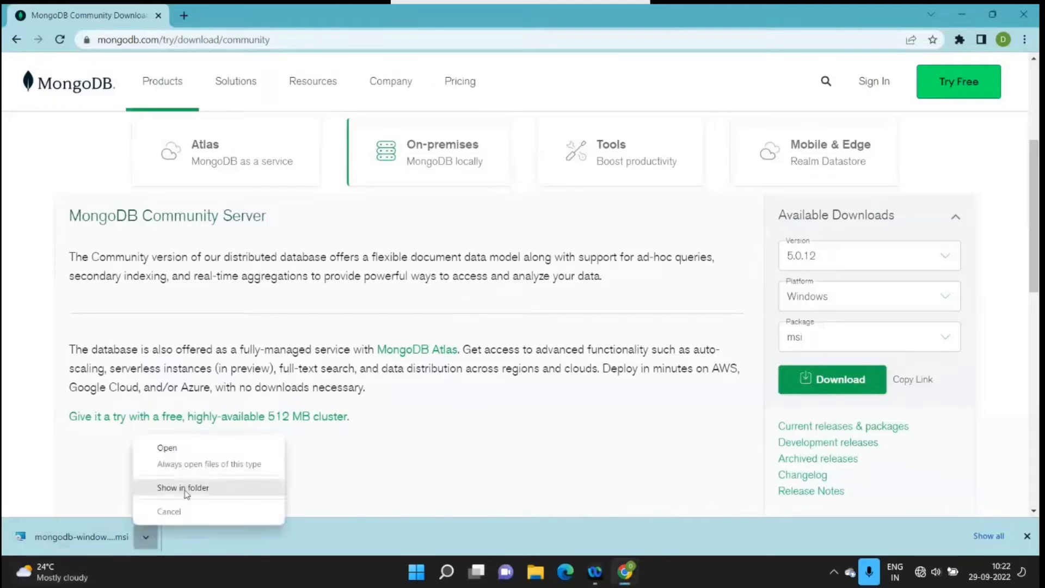
Show the installer in Downloads and check its 291 MB size in Properties
left_click(183, 487)
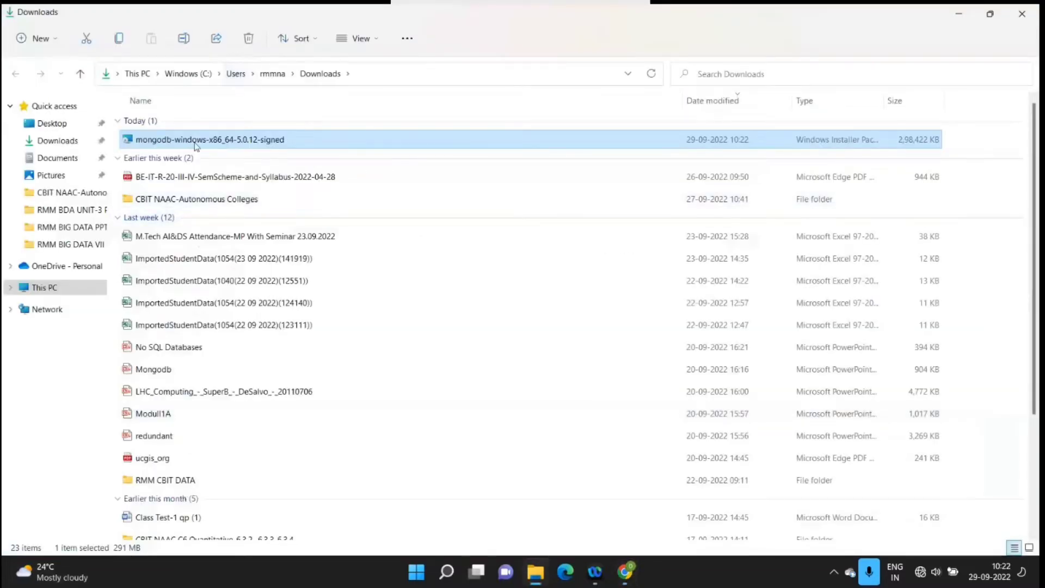
right_click(196, 145)
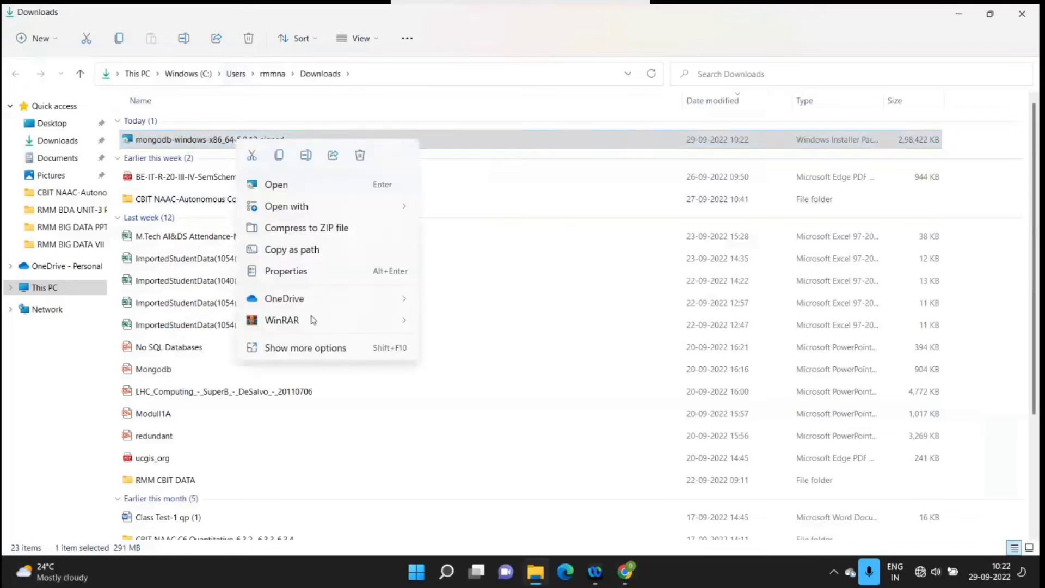
left_click(305, 348)
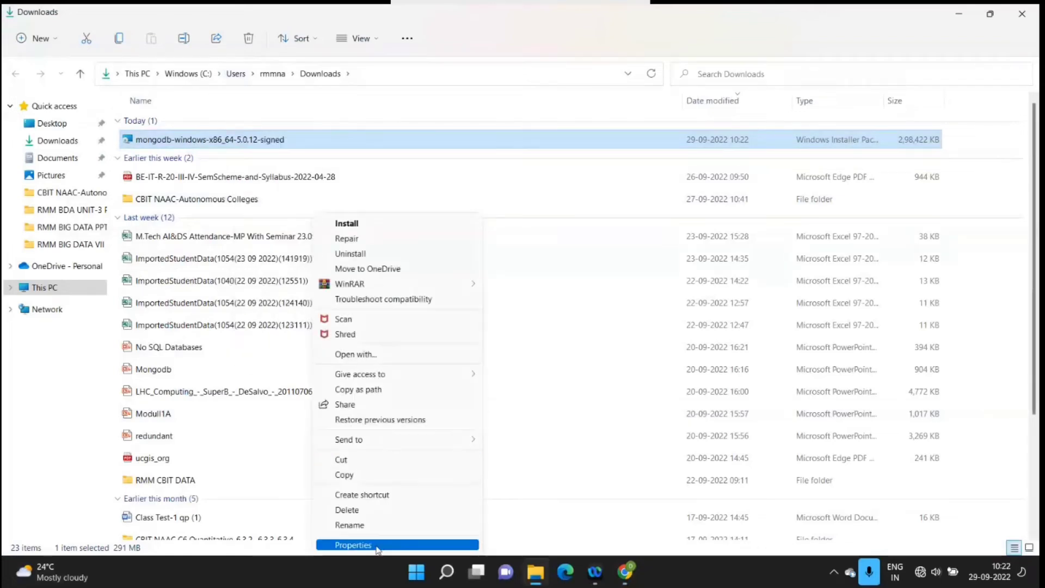
left_click(353, 545)
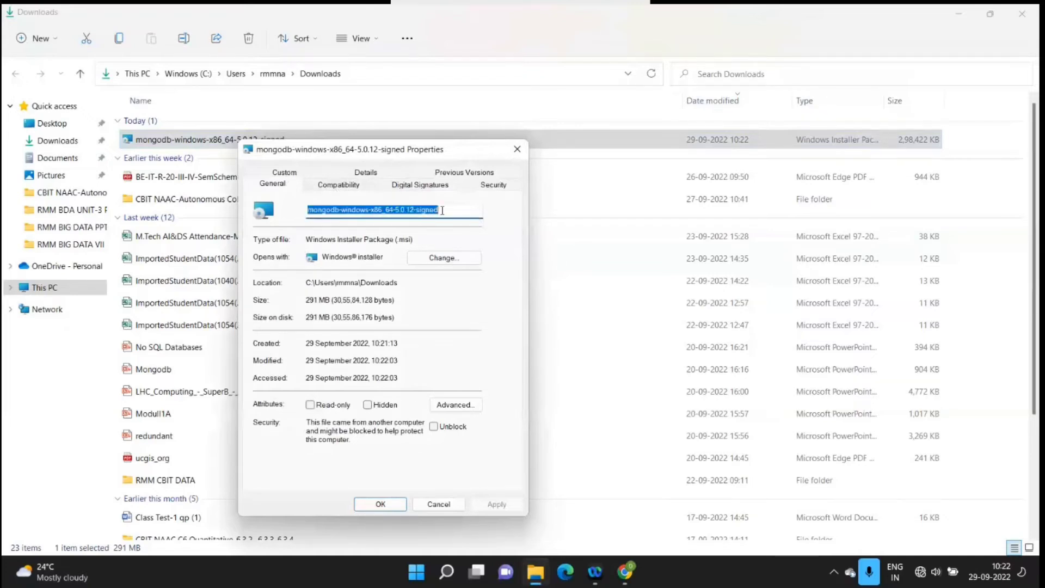
mouse_move(402, 240)
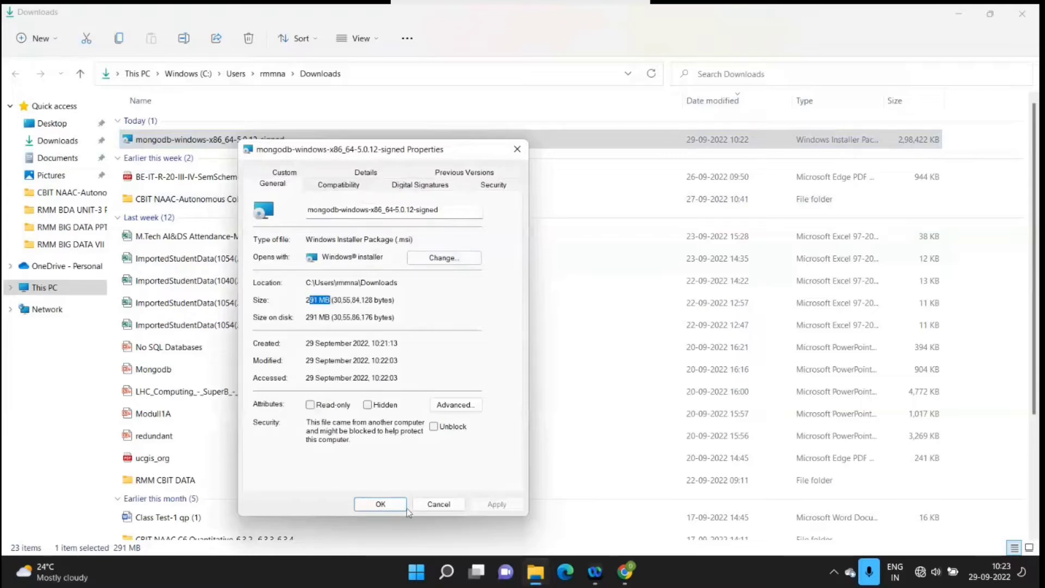
left_click(379, 504)
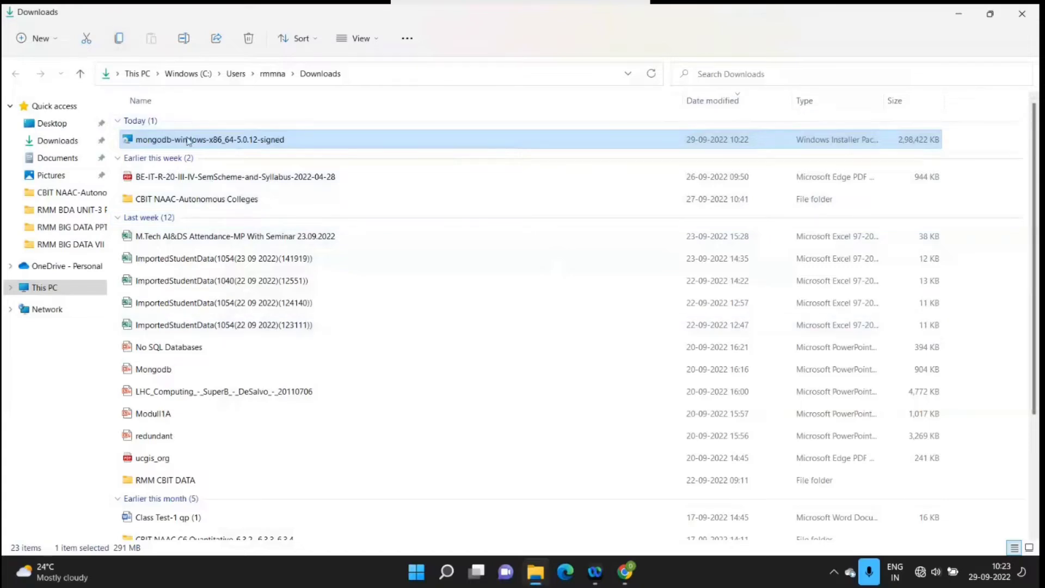
Run Install on the MongoDB 5.0.12 msi through Show more options
right_click(189, 139)
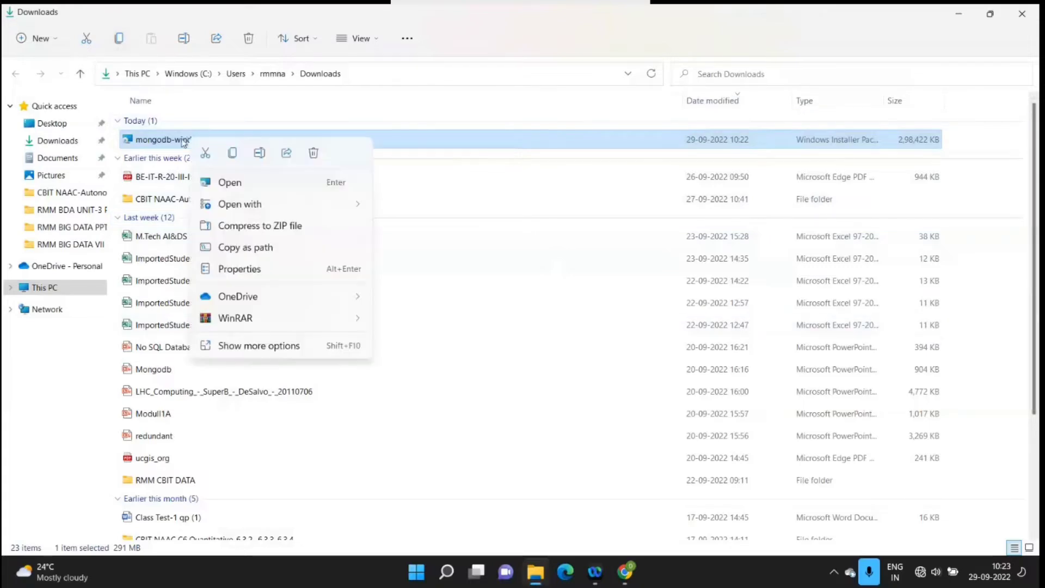
mouse_move(133, 141)
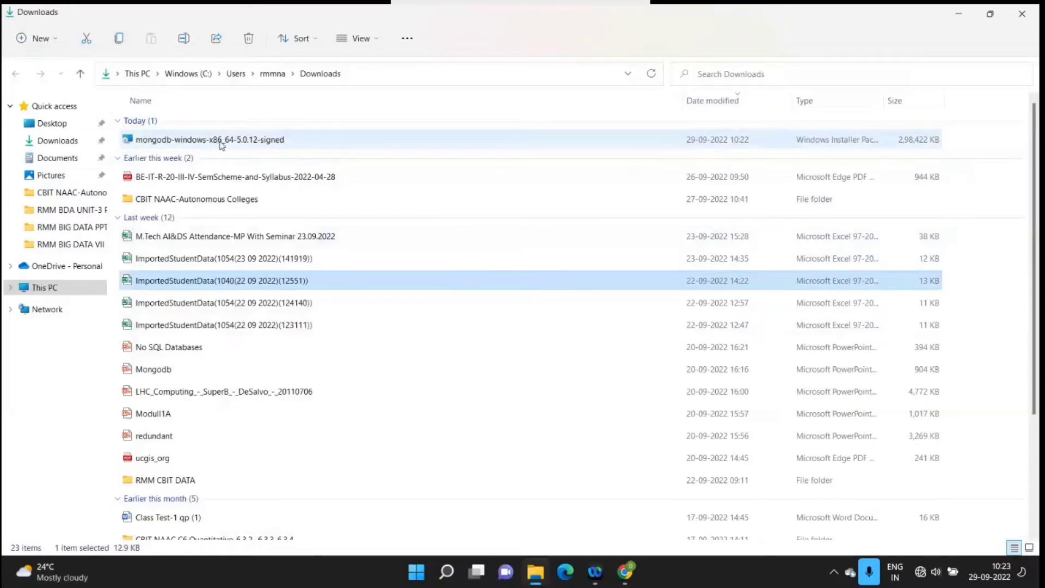
right_click(220, 142)
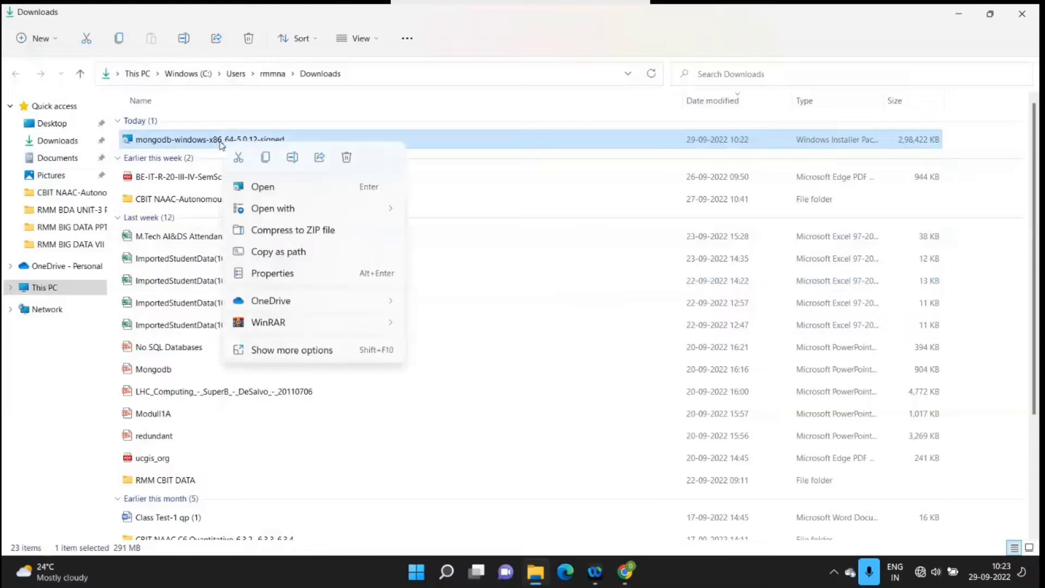
mouse_move(270, 191)
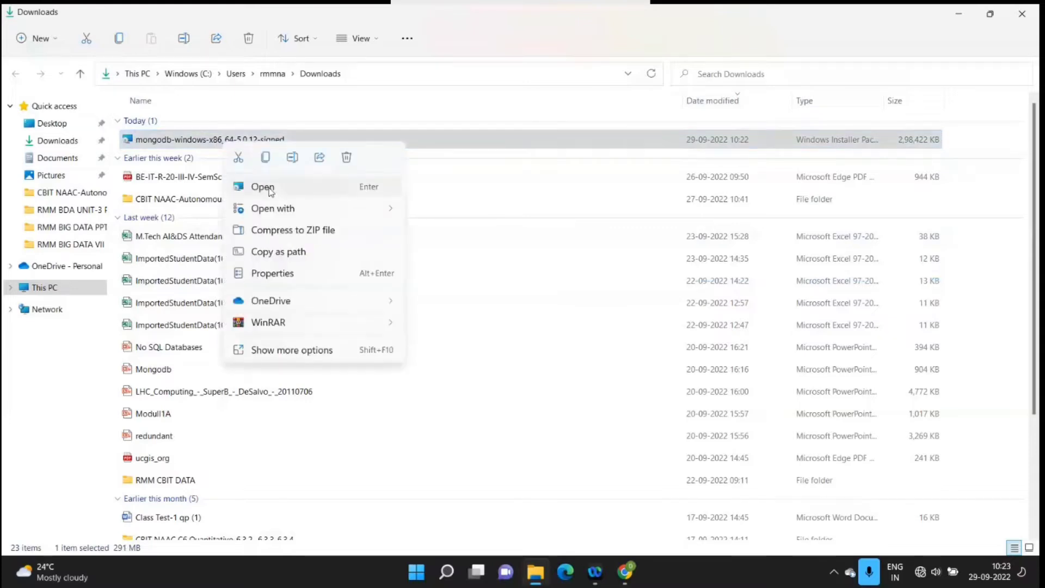
left_click(292, 350)
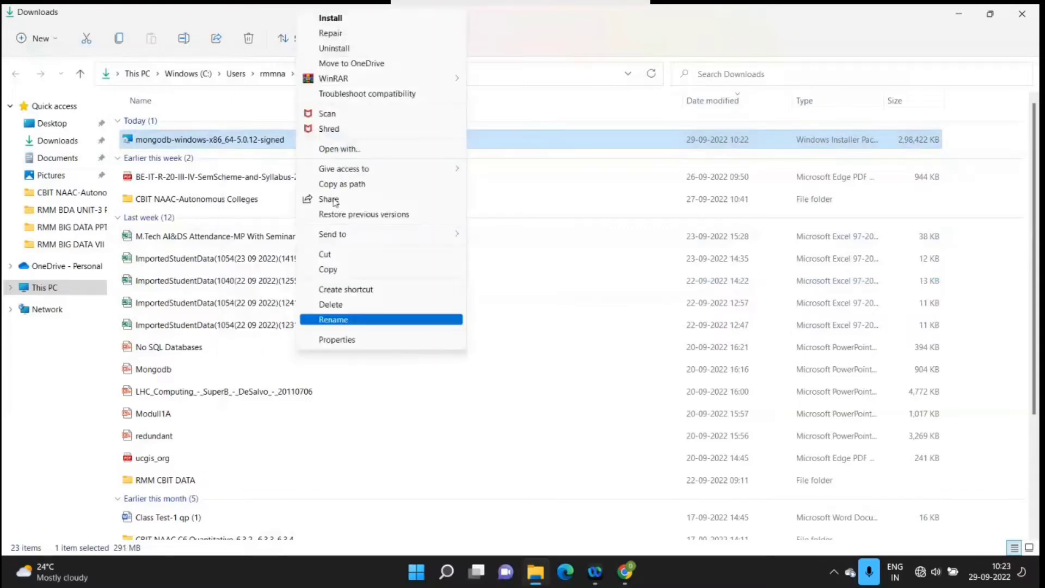
mouse_move(336, 18)
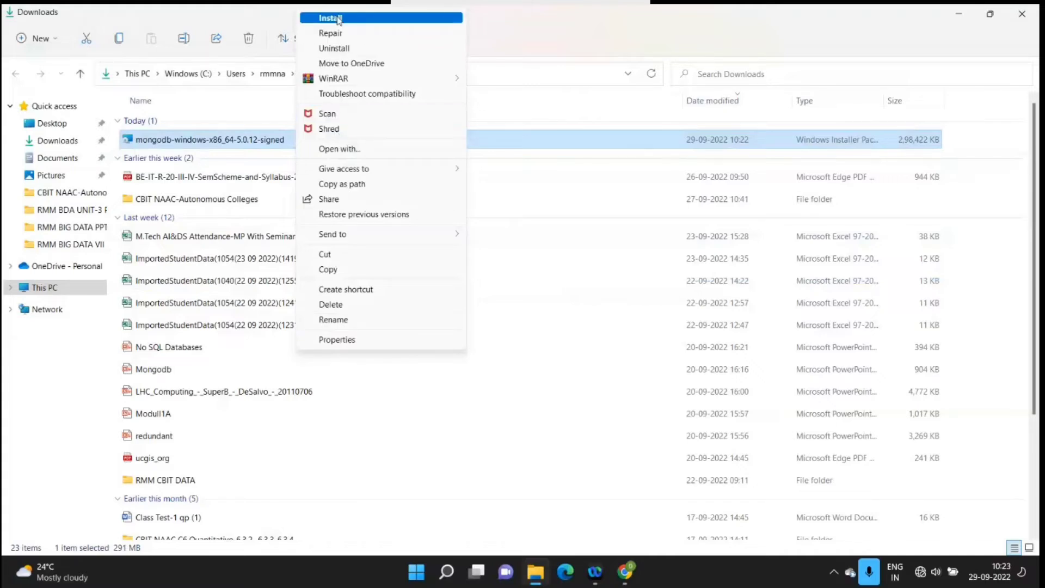
left_click(328, 18)
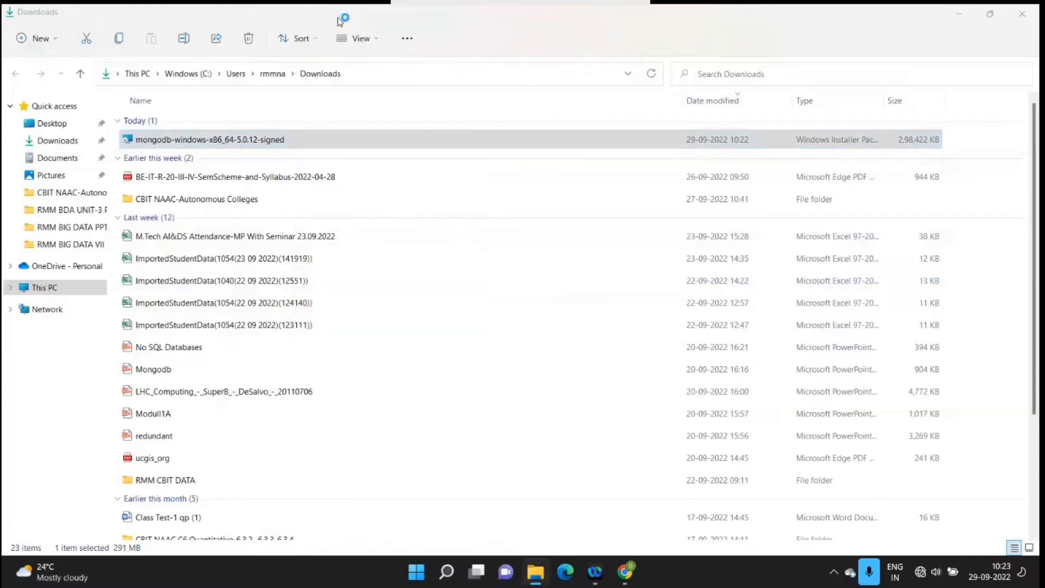
Launch the msi, close the Downloads window, and minimize Webex
double_click(201, 140)
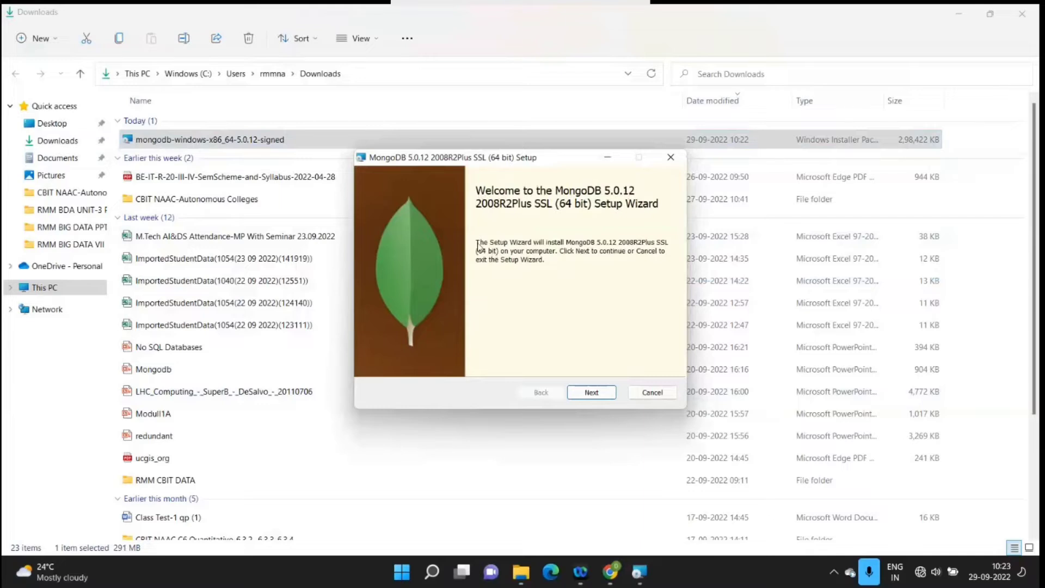
mouse_move(504, 211)
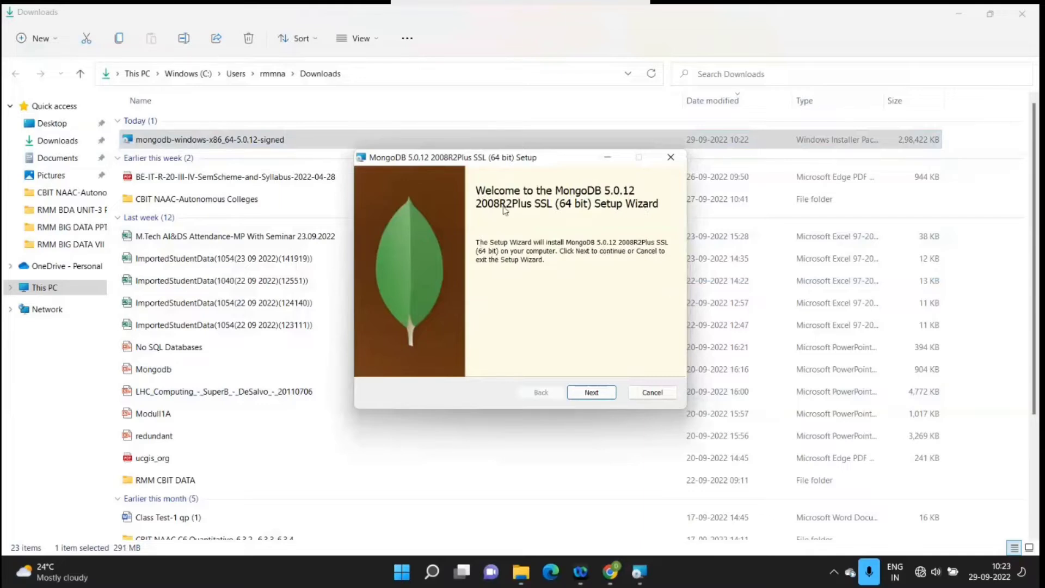
mouse_move(1020, 15)
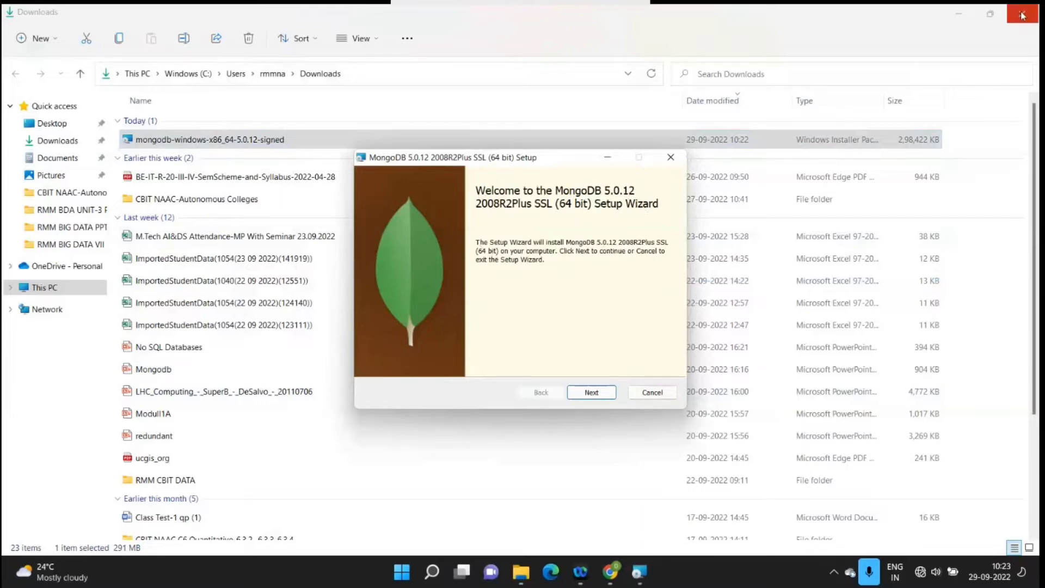
left_click(607, 571)
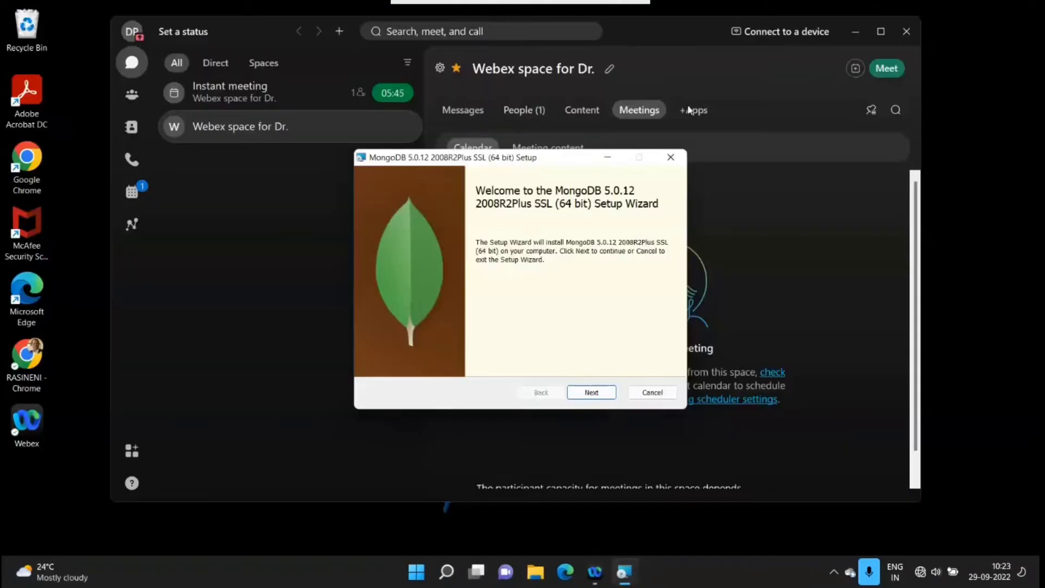
mouse_move(855, 33)
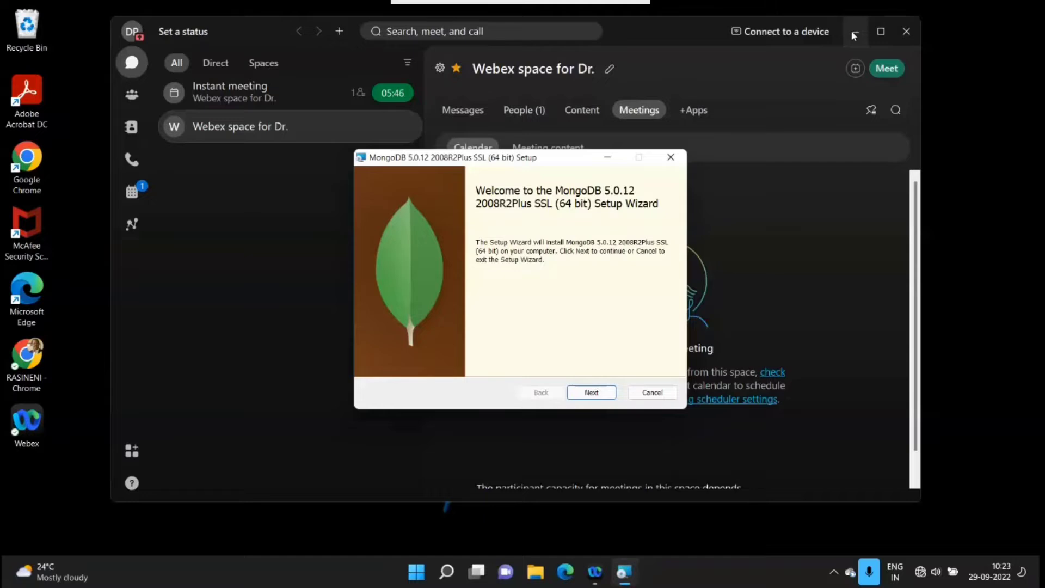
left_click(855, 32)
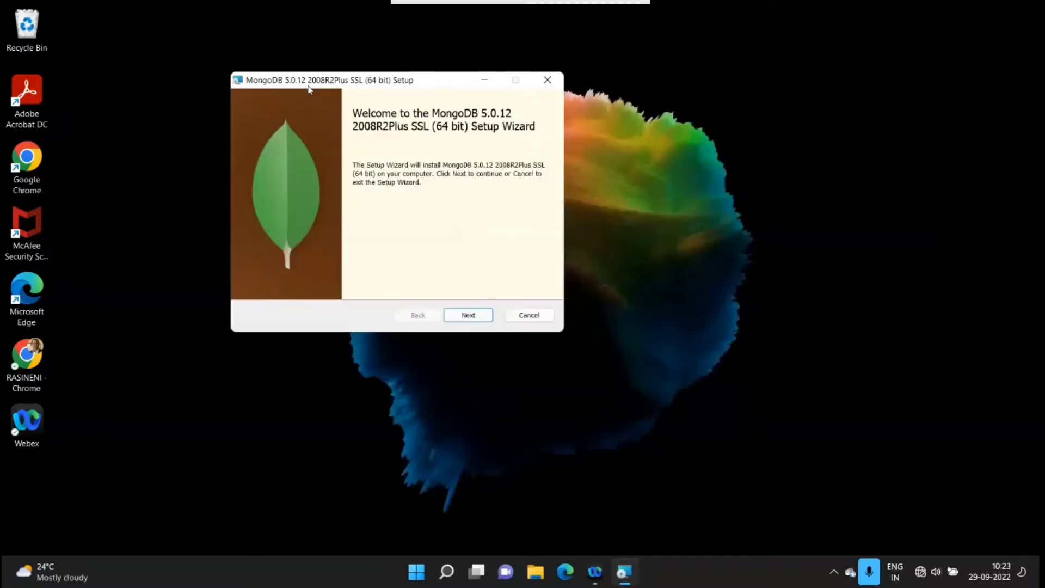
Pass the welcome page, scroll through the license, and accept its terms
left_click(469, 315)
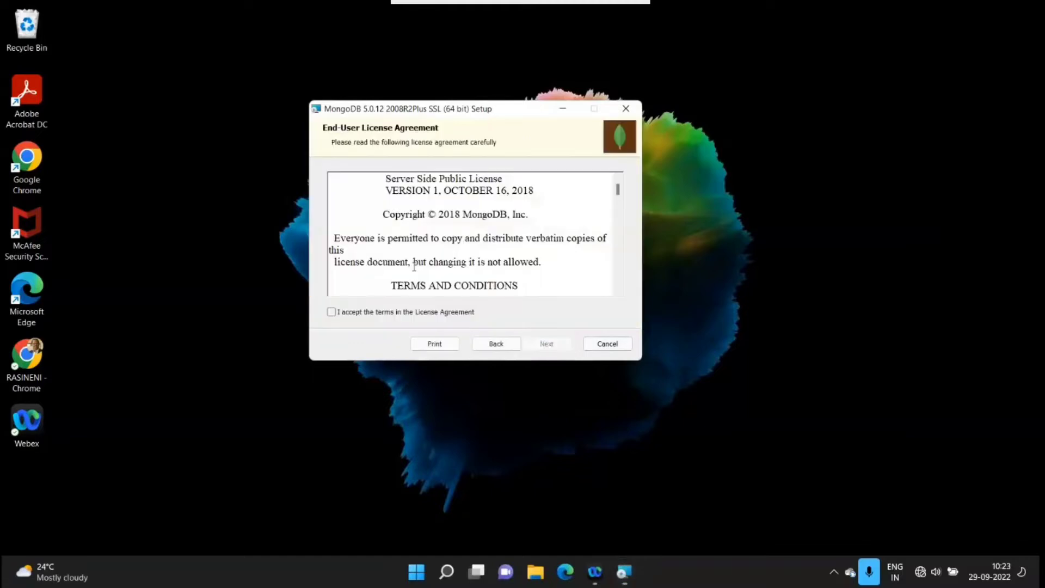
mouse_move(598, 114)
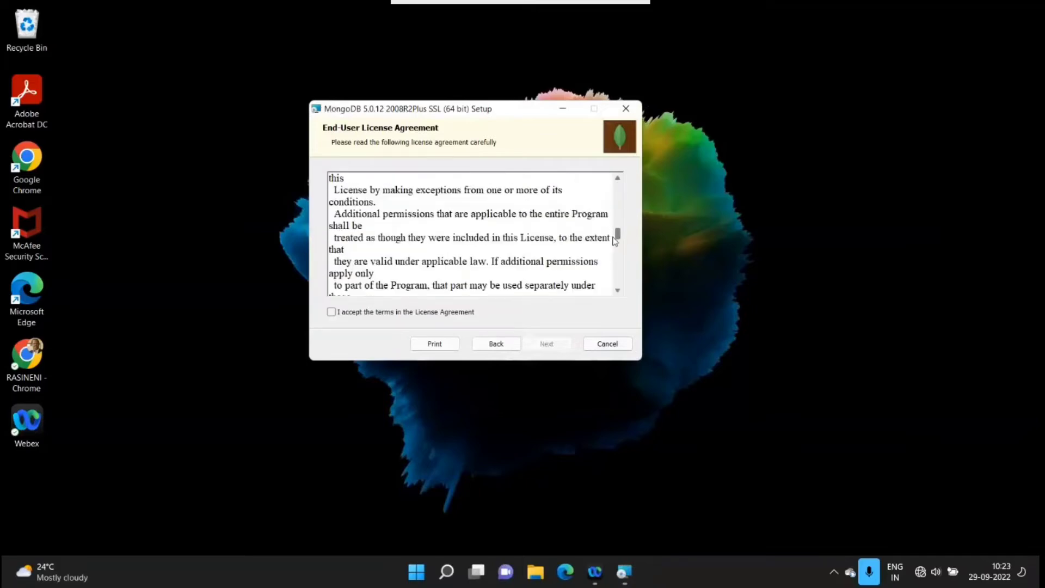
left_click_drag(616, 237, 616, 261)
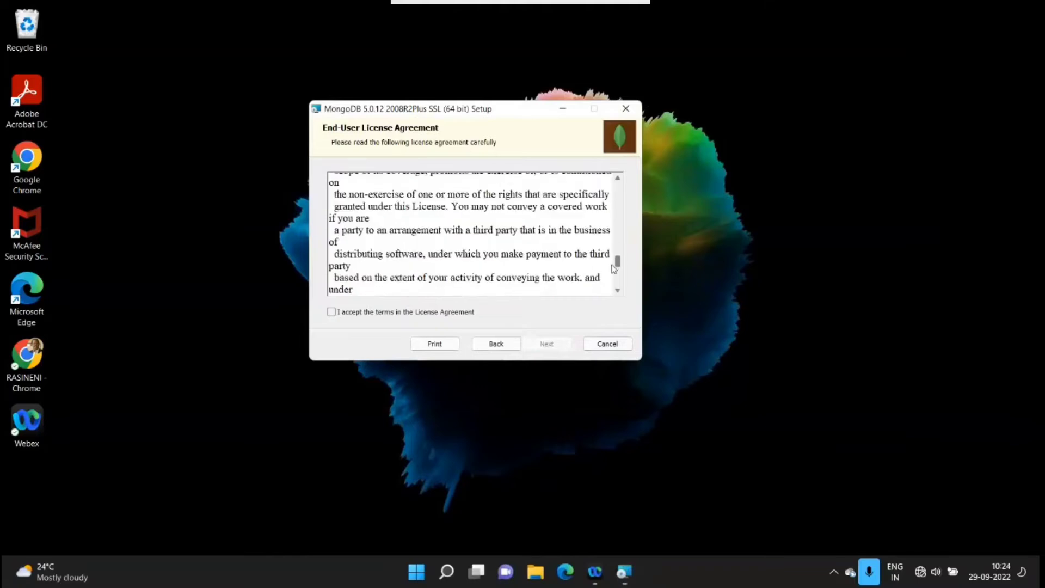
scroll("down", 3)
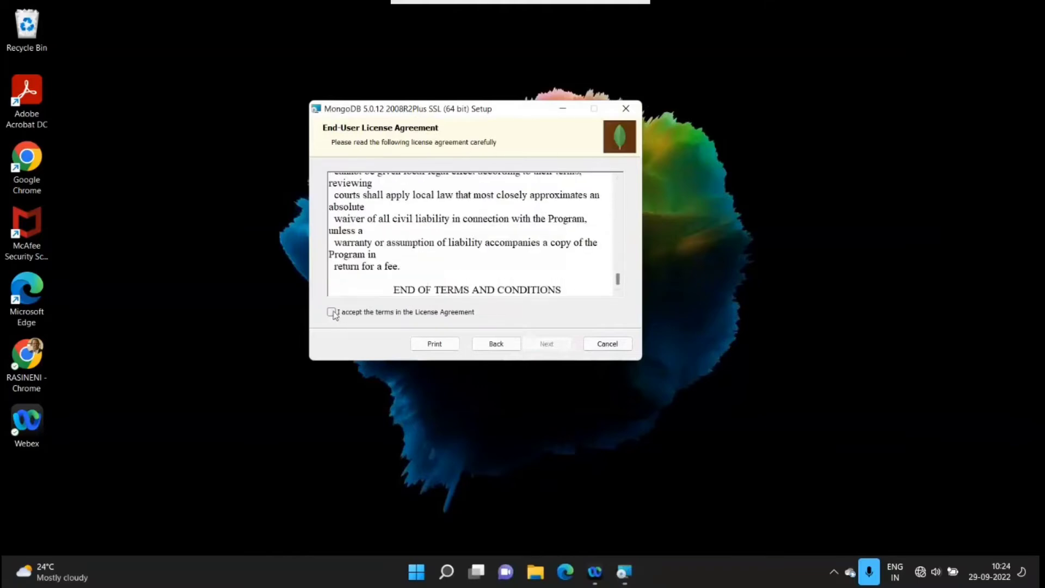
left_click(331, 312)
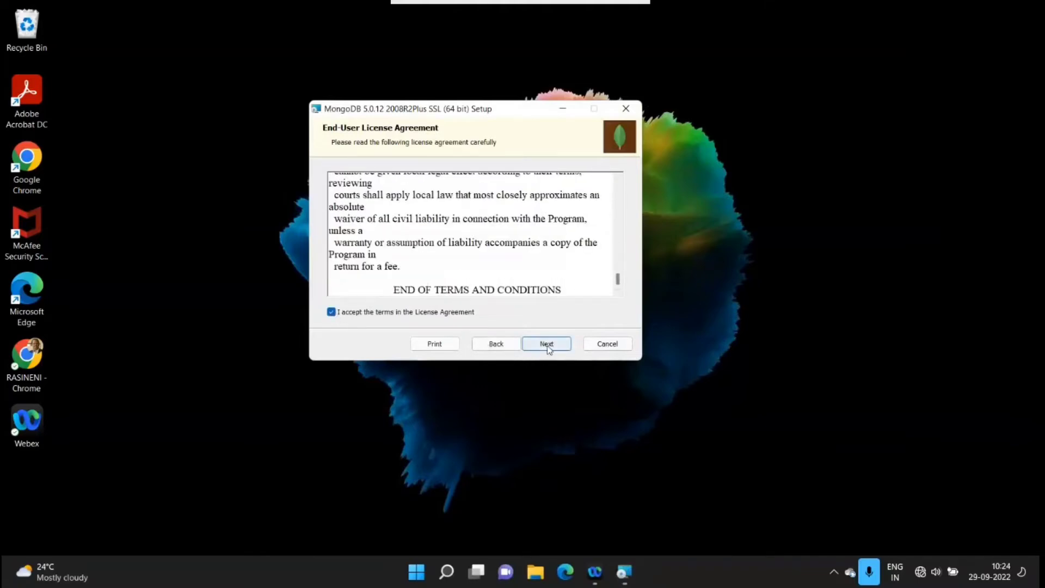
left_click(546, 343)
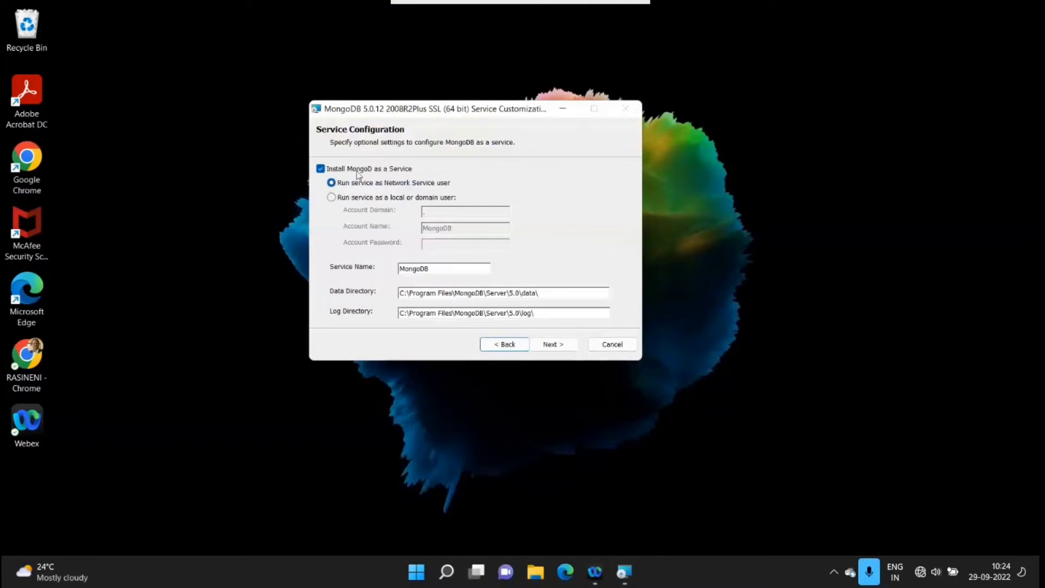
mouse_move(441, 187)
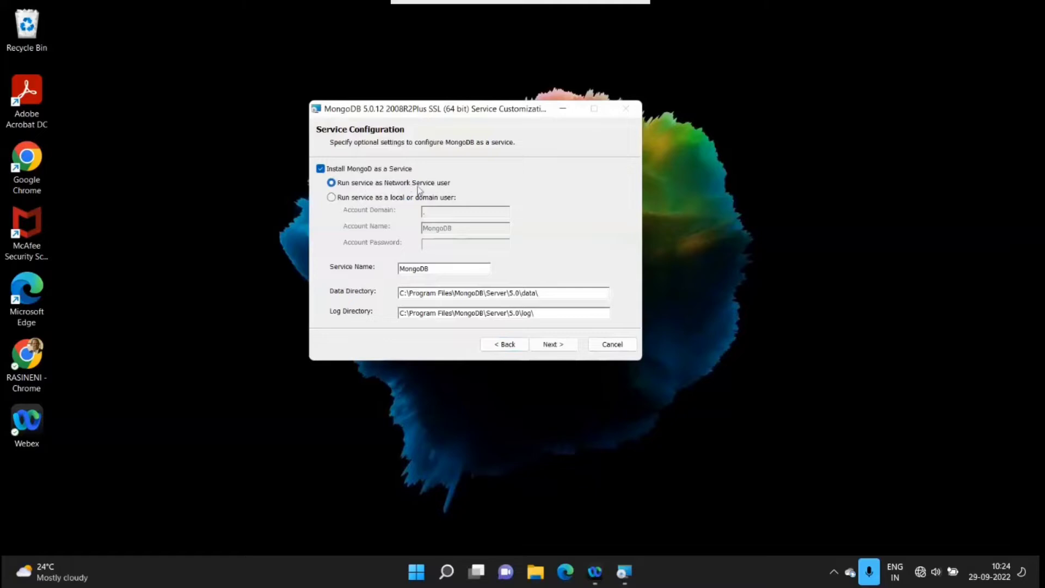
left_click(440, 268)
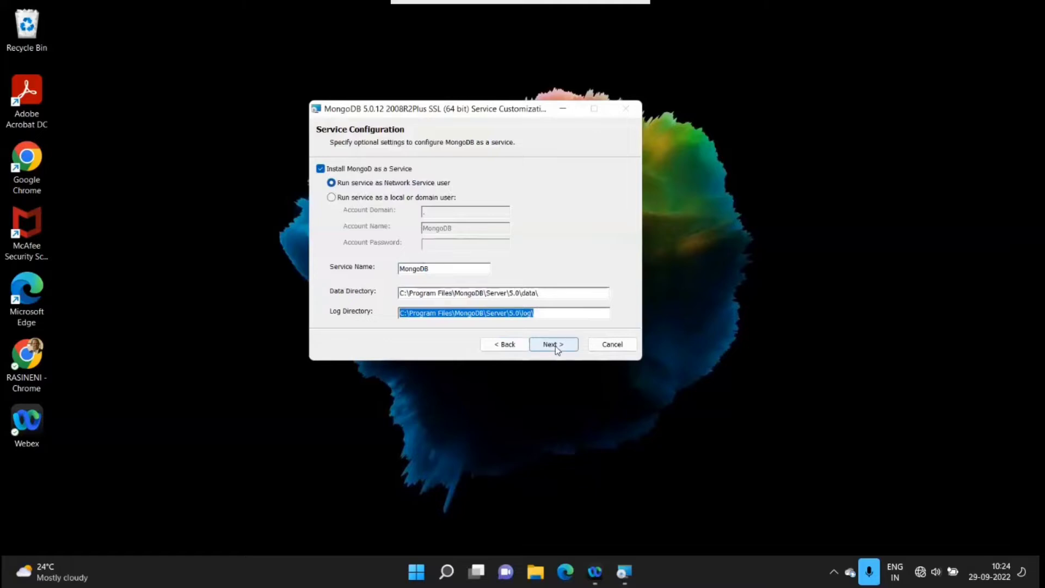
Keep the default service settings and leave Install MongoDB Compass checked
left_click(553, 344)
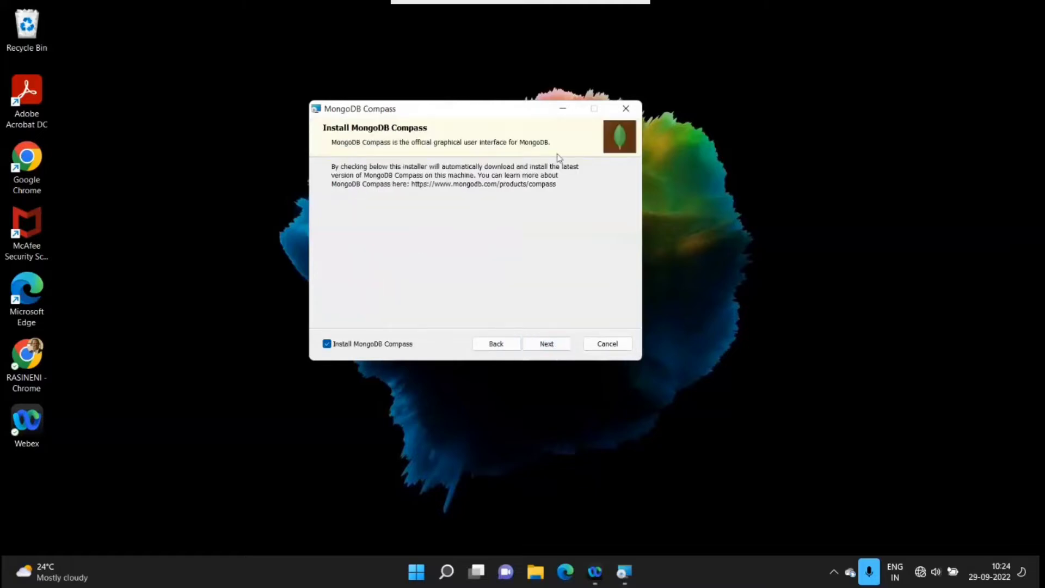
mouse_move(475, 178)
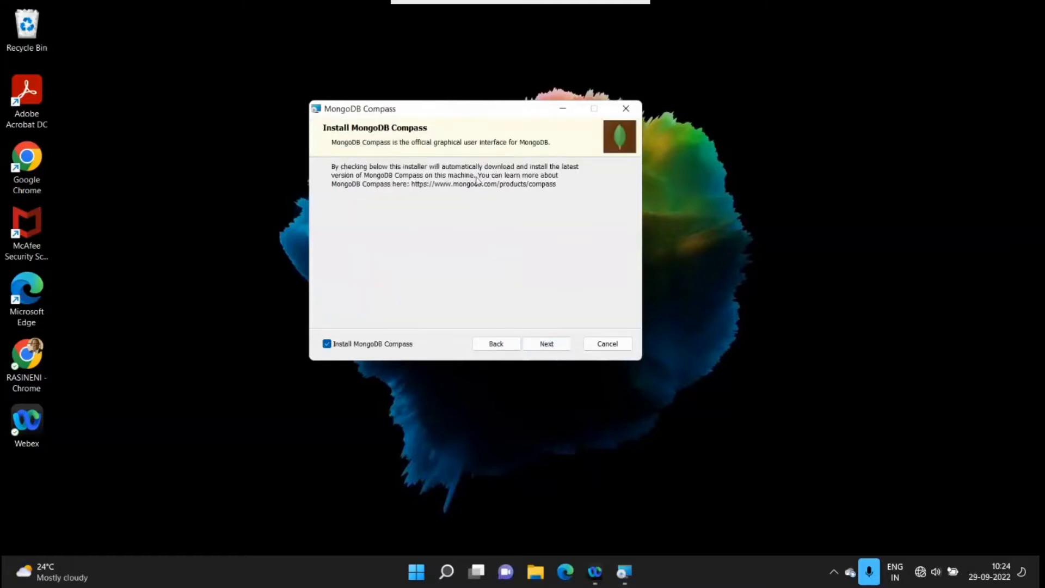
mouse_move(460, 346)
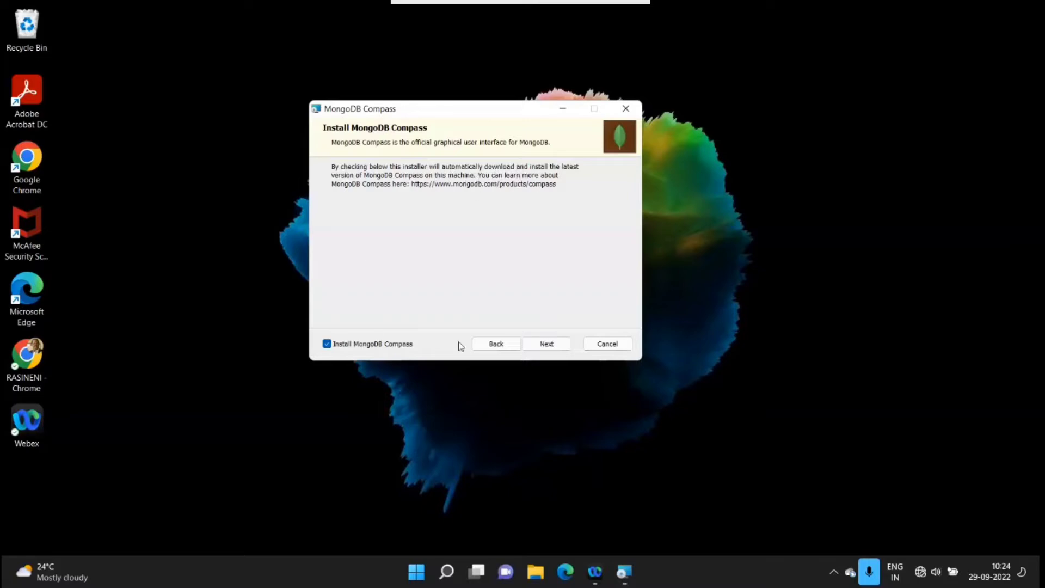
left_click(546, 343)
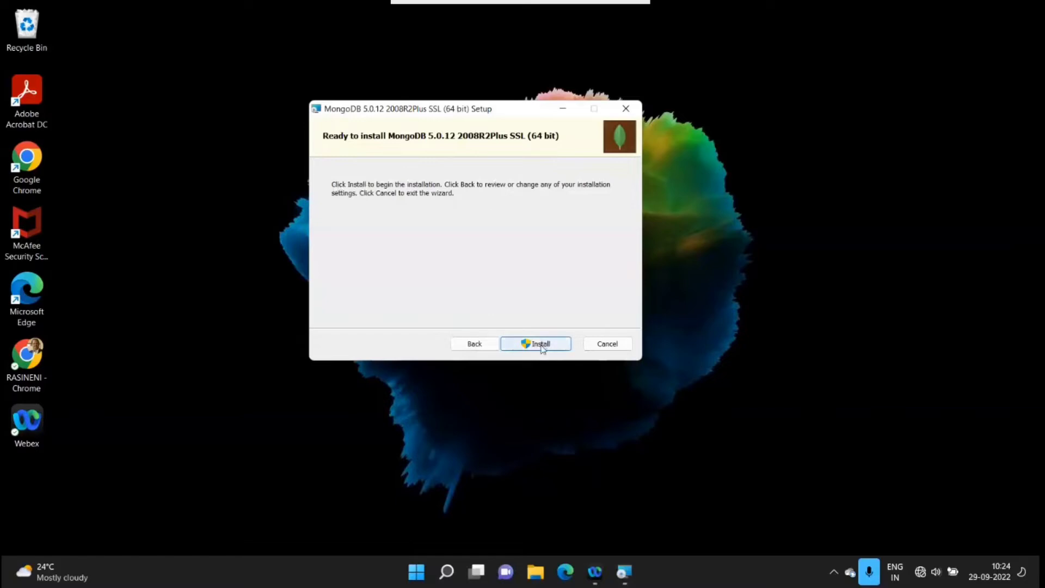
Start the MongoDB 5.0.12 installation from the Ready to install page
left_click(539, 343)
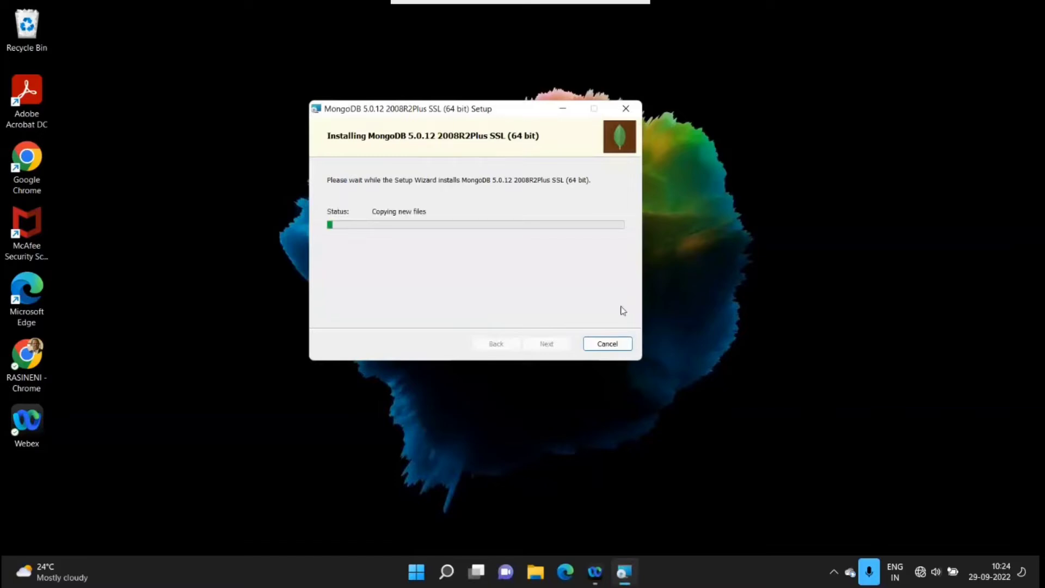
mouse_move(723, 278)
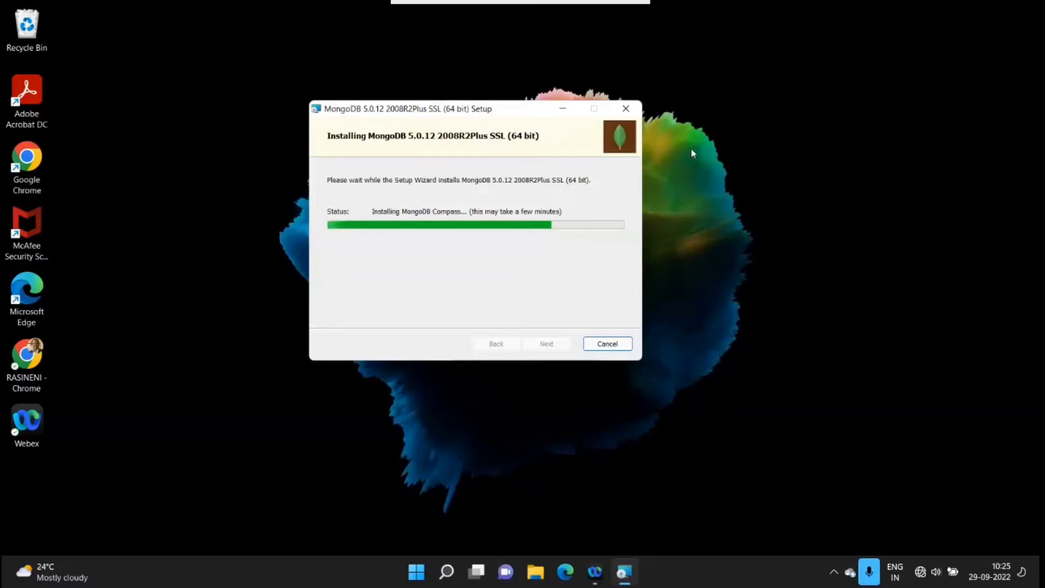
mouse_move(836, 193)
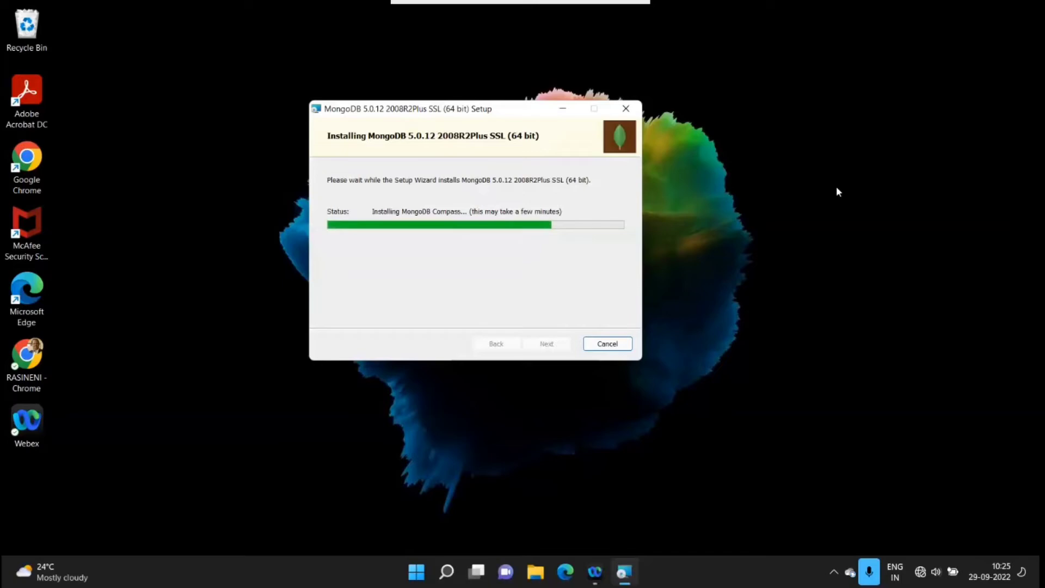
mouse_move(881, 191)
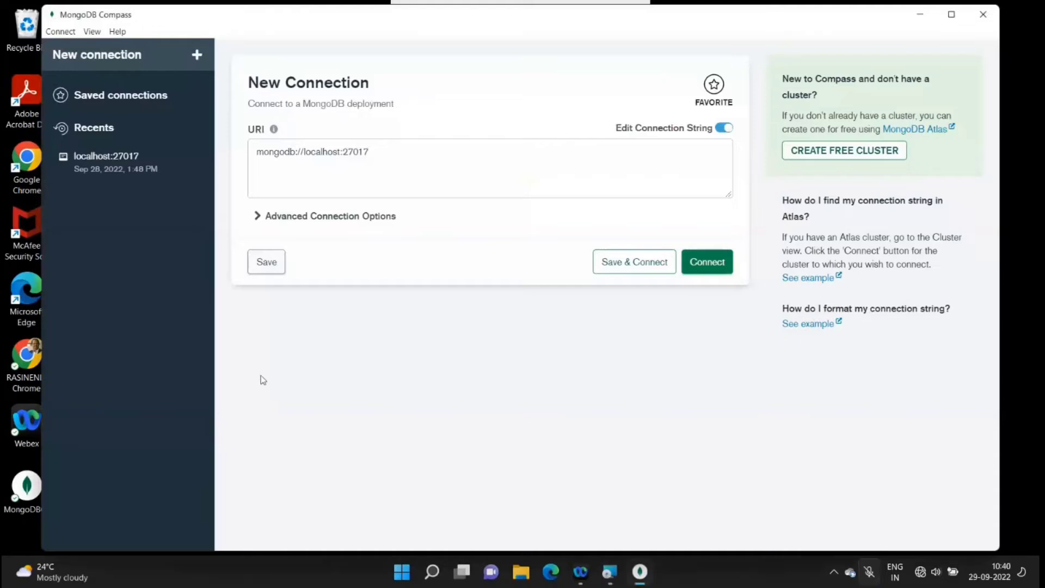
mouse_move(426, 47)
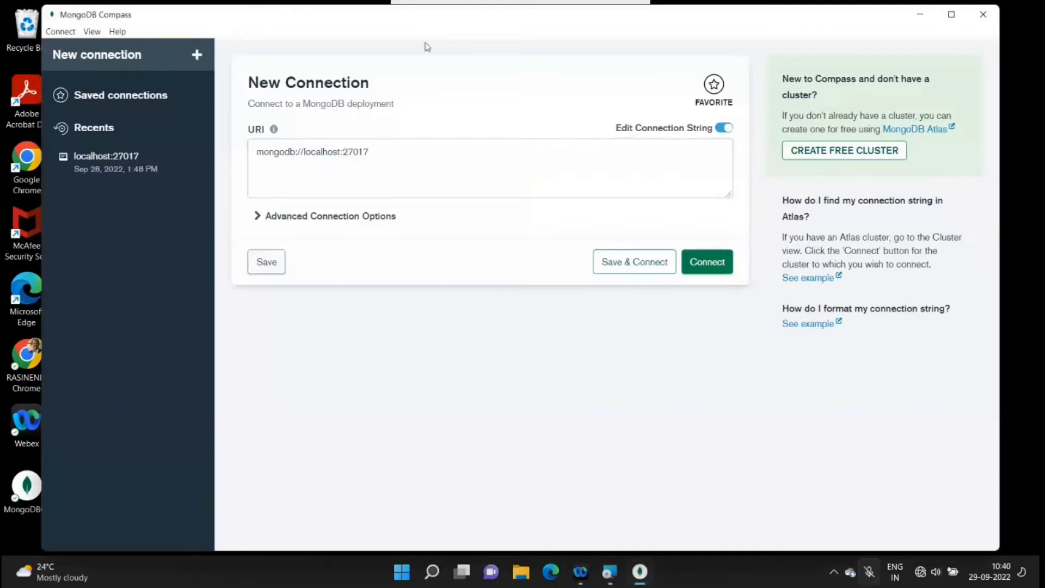
mouse_move(921, 16)
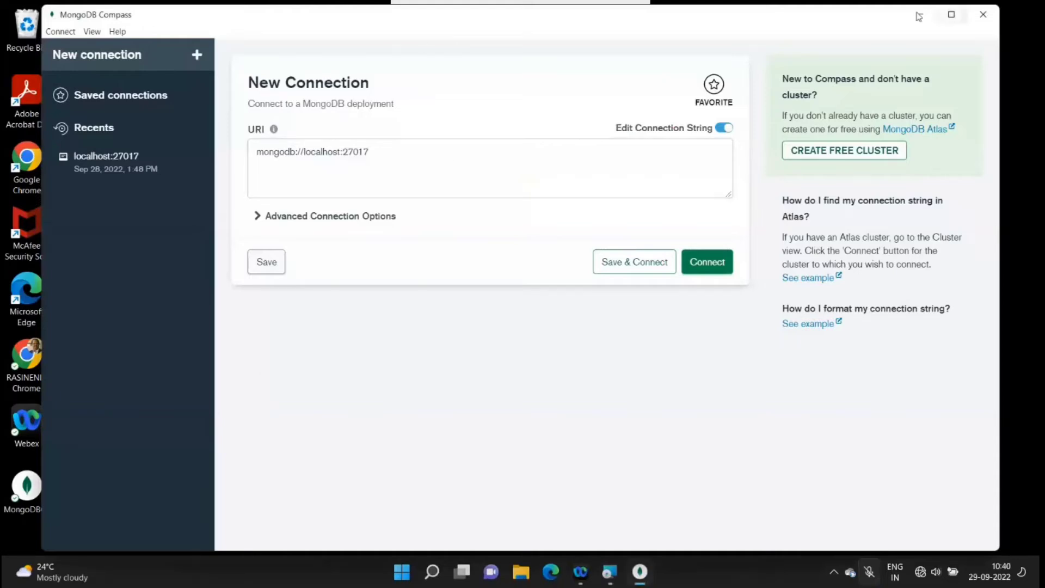
mouse_move(164, 72)
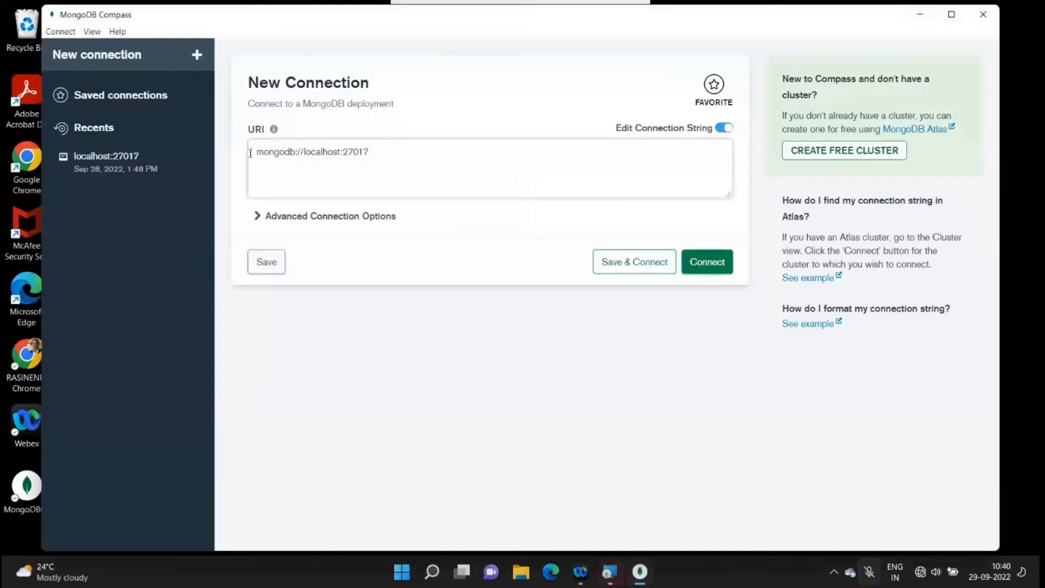
mouse_move(657, 417)
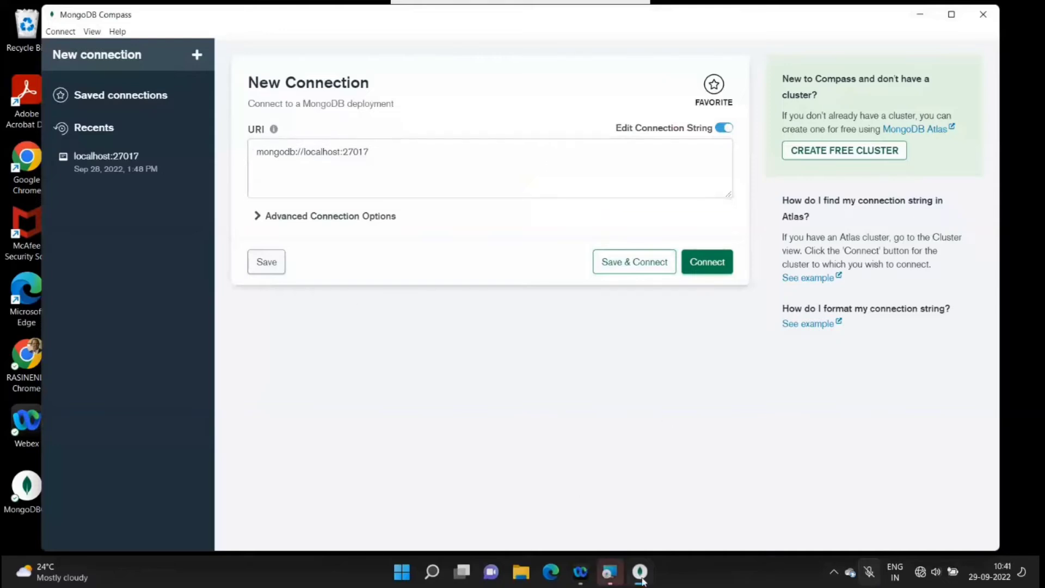
mouse_move(559, 484)
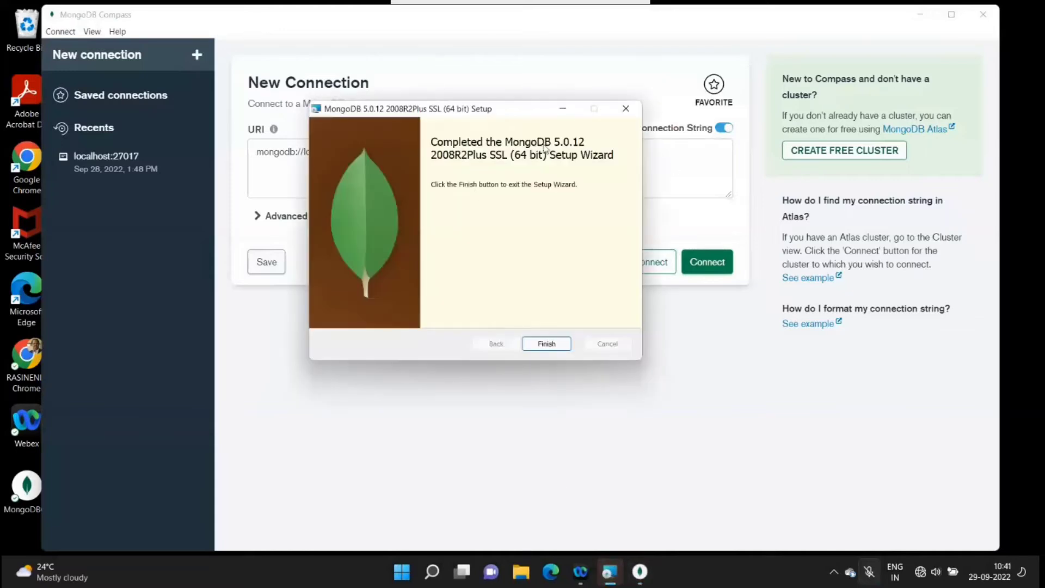
mouse_move(517, 238)
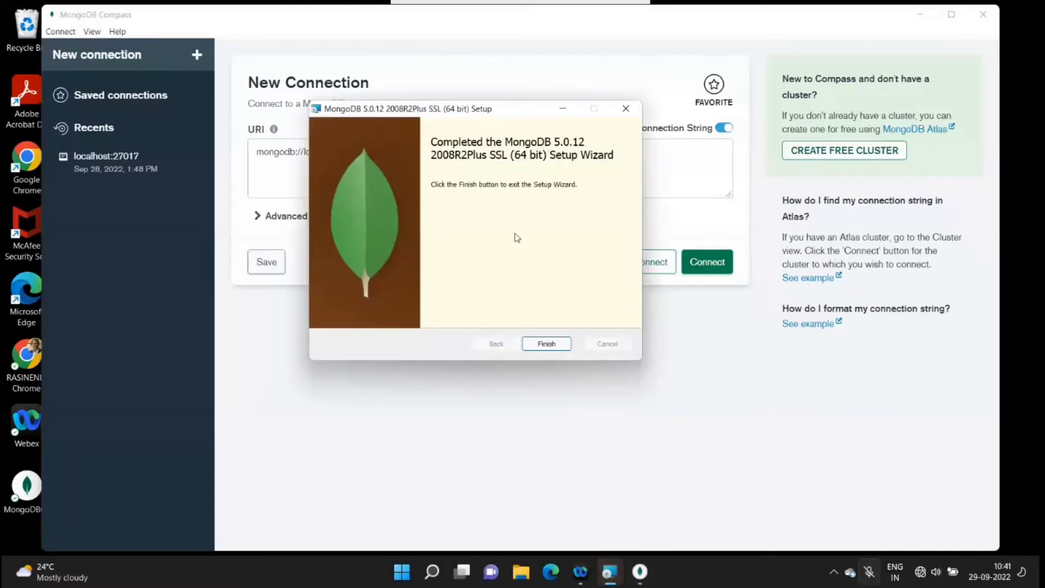
Close the setup wizard and select the mongodb://localhost:27017 connection string in Compass
left_click(546, 344)
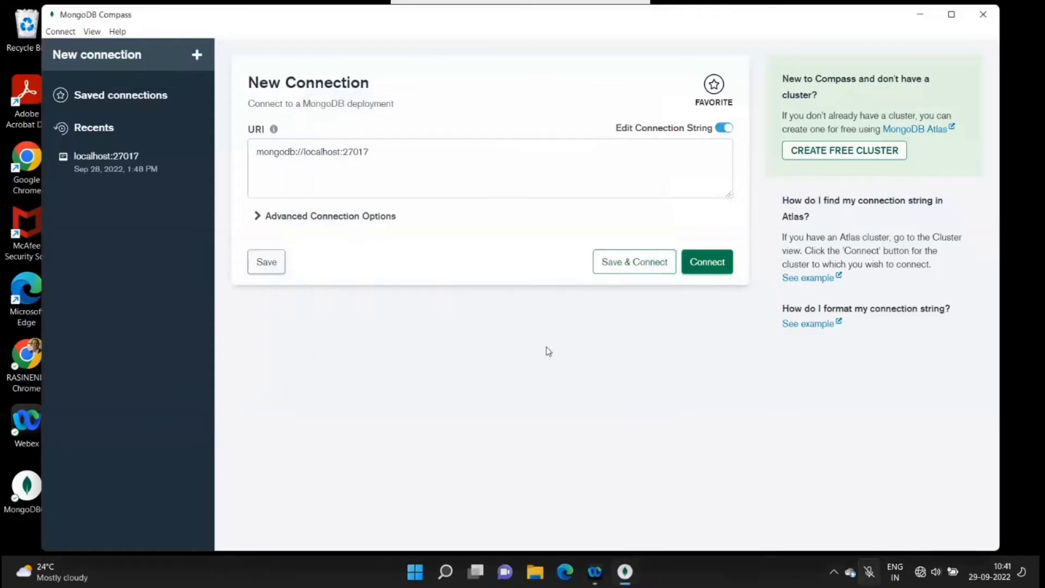
mouse_move(550, 15)
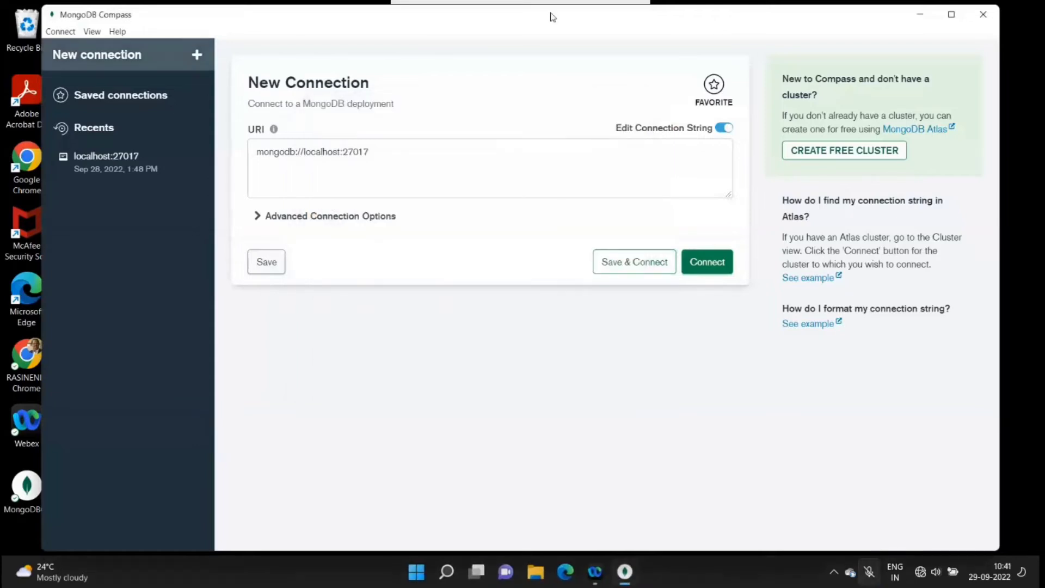
mouse_move(78, 20)
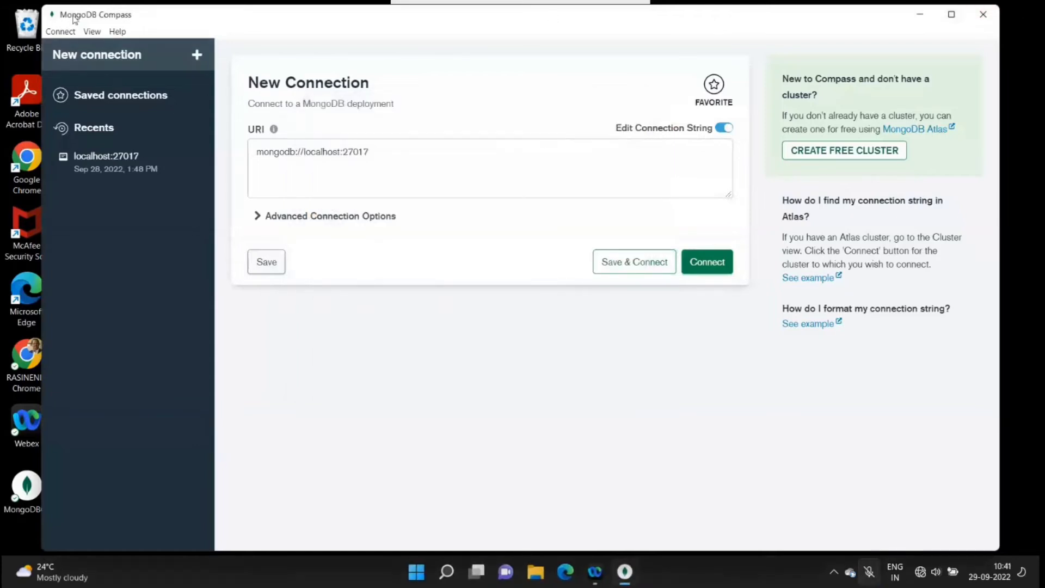
mouse_move(886, 28)
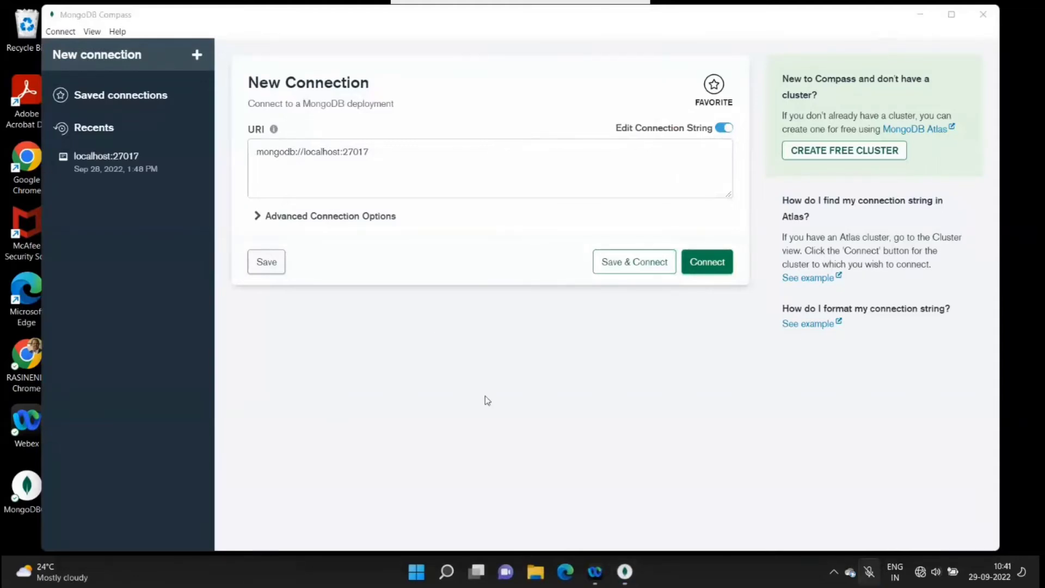
mouse_move(463, 280)
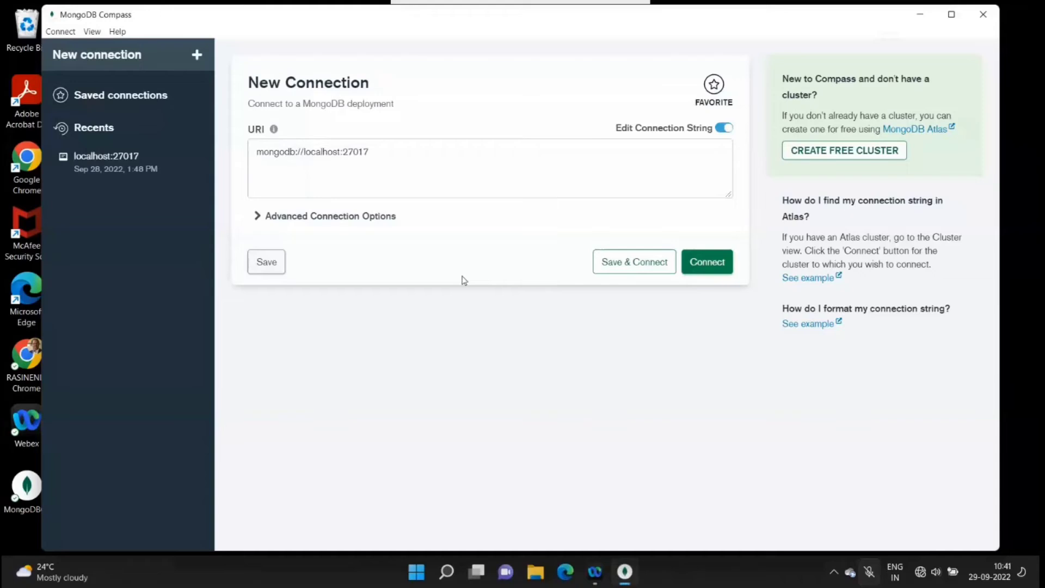
left_click(290, 162)
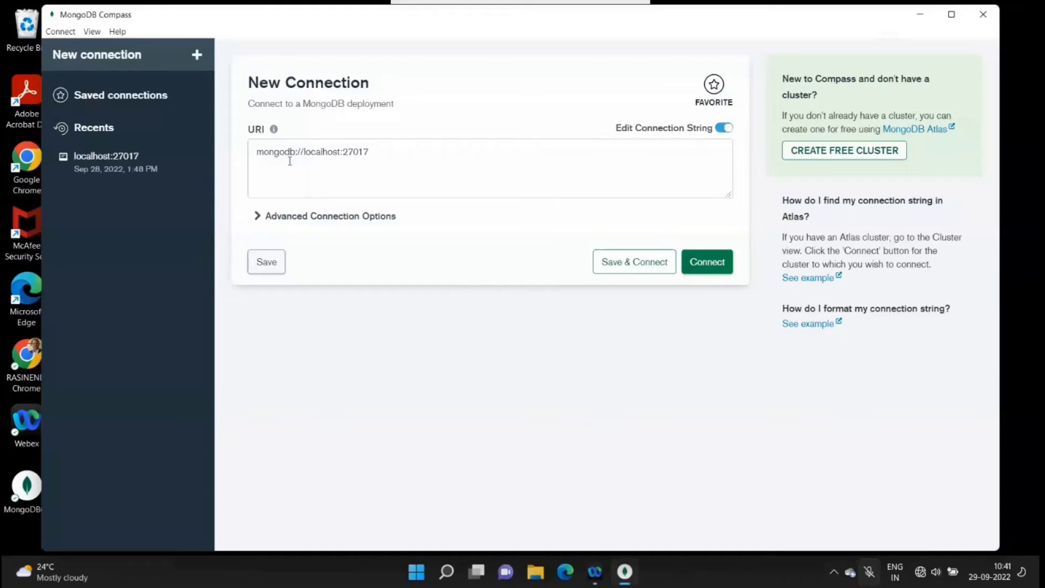
left_click(386, 155)
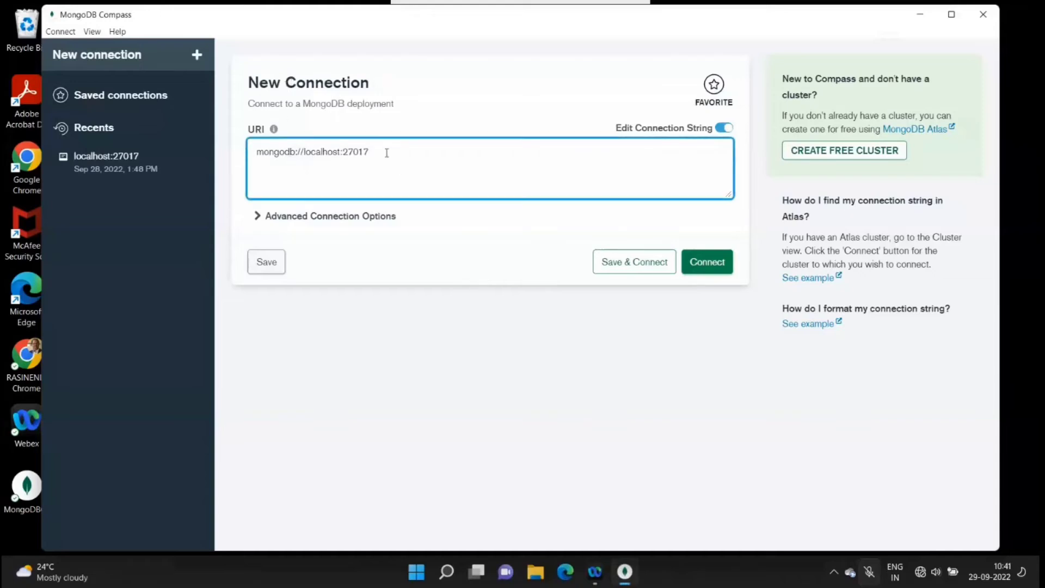
triple_click(312, 151)
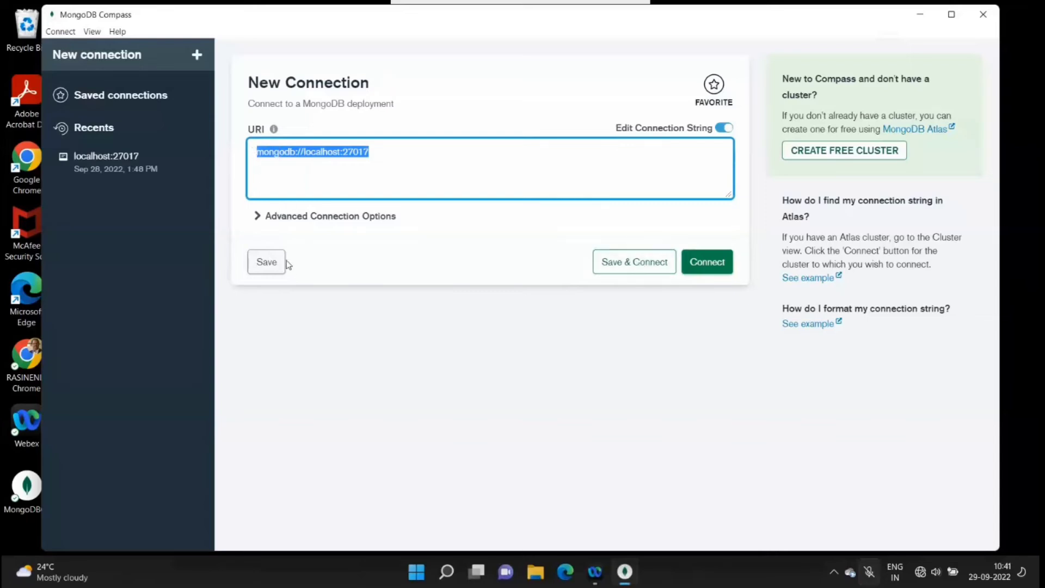
mouse_move(478, 130)
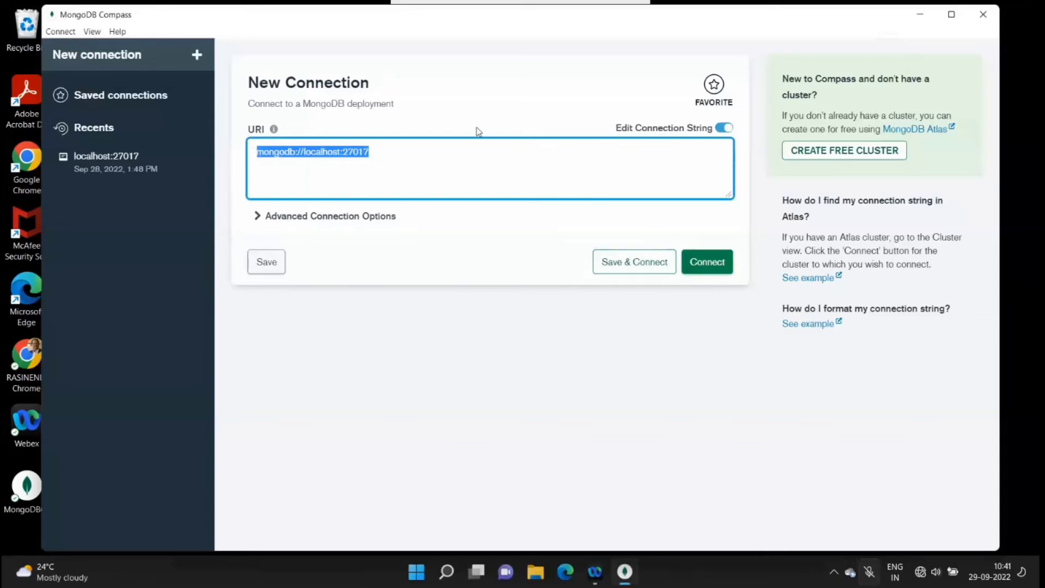
mouse_move(269, 20)
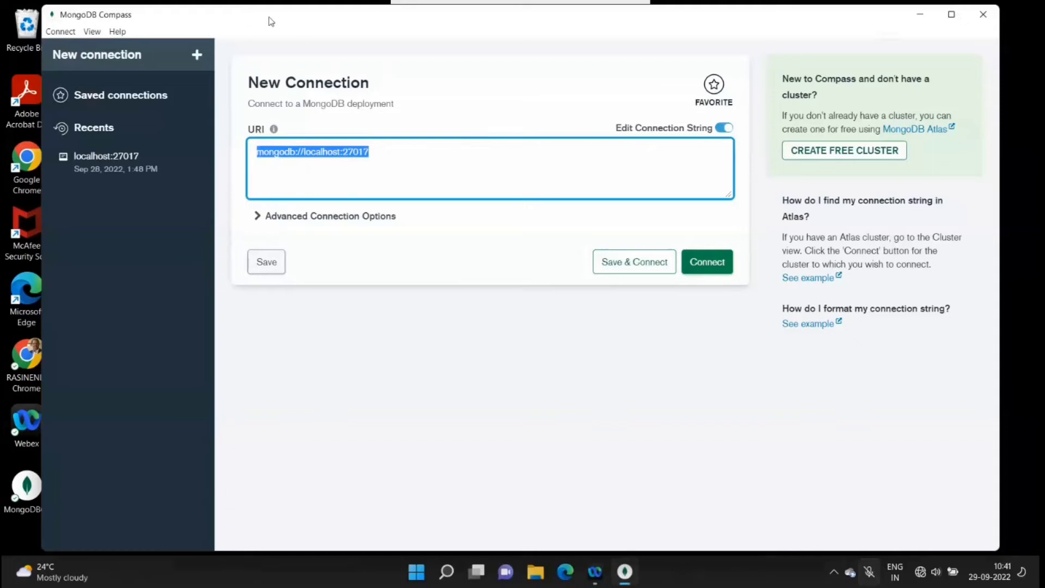
mouse_move(548, 22)
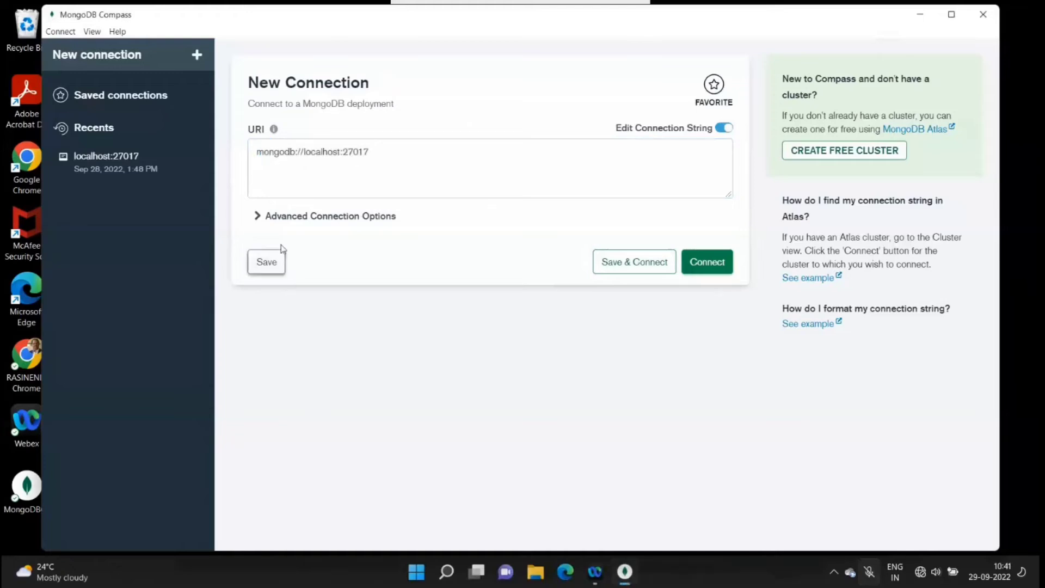
mouse_move(342, 66)
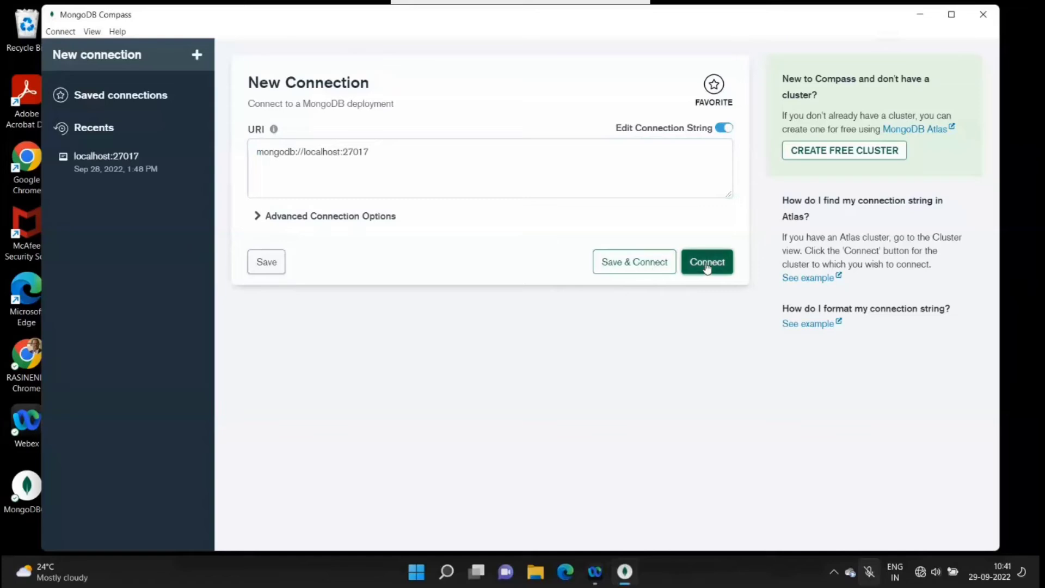
left_click(707, 262)
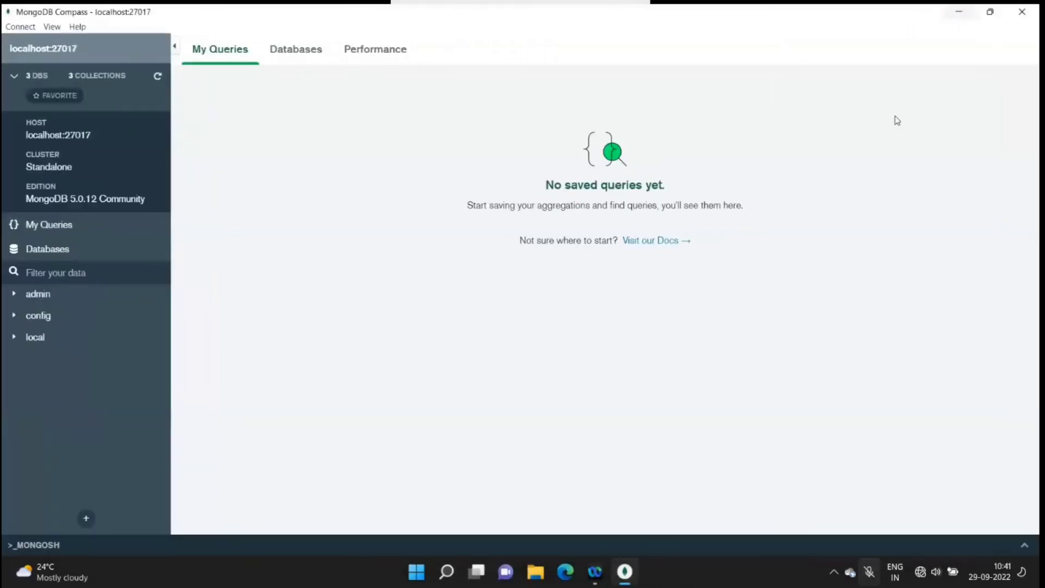
mouse_move(594, 176)
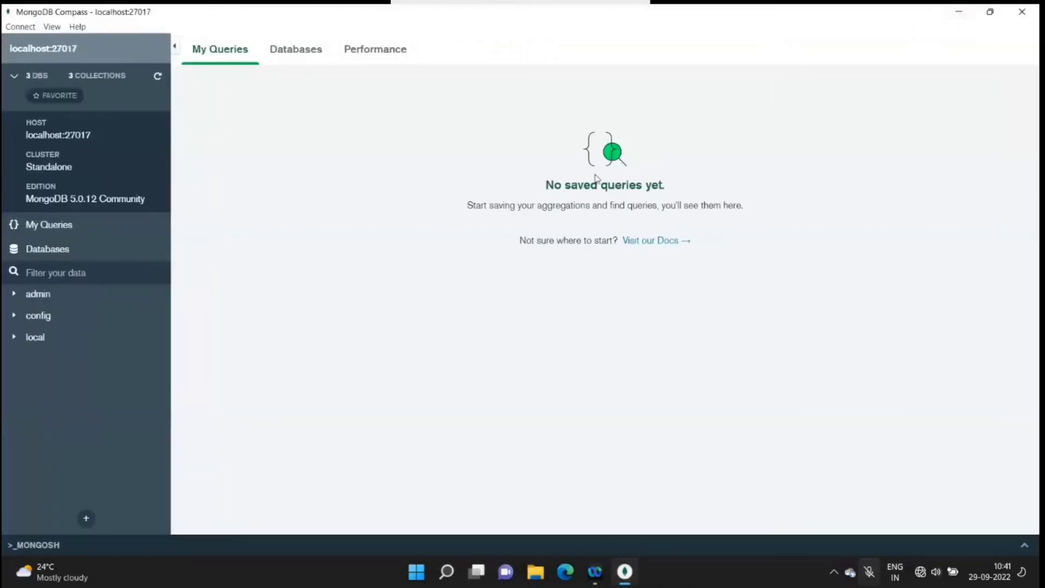
mouse_move(224, 50)
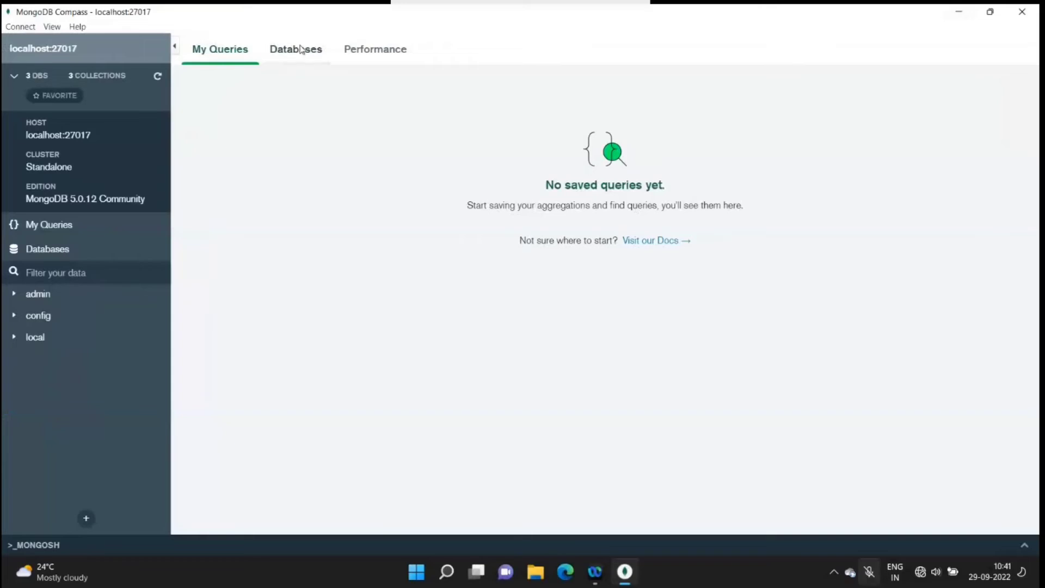
Show the Databases overview listing admin, config and local at 4.10 kB each
left_click(295, 49)
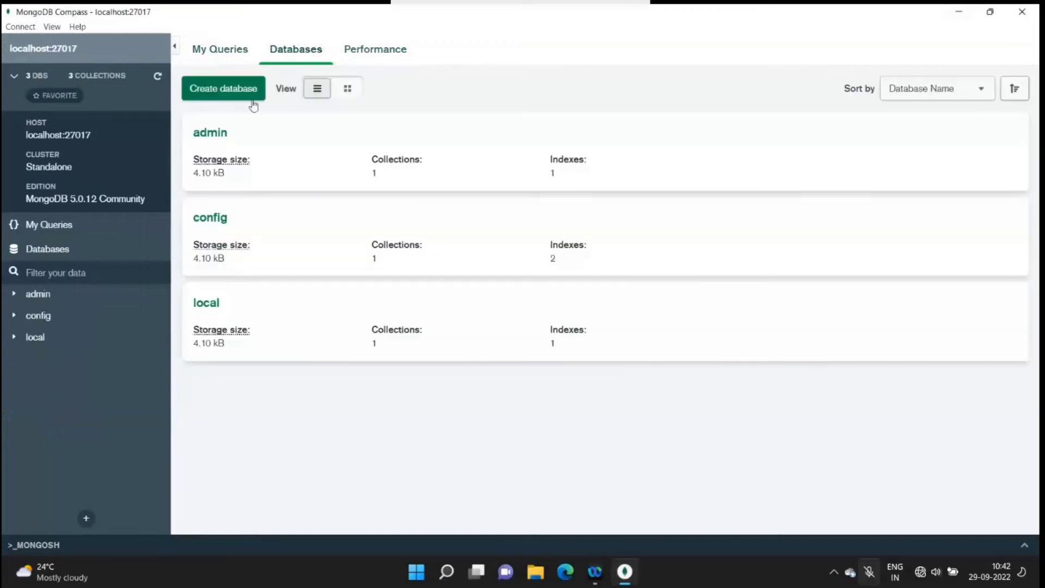
mouse_move(194, 231)
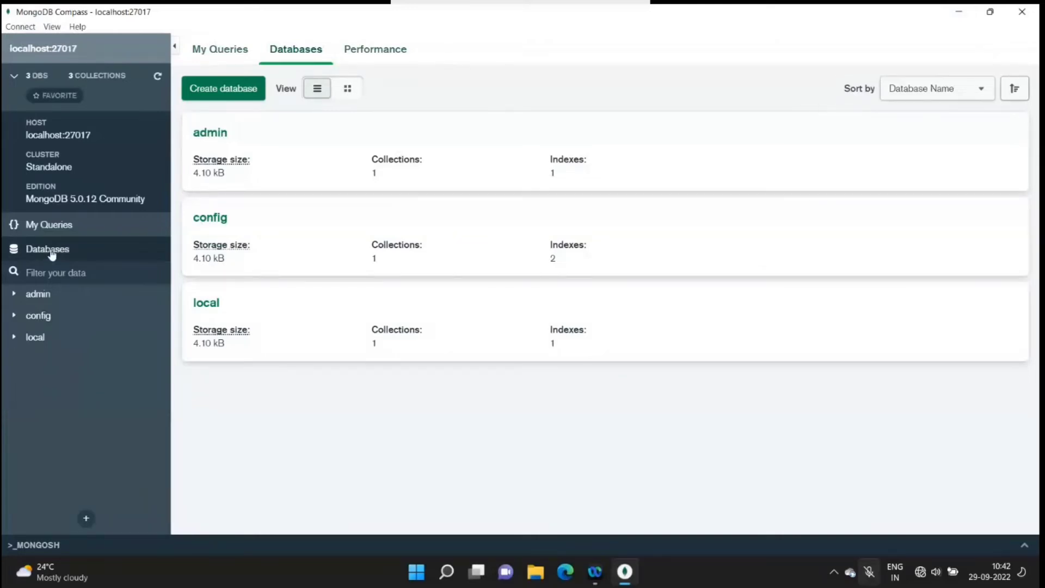
mouse_move(113, 458)
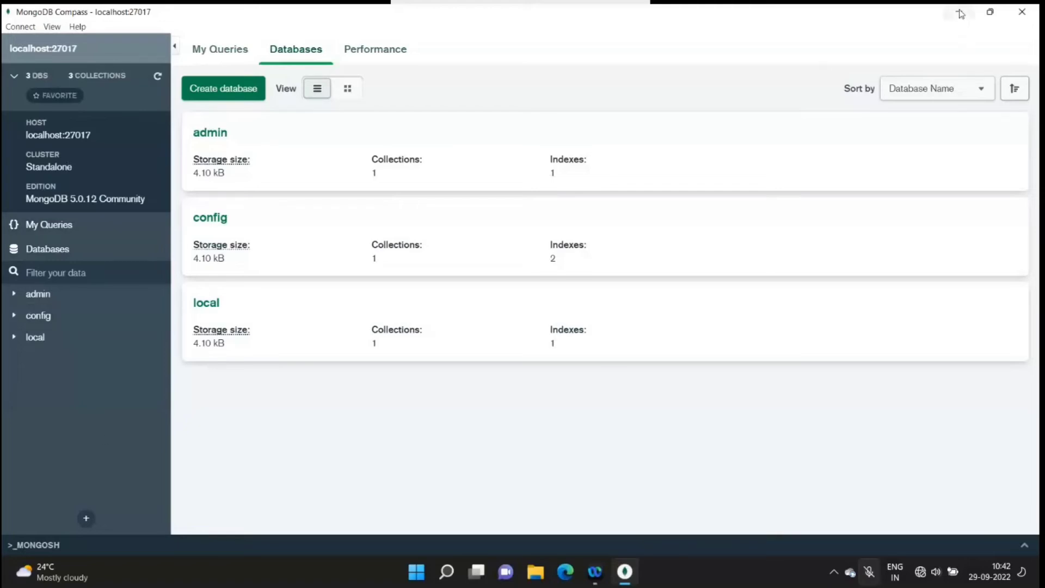
mouse_move(958, 13)
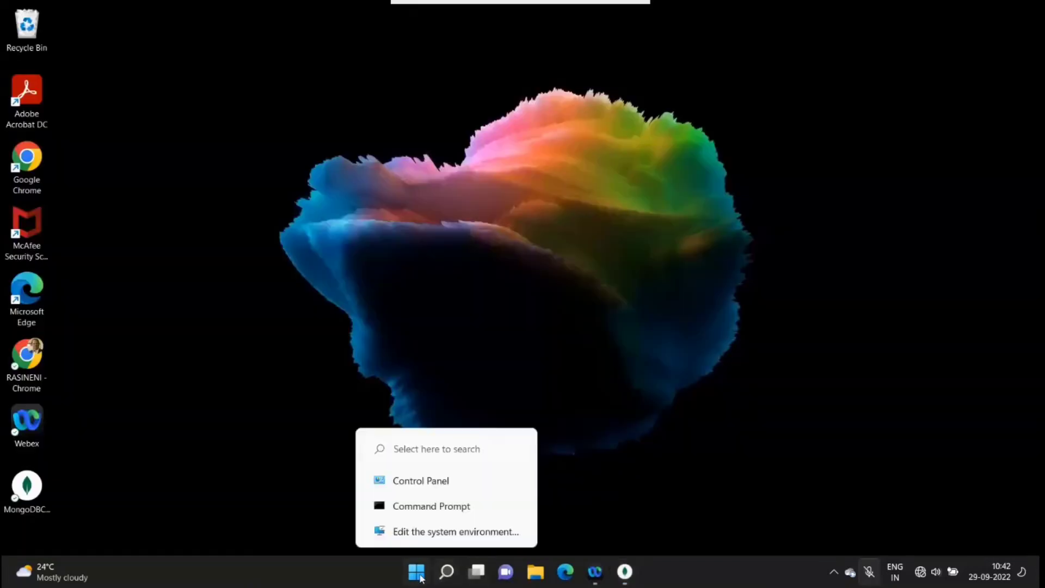
Launch File Explorer from Start and open the Windows (C:) drive
left_click(417, 571)
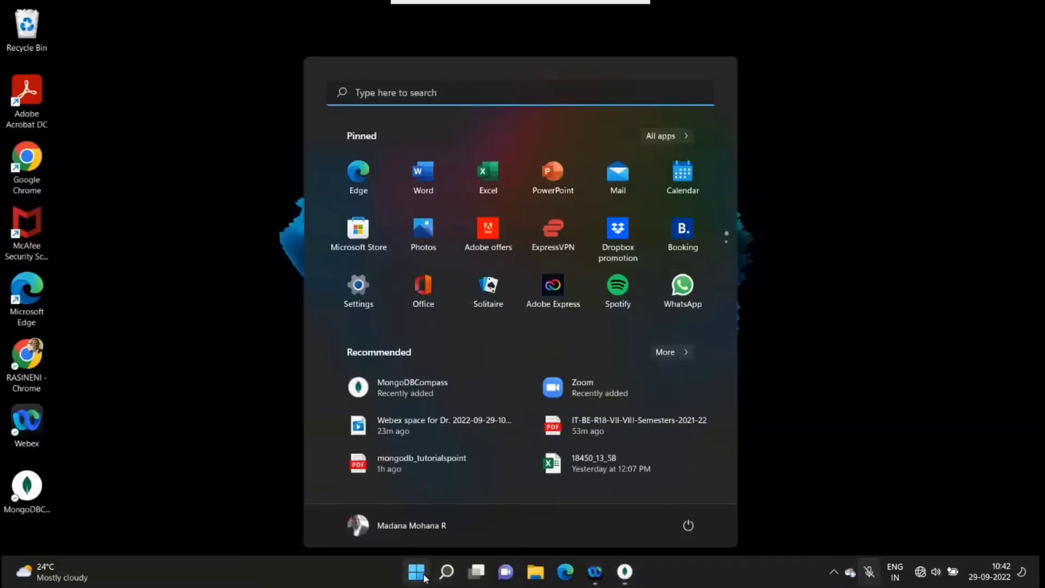
left_click(538, 572)
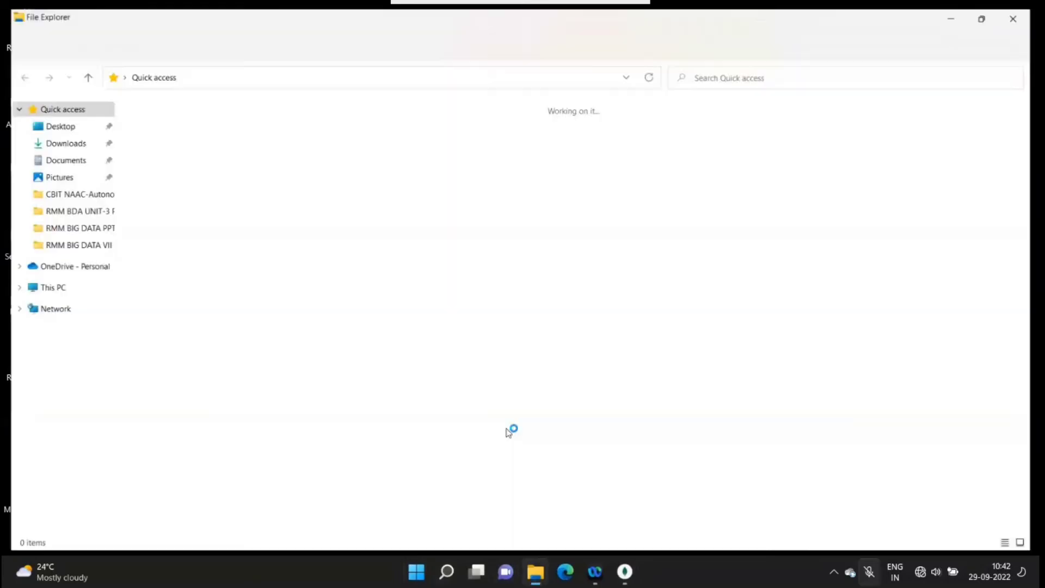
left_click(46, 287)
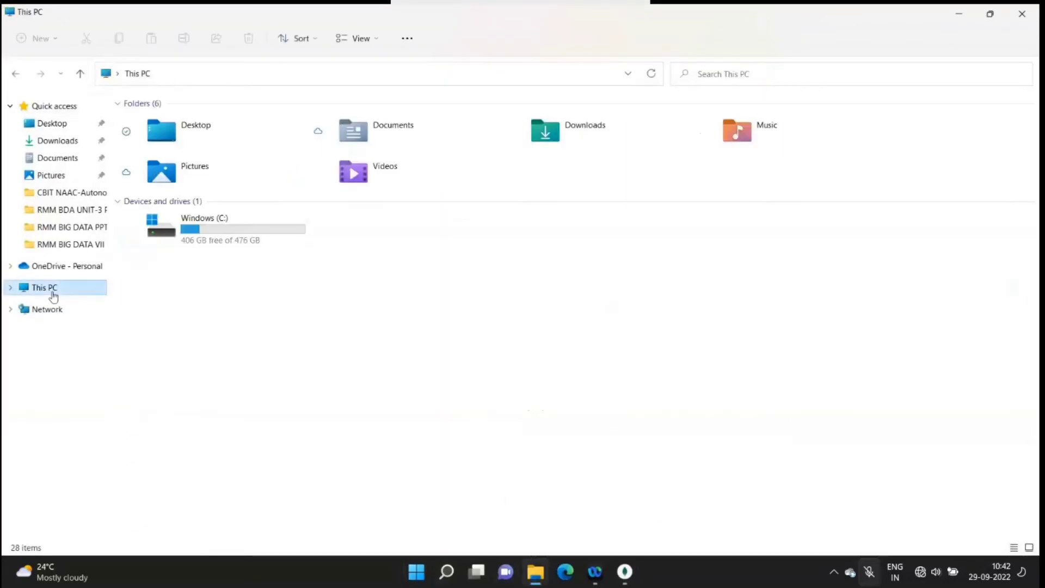
double_click(203, 224)
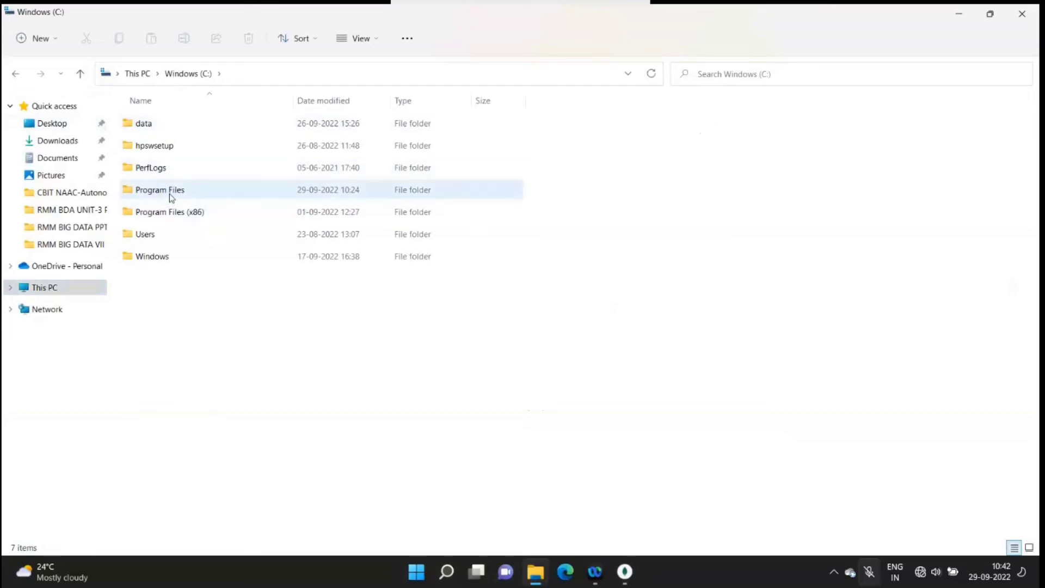
Browse Program Files > MongoDB > Server > 5.0 into the bin folder
double_click(161, 190)
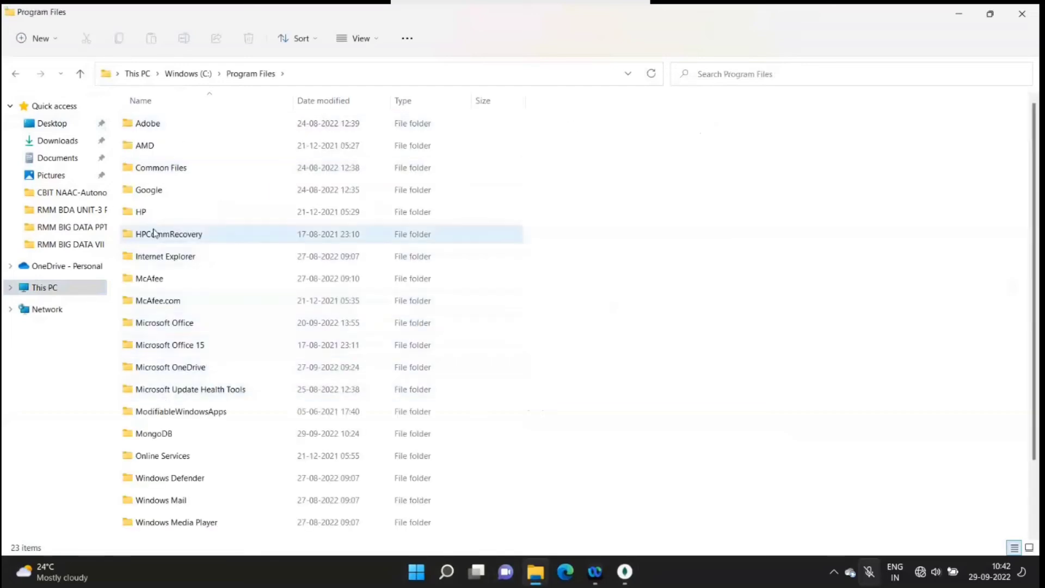
scroll("down", 3)
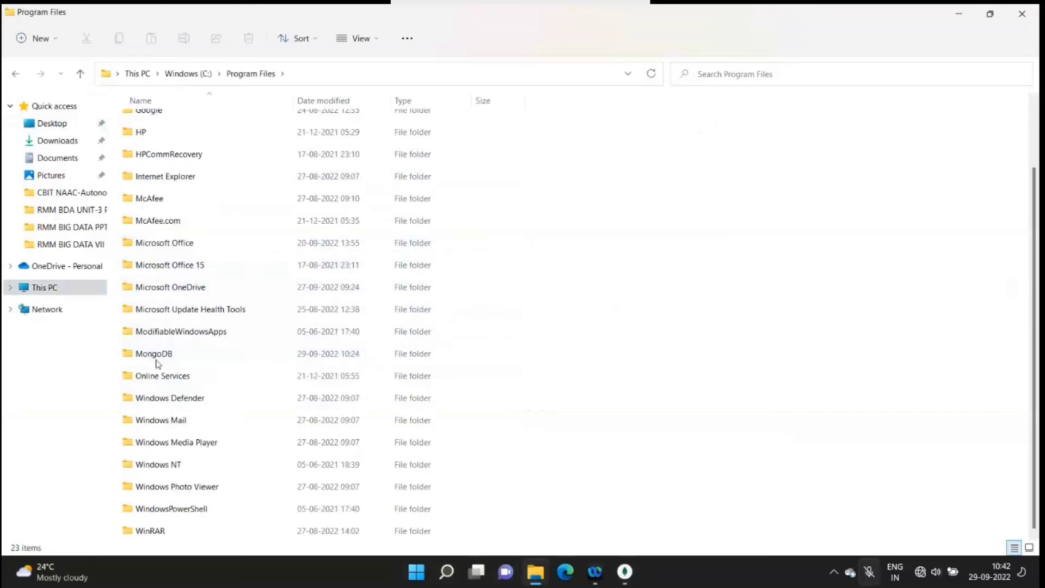
double_click(154, 353)
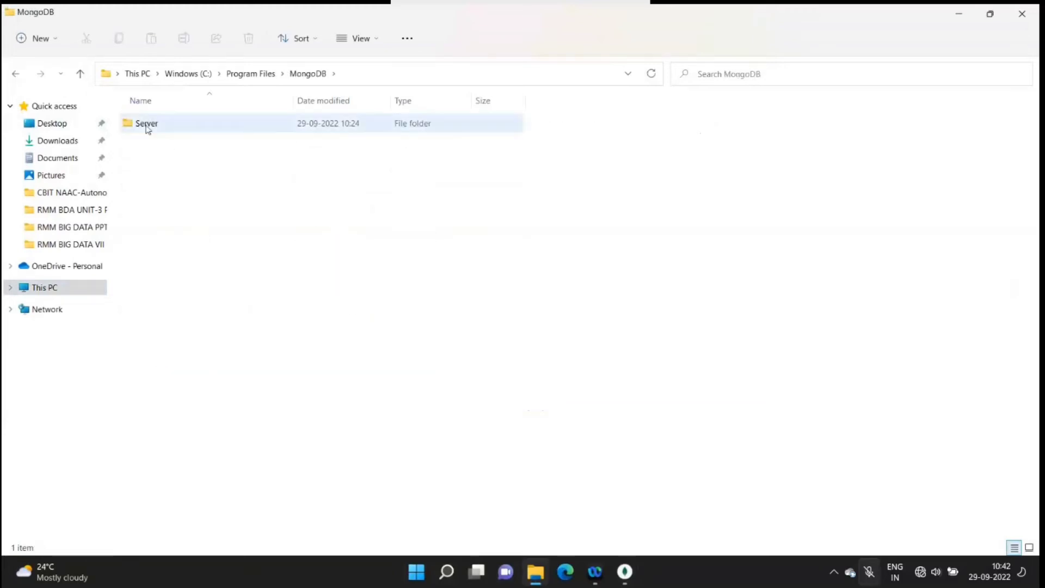
double_click(145, 123)
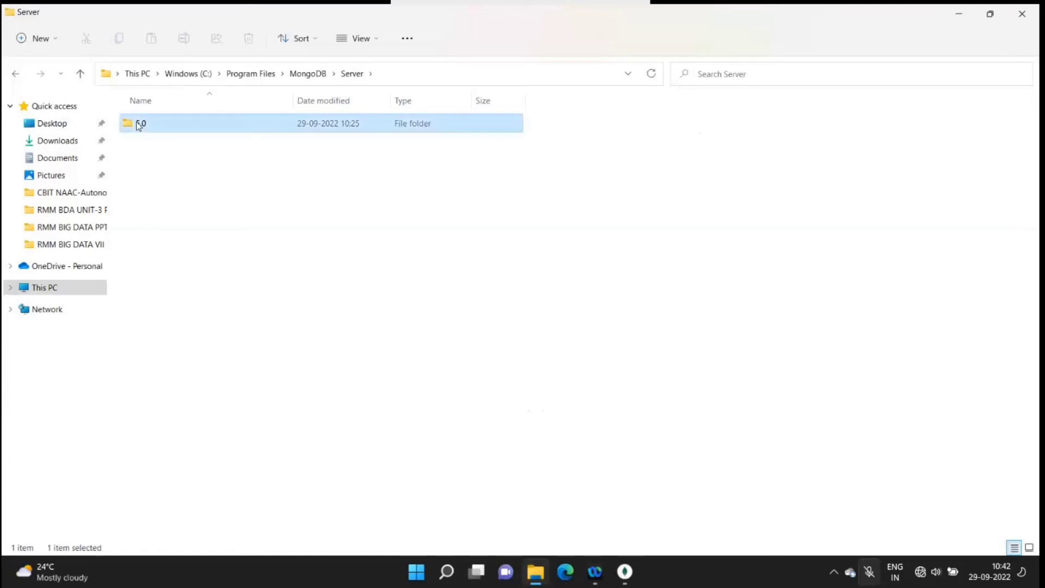
double_click(142, 124)
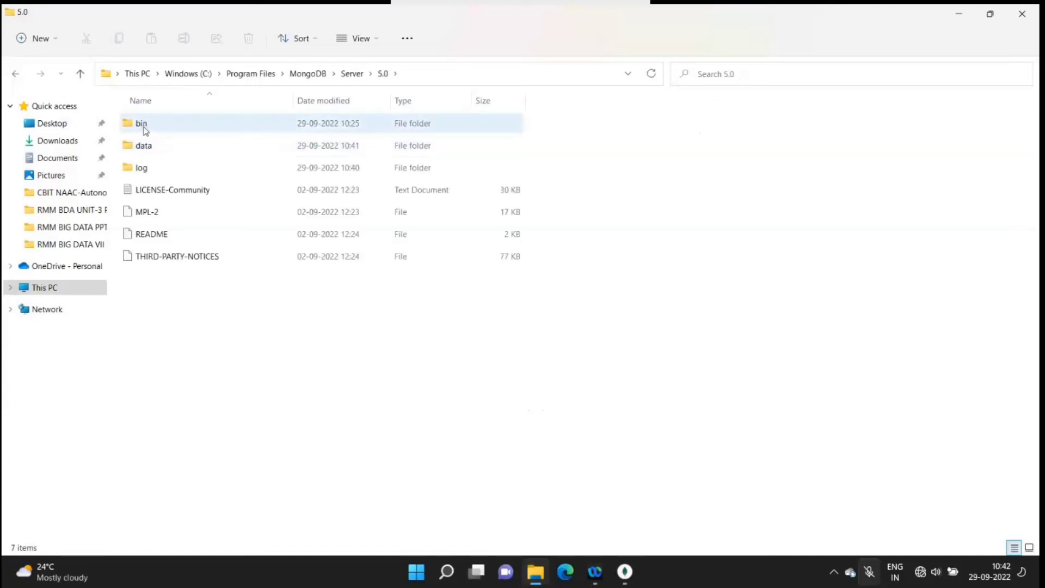
left_click(140, 124)
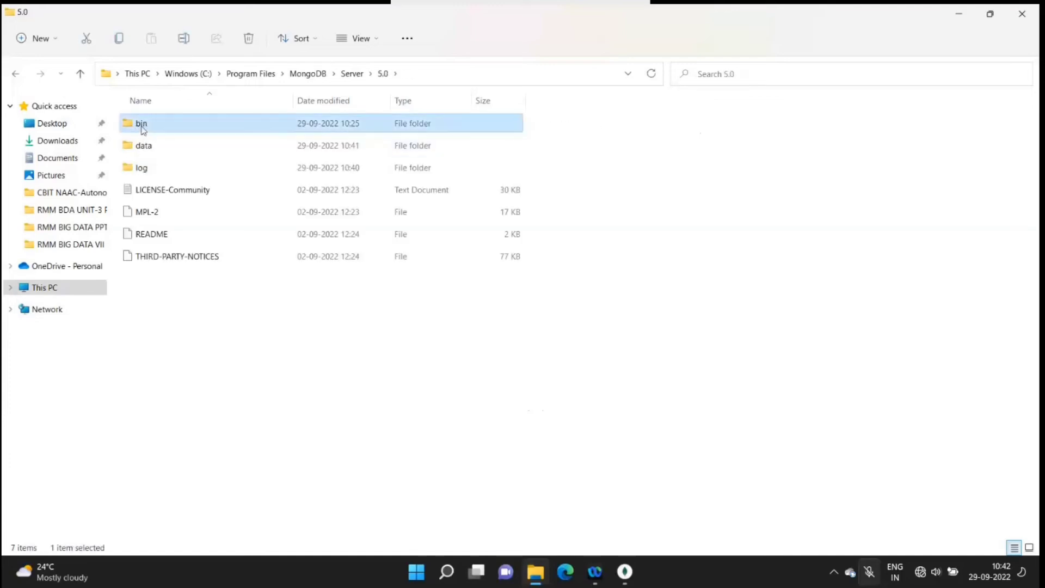
double_click(141, 124)
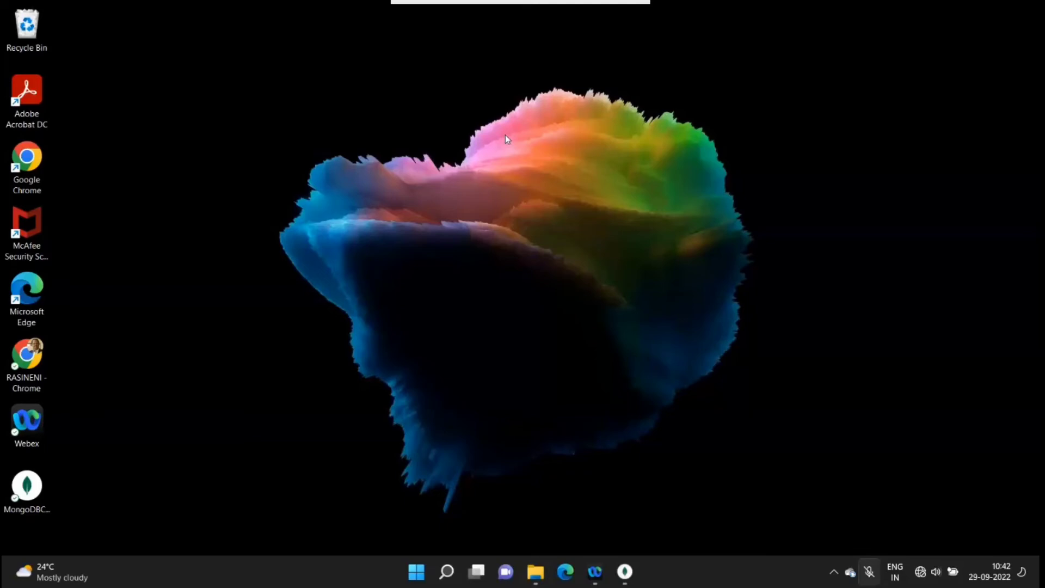
mouse_move(474, 573)
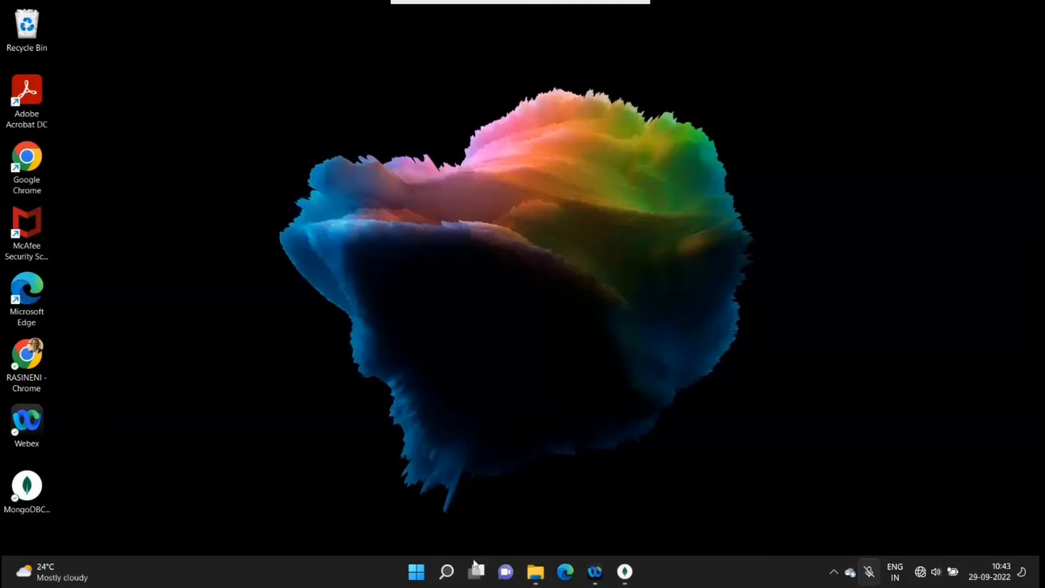
Search 'env' and launch 'Edit the system environment variables'
left_click(448, 571)
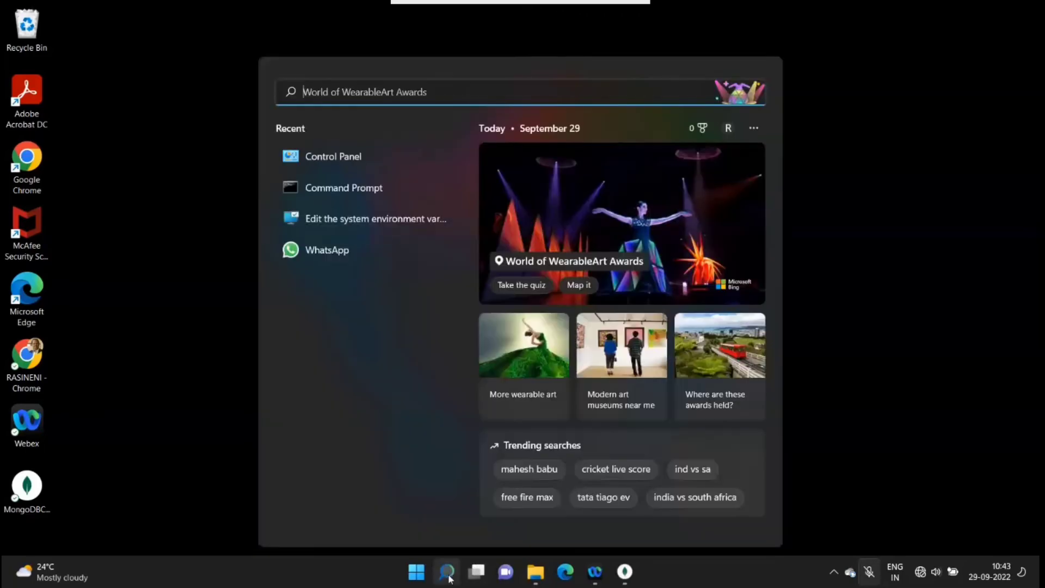
type("env")
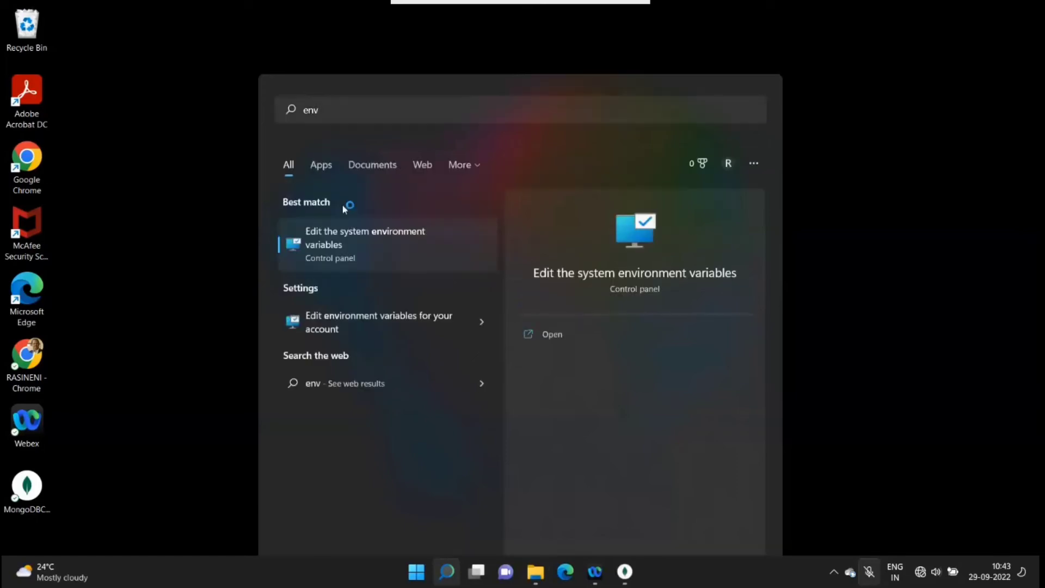
left_click(364, 244)
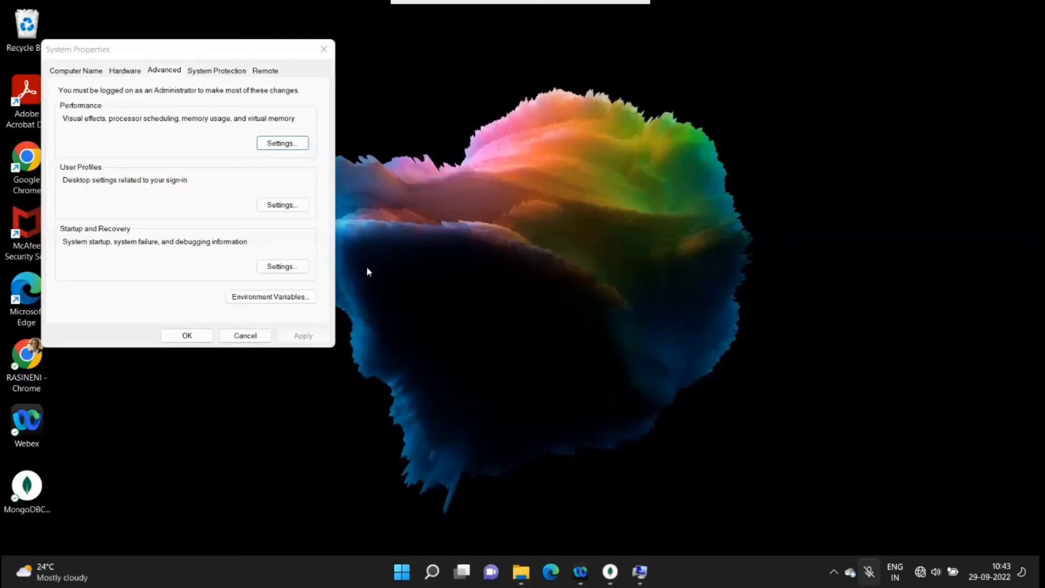
mouse_move(177, 57)
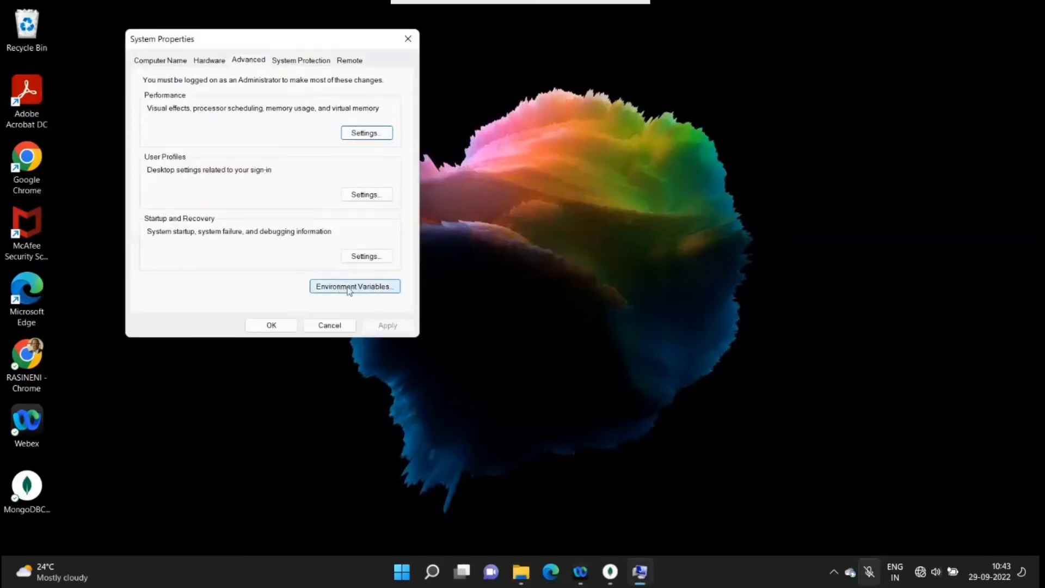
Add C:\Program Files\MongoDB\Server\5.0\bin as a new user Path entry
left_click(355, 286)
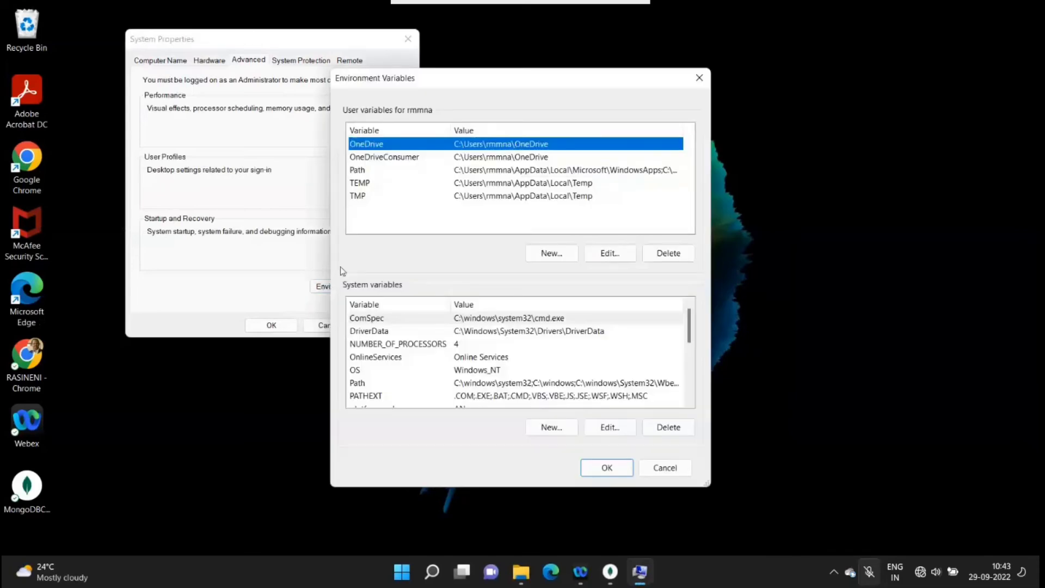
mouse_move(474, 222)
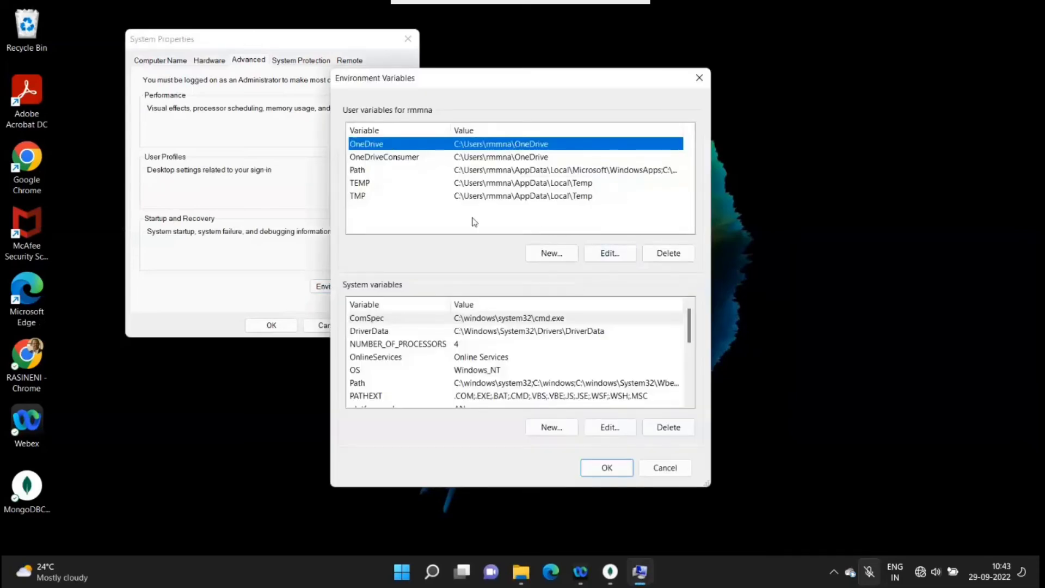
mouse_move(469, 274)
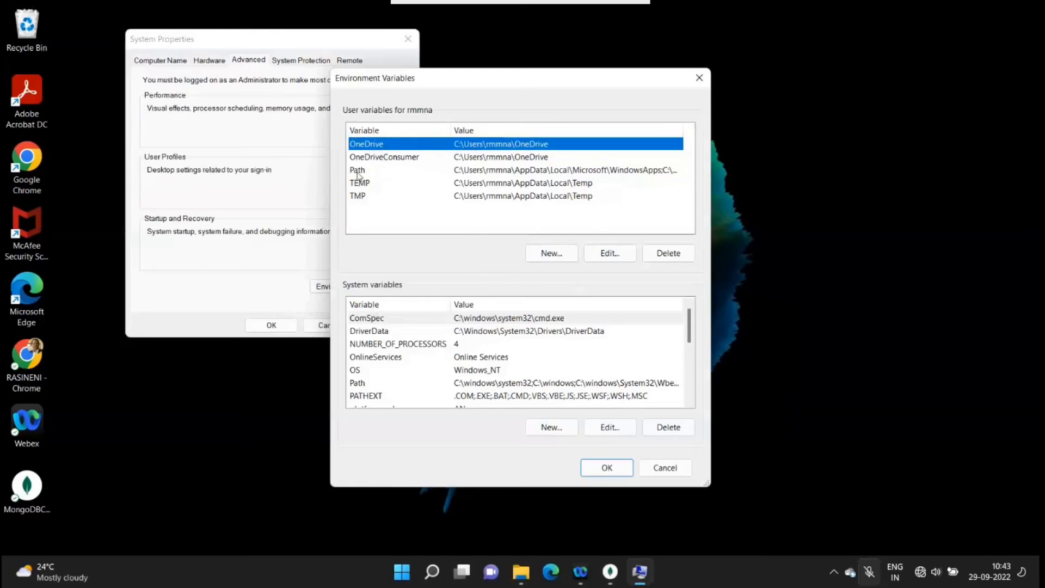
left_click(357, 170)
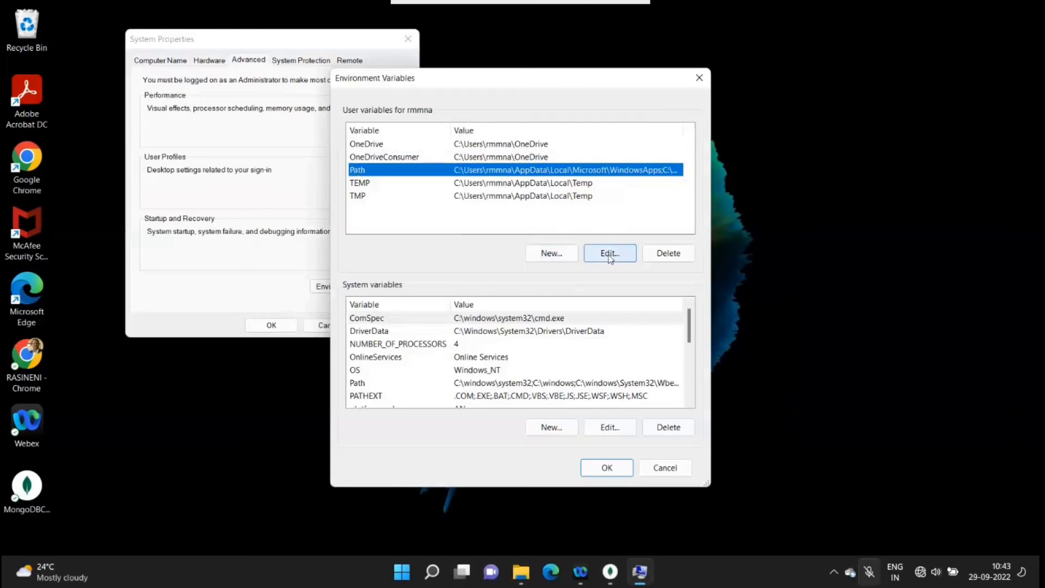
left_click(610, 253)
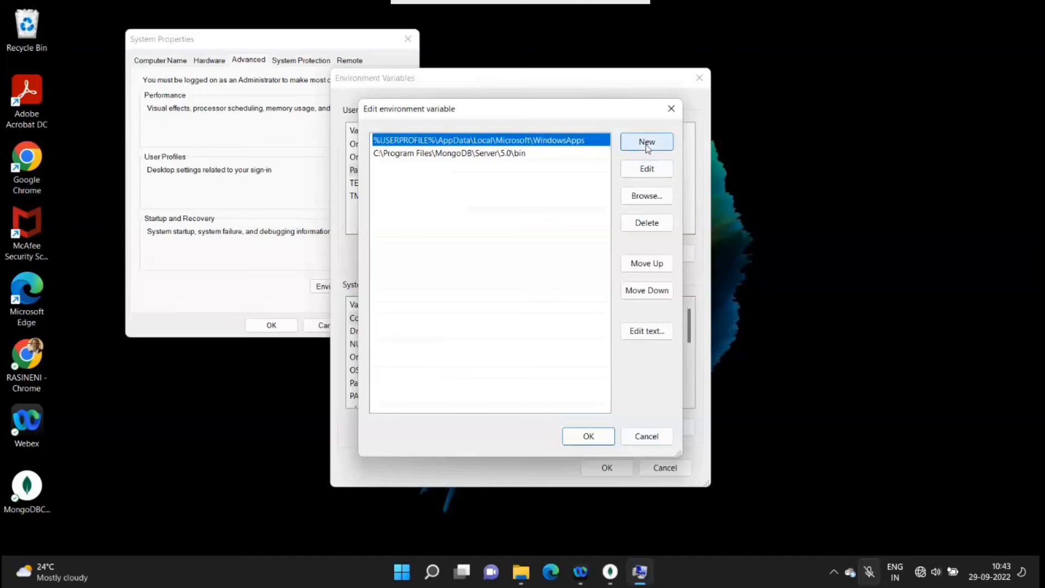
left_click(646, 142)
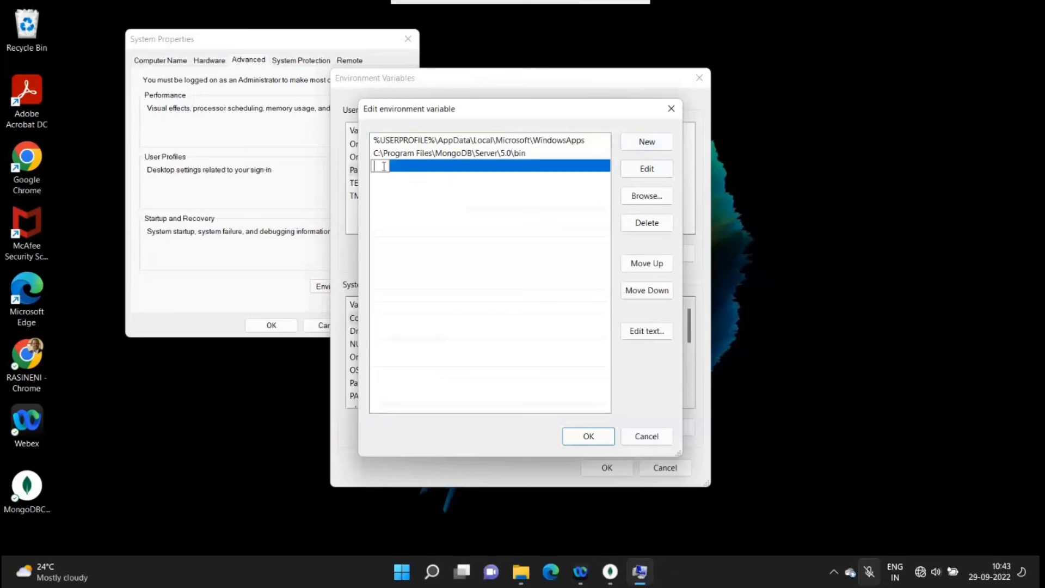
type("C:\\Program Files\\MongoDB\\Server\\5.0\\bin")
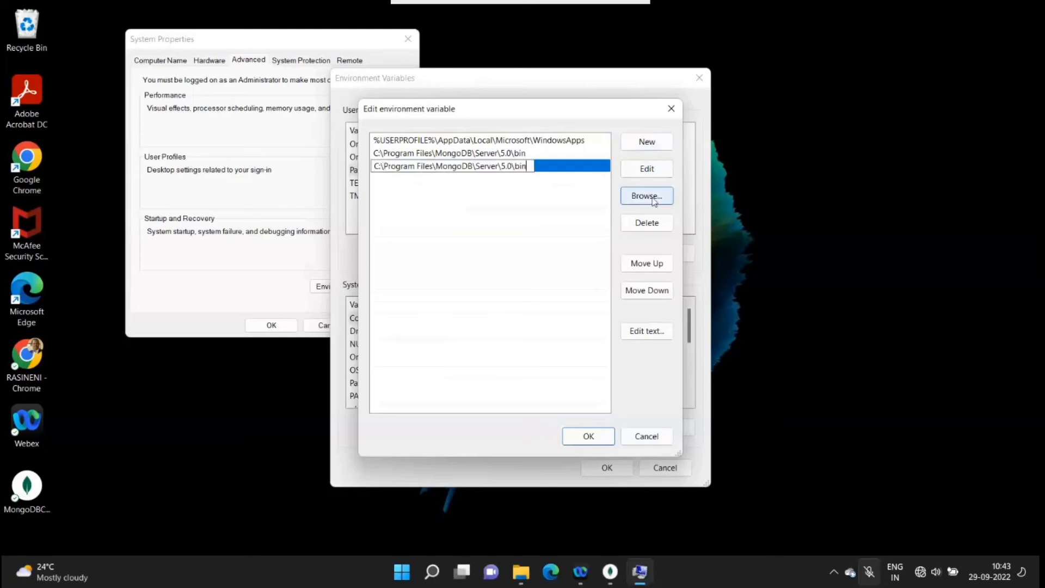
mouse_move(604, 437)
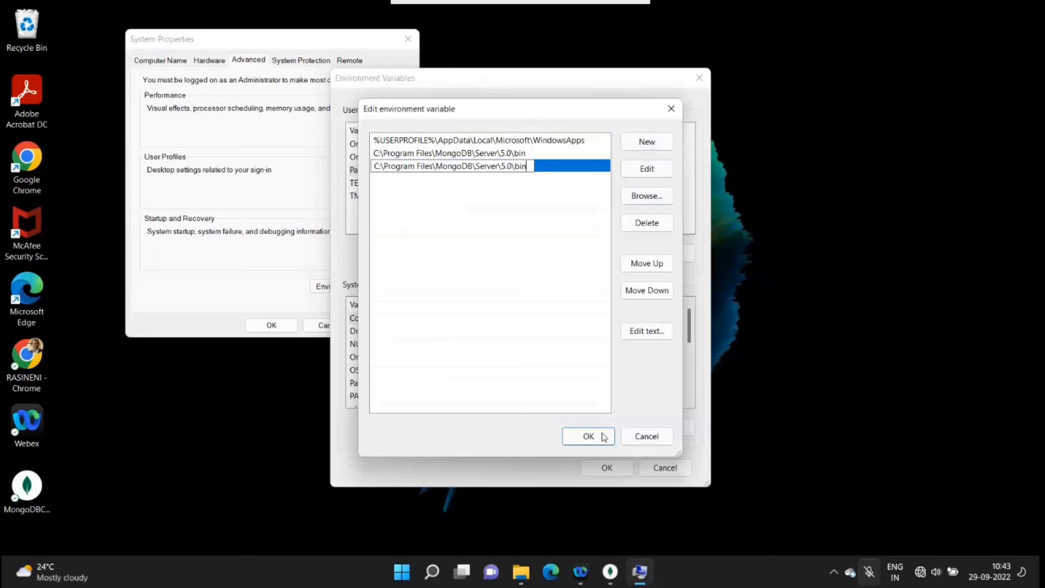
left_click(588, 436)
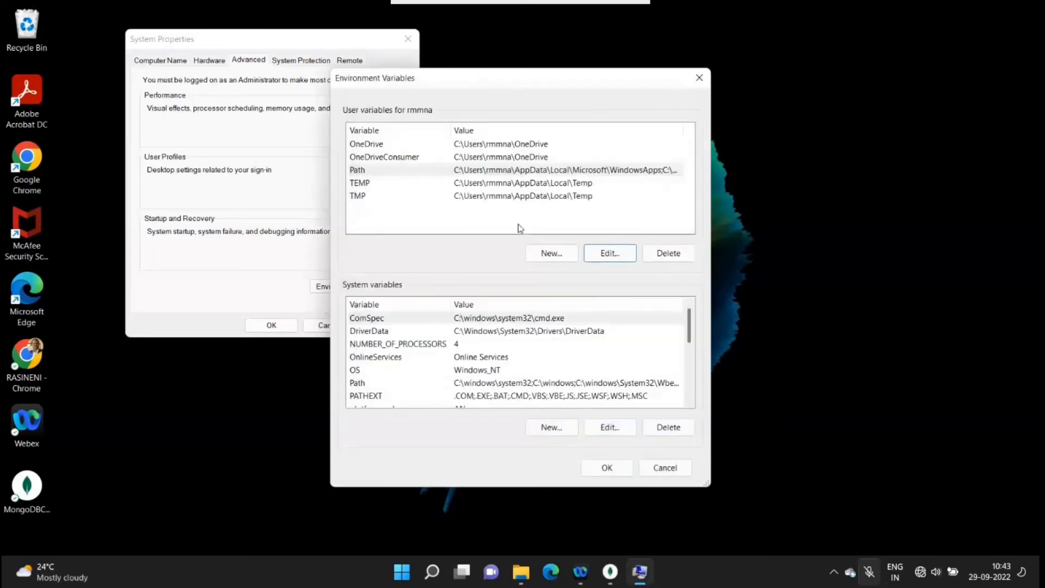
Recheck the user Path entries and close the environment variable dialogs
left_click(358, 170)
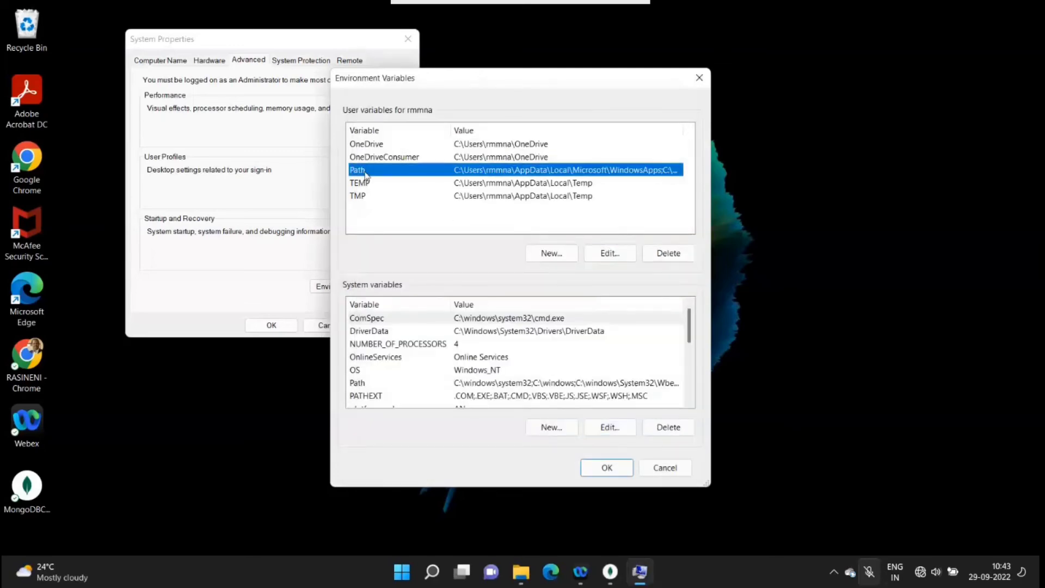
mouse_move(577, 259)
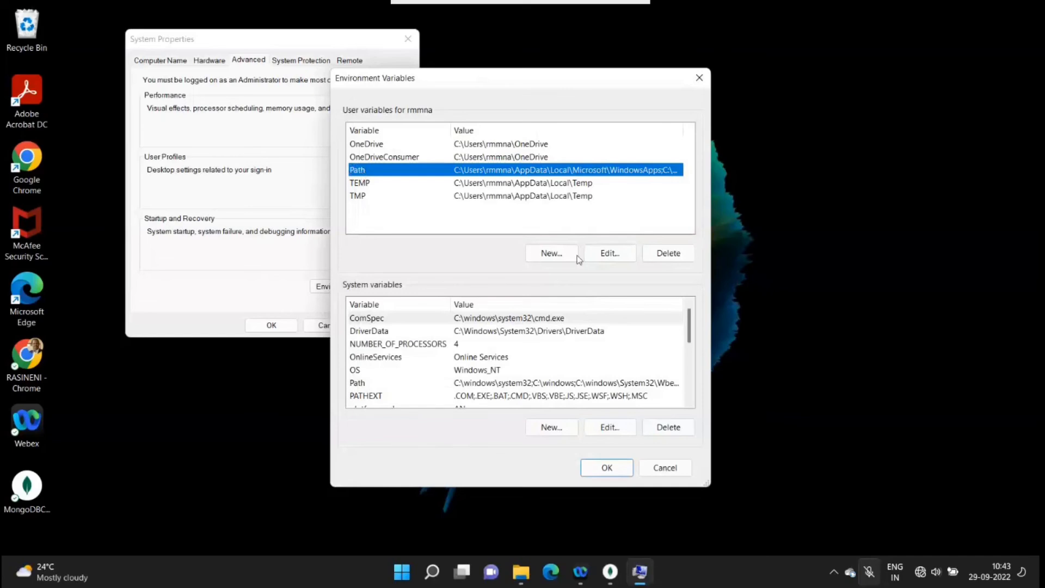
left_click(609, 253)
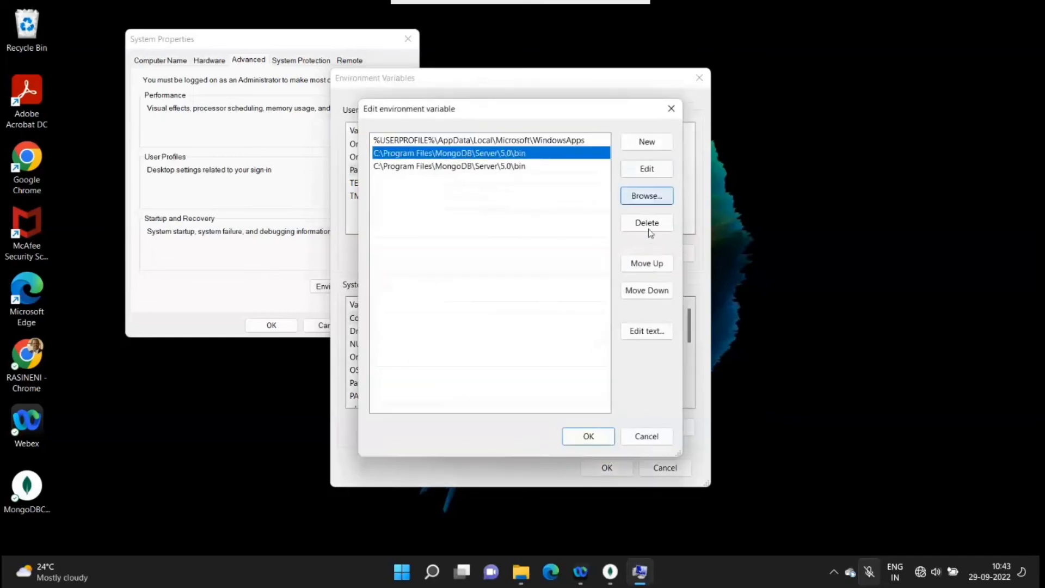
left_click(647, 223)
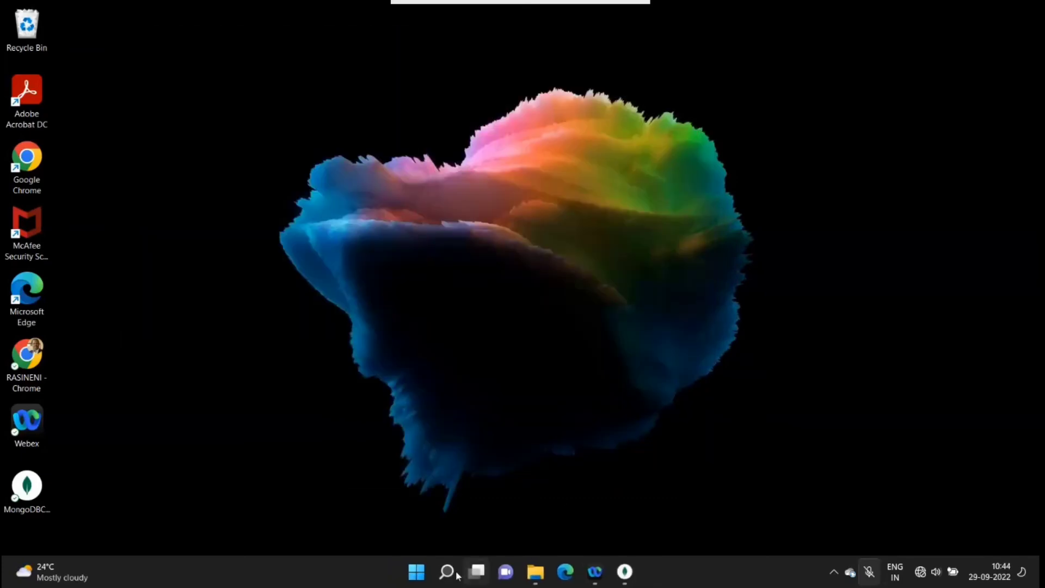
Launch Command Prompt from recent search items and maximize its window
left_click(445, 571)
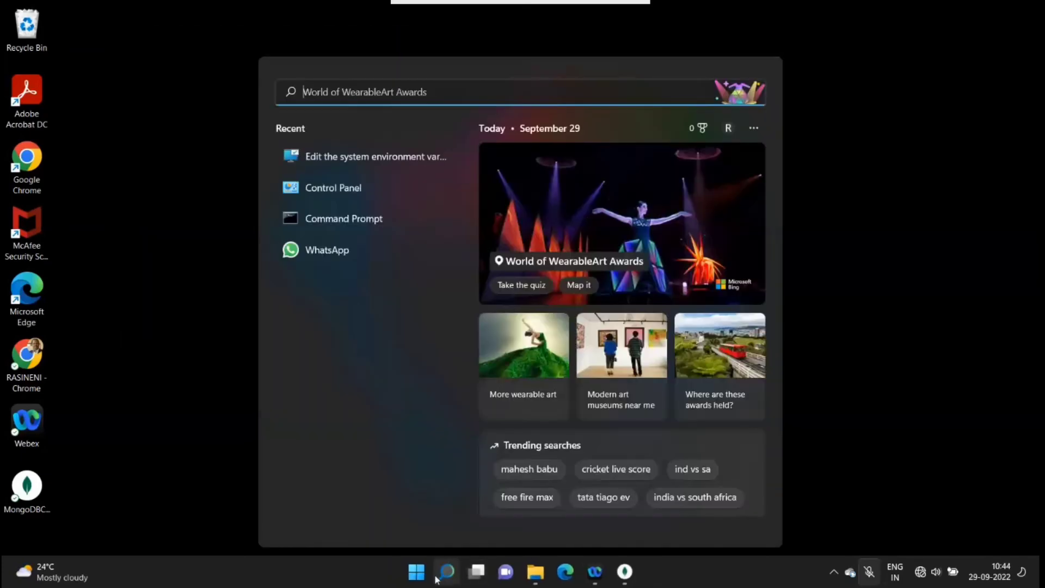
mouse_move(356, 230)
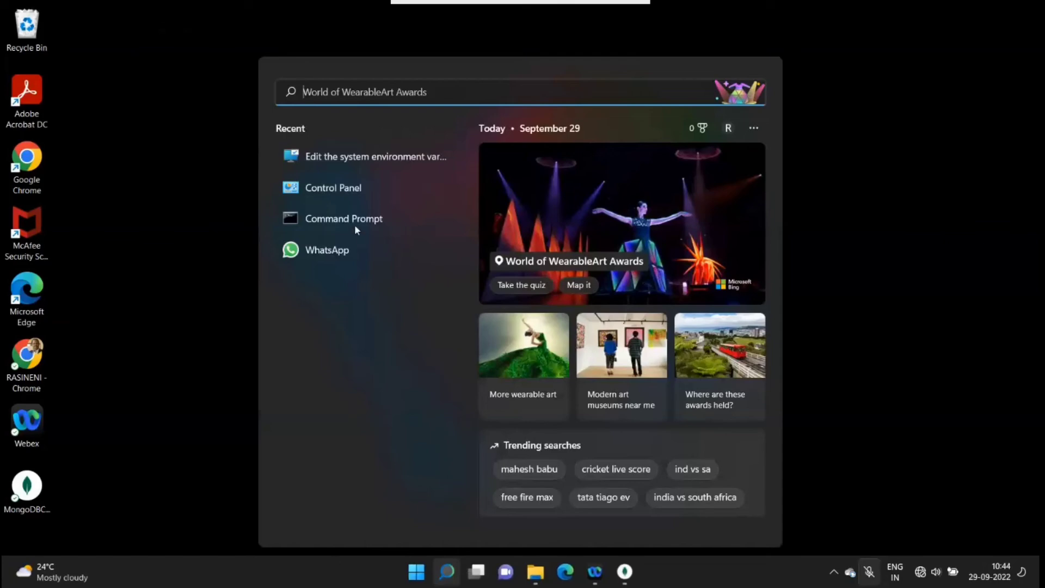
left_click(343, 218)
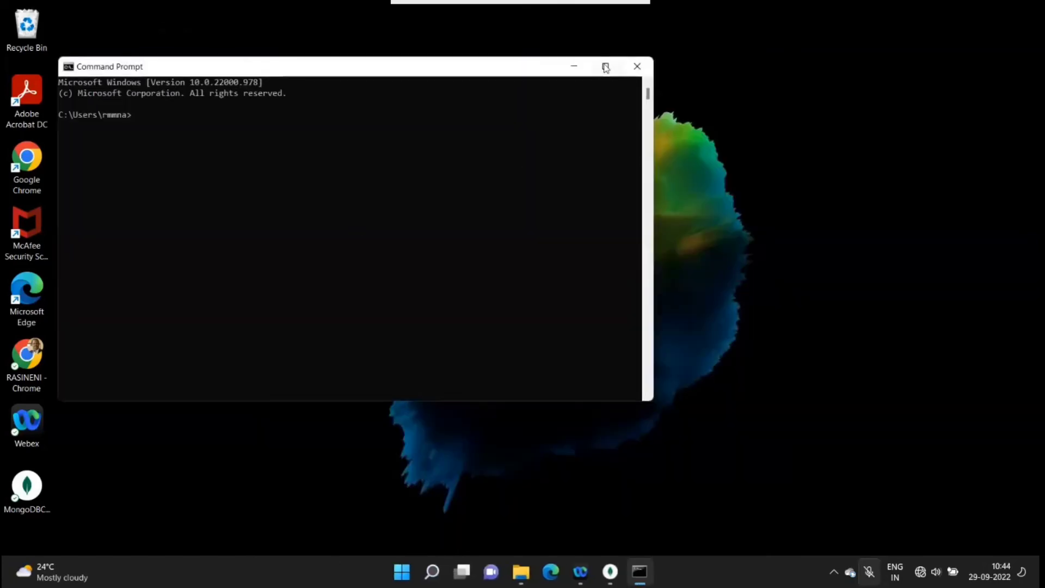
left_click(606, 65)
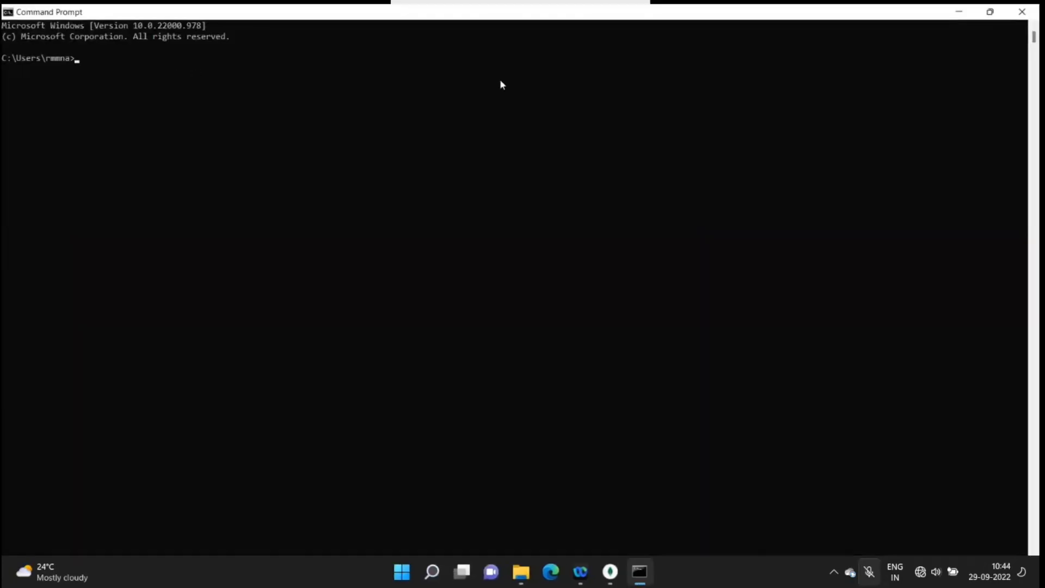
Enlarge the Command Prompt font to Consolas size 24 through its Properties
right_click(38, 10)
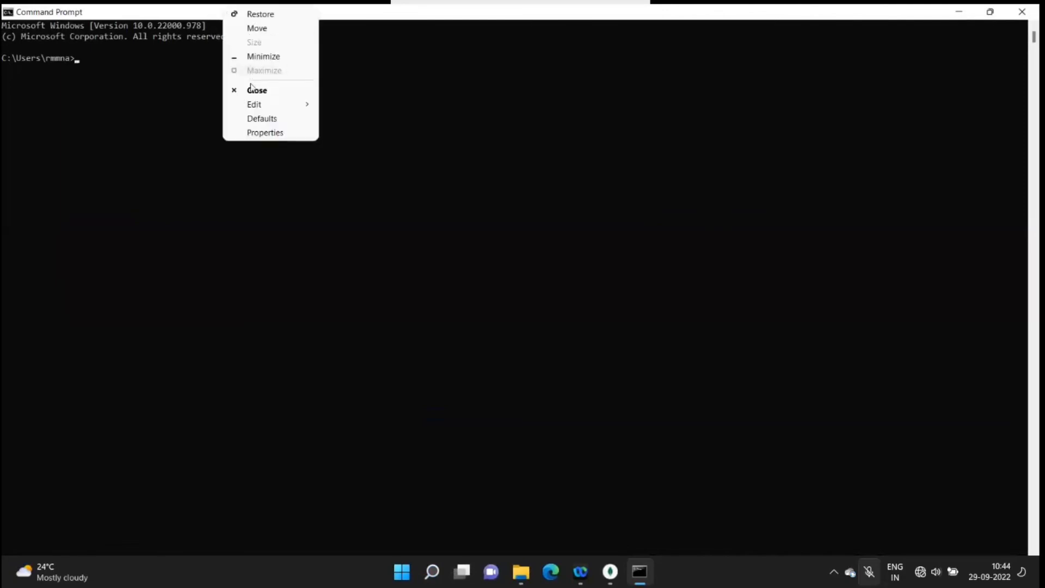
left_click(265, 132)
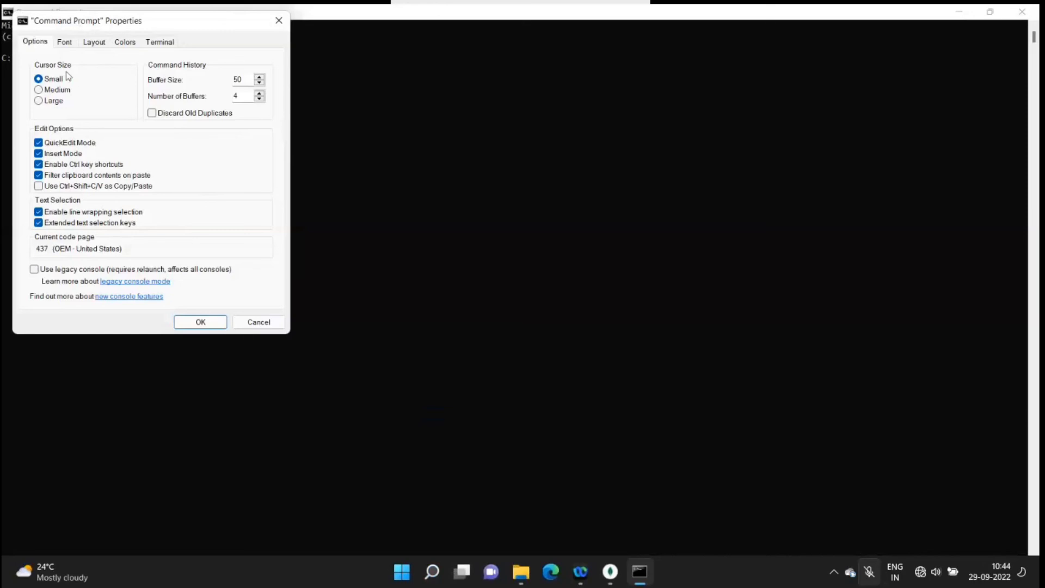
mouse_move(68, 47)
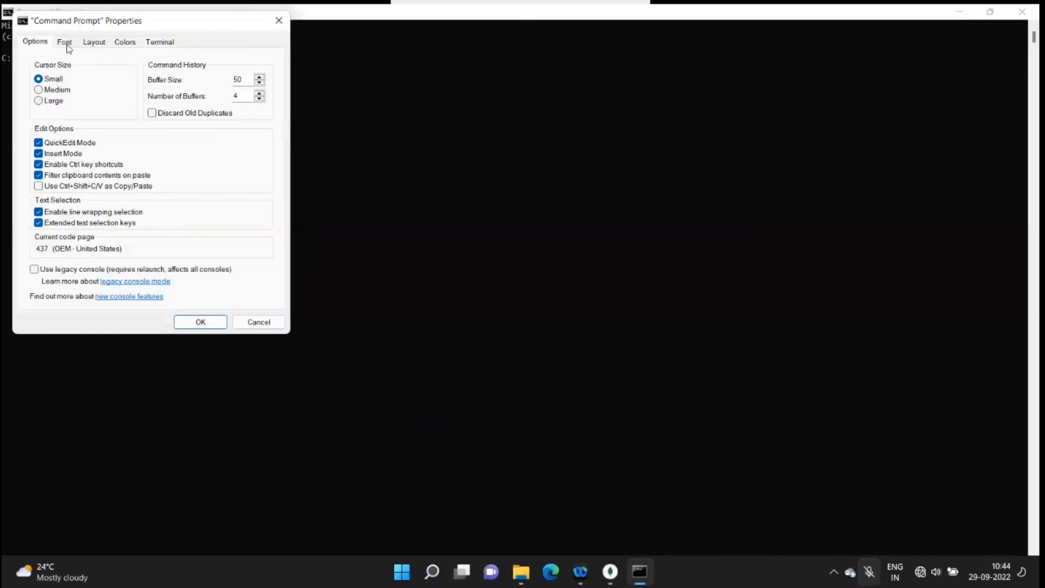
left_click(94, 42)
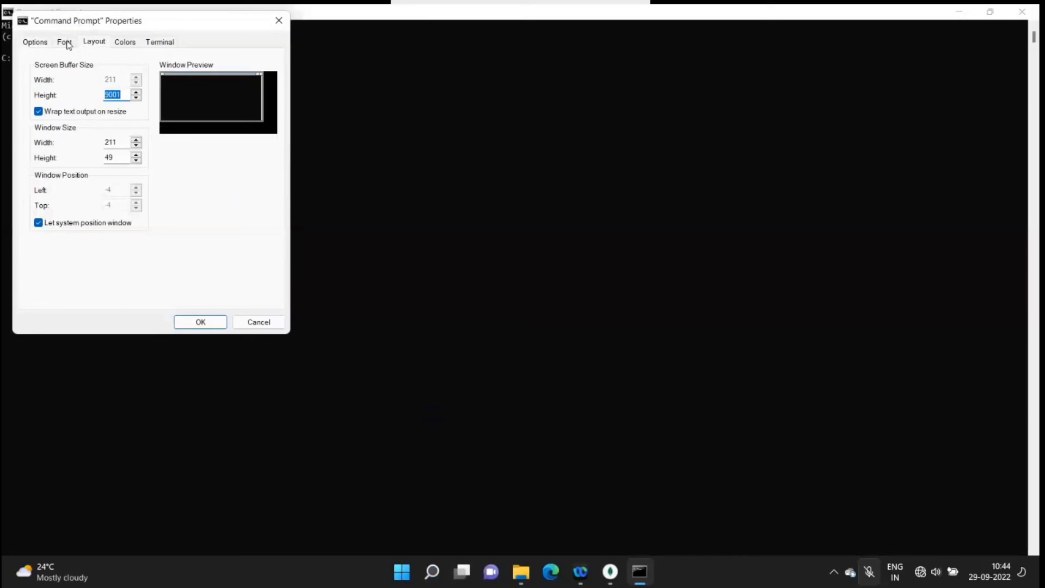
left_click(63, 42)
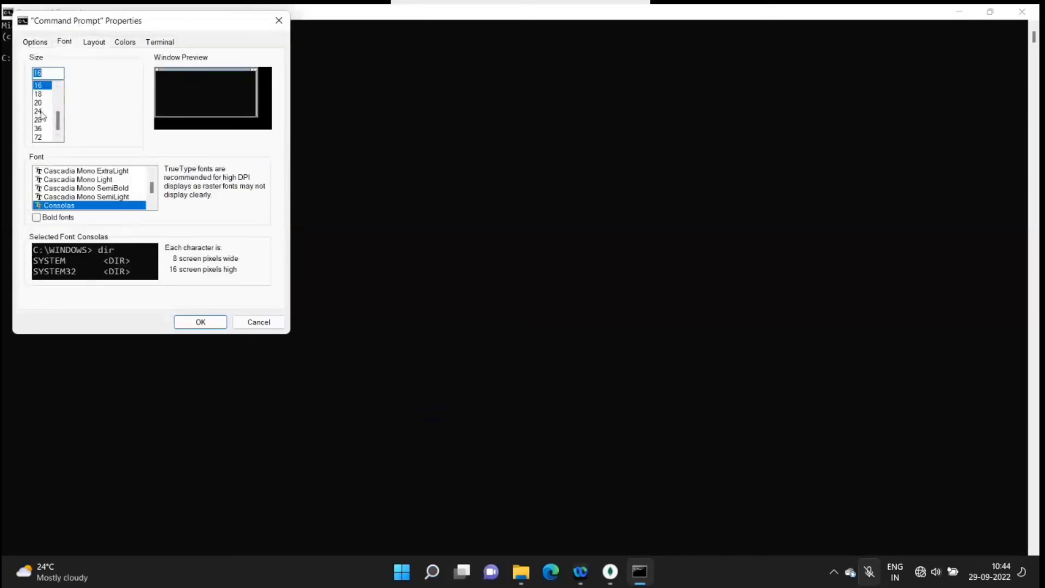
left_click(32, 109)
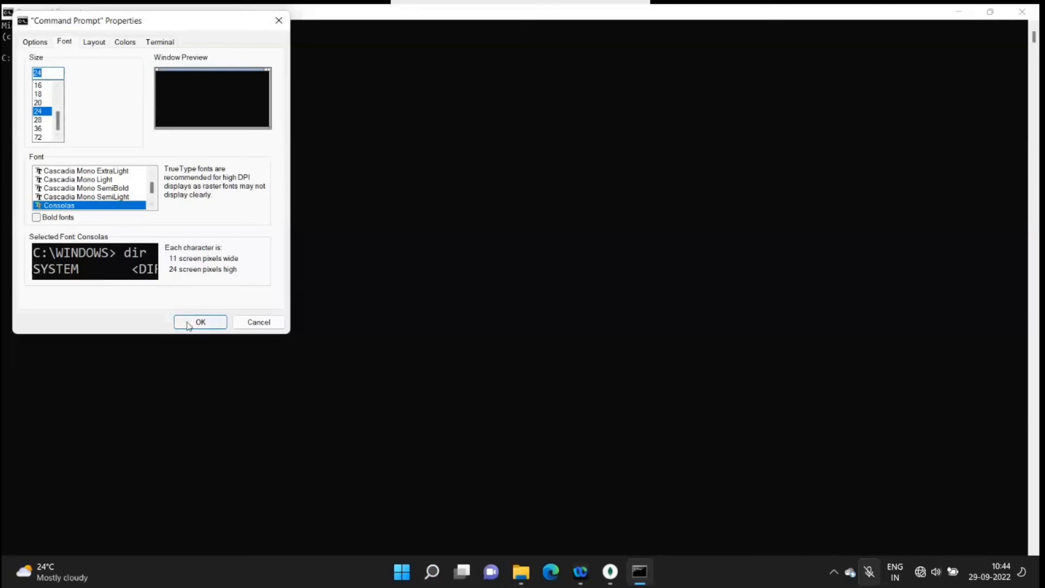
left_click(199, 322)
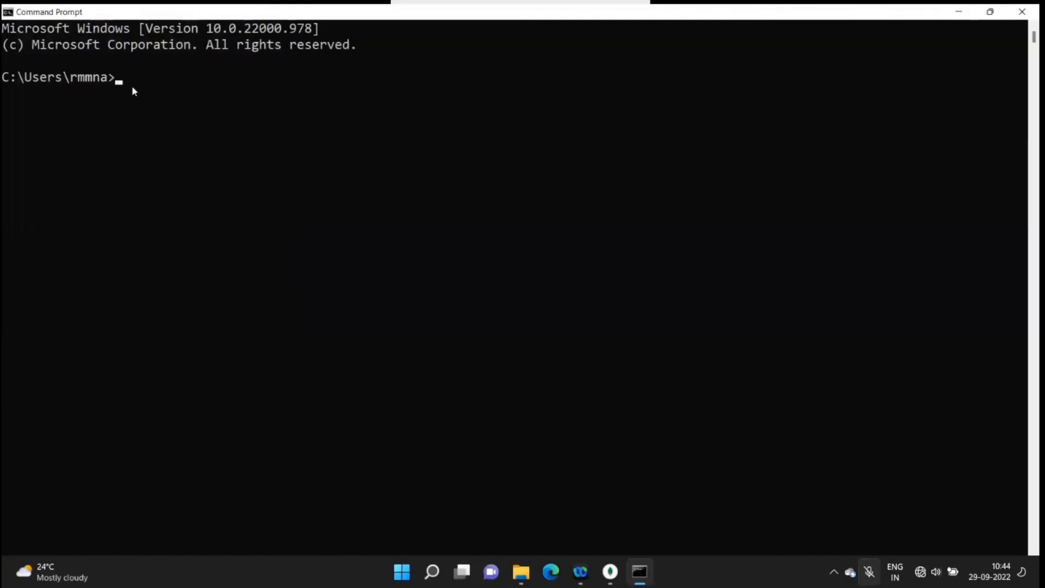
Run mongod so the server listens for connections on port 27017
type("mon")
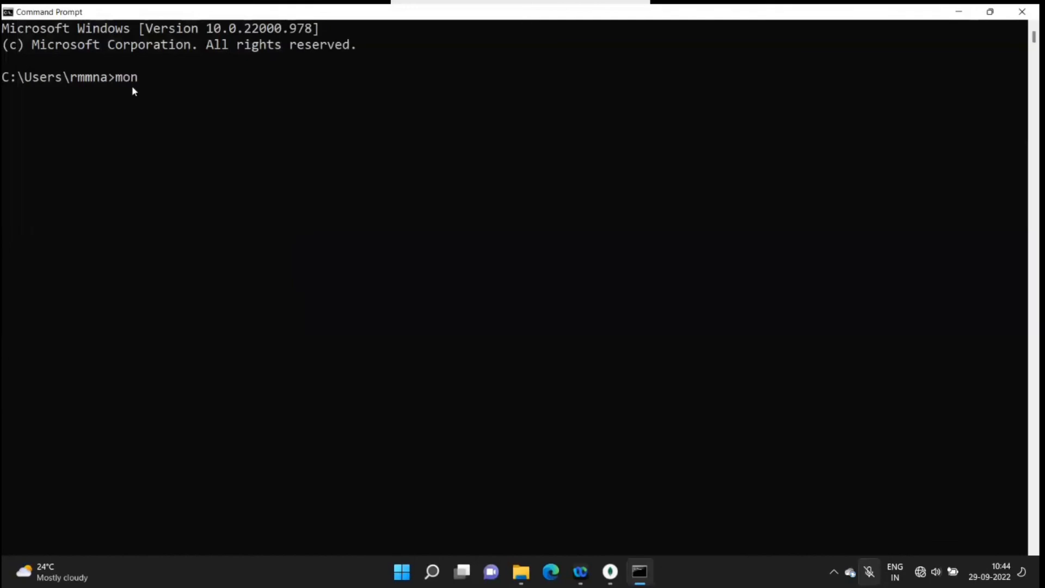
type("god")
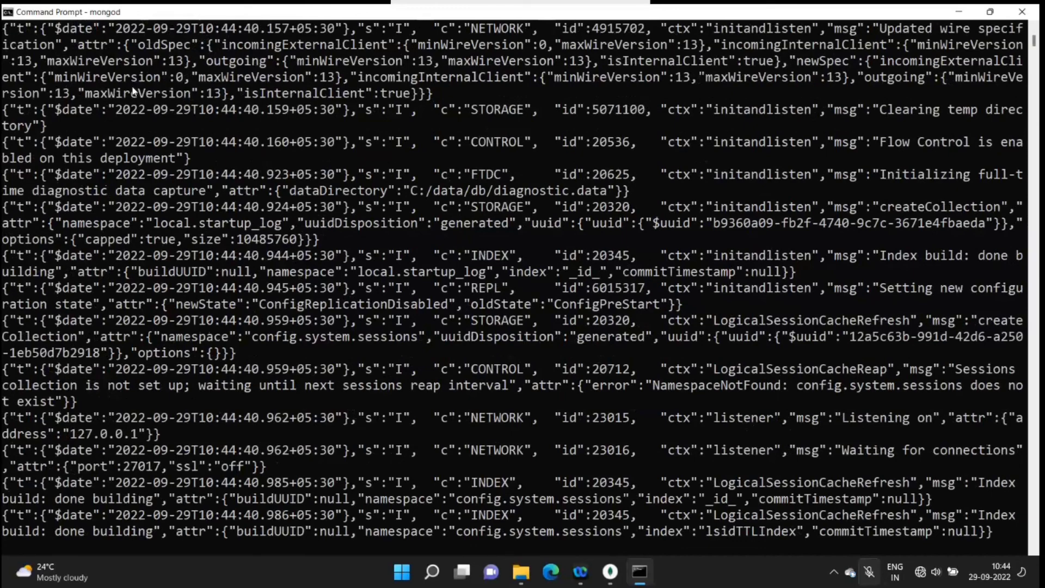
mouse_move(444, 367)
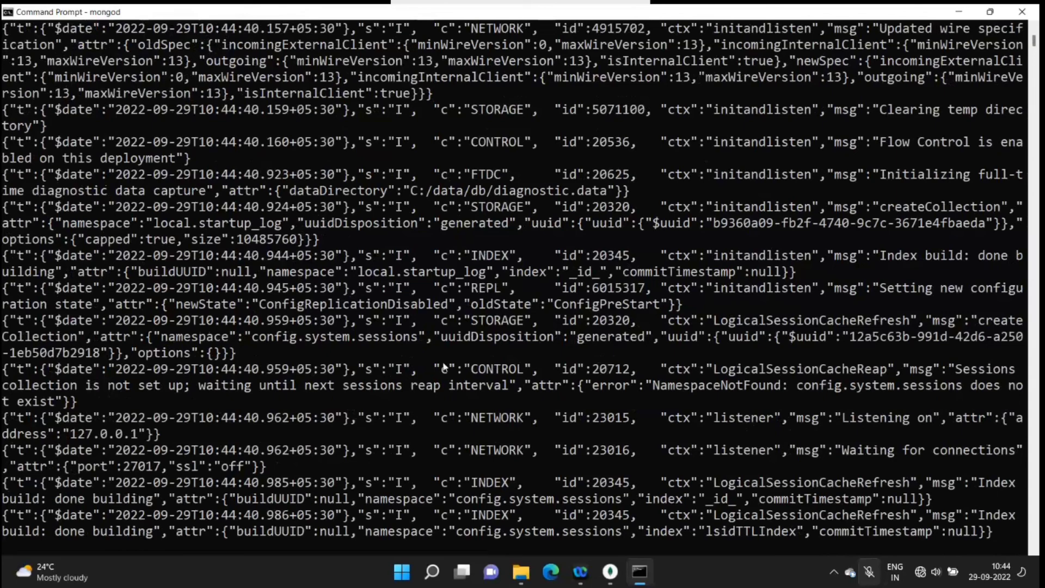
mouse_move(300, 295)
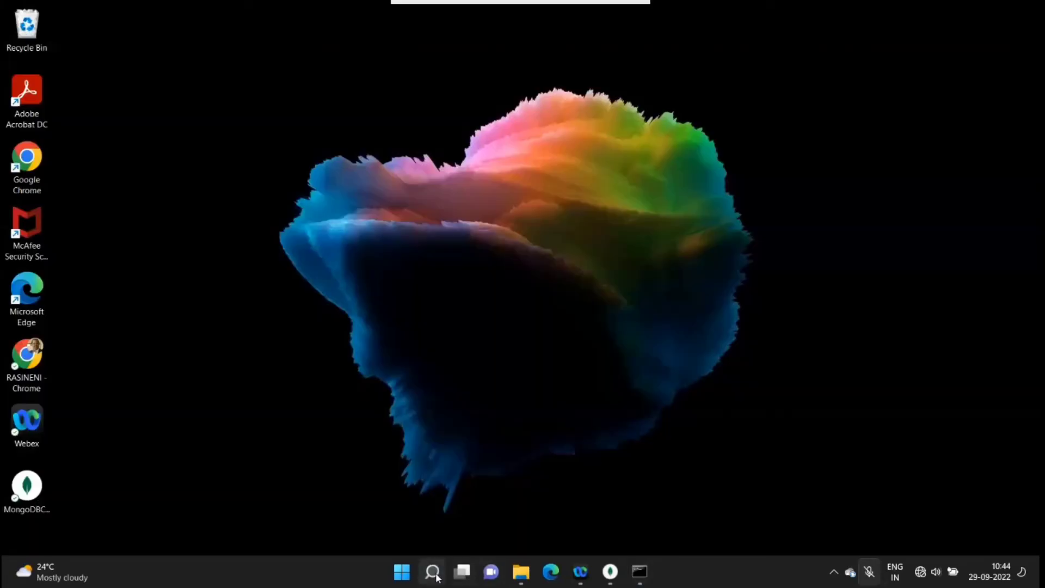
Open a second Command Prompt and run mongo, starting shell v5.0.12
left_click(432, 571)
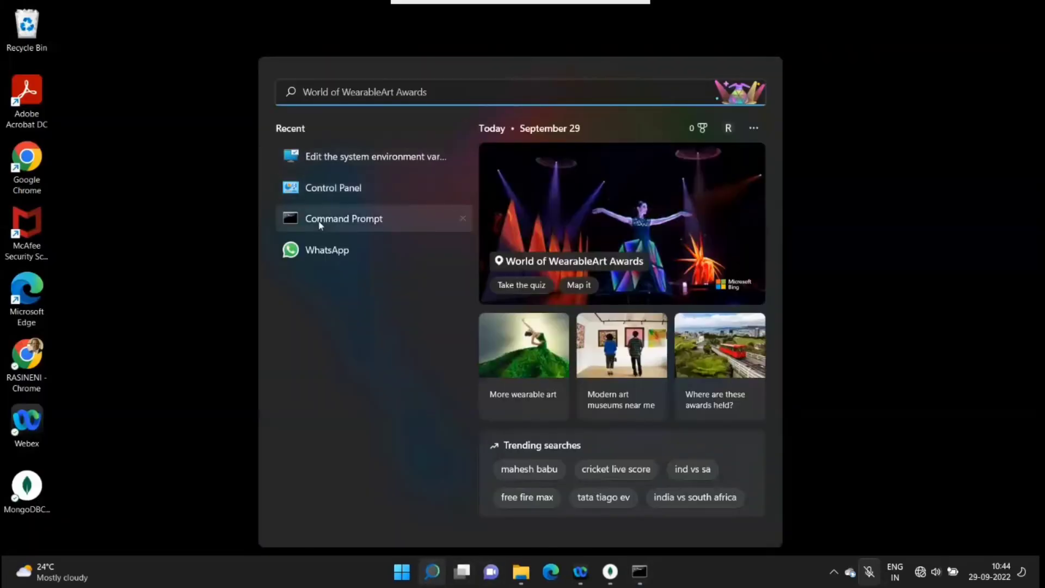
left_click(343, 218)
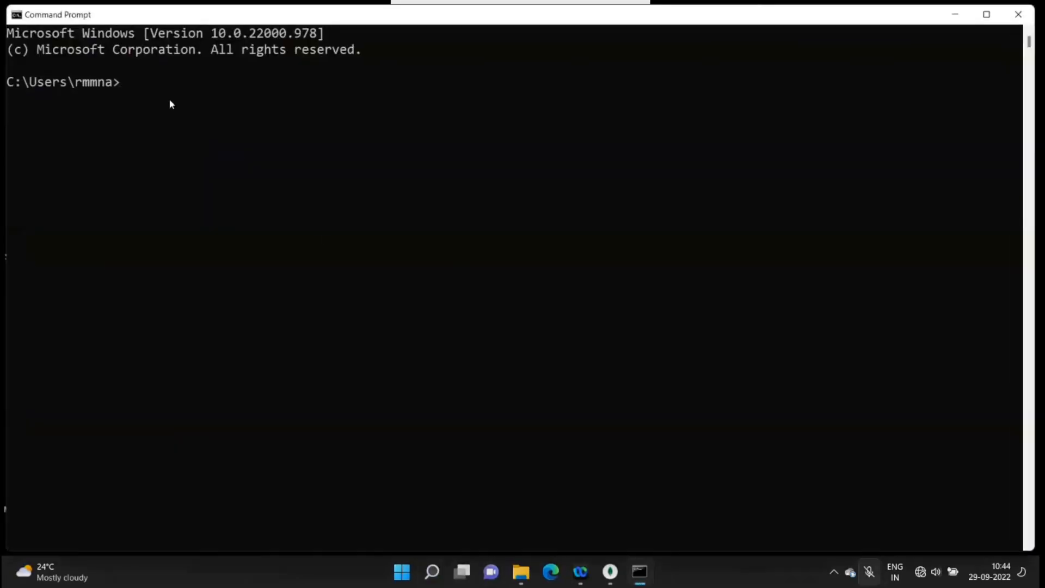
type("m")
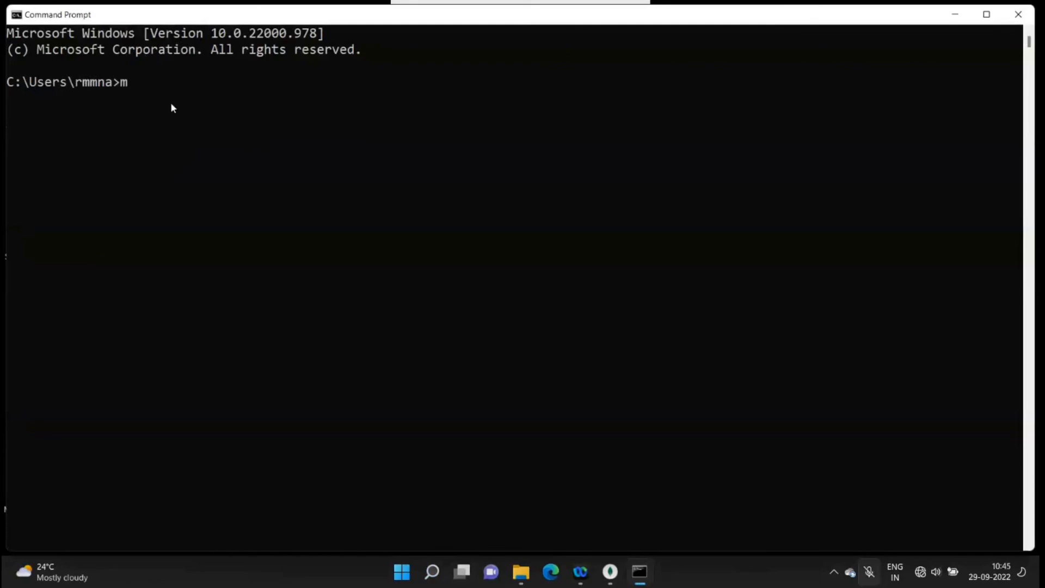
type("ong")
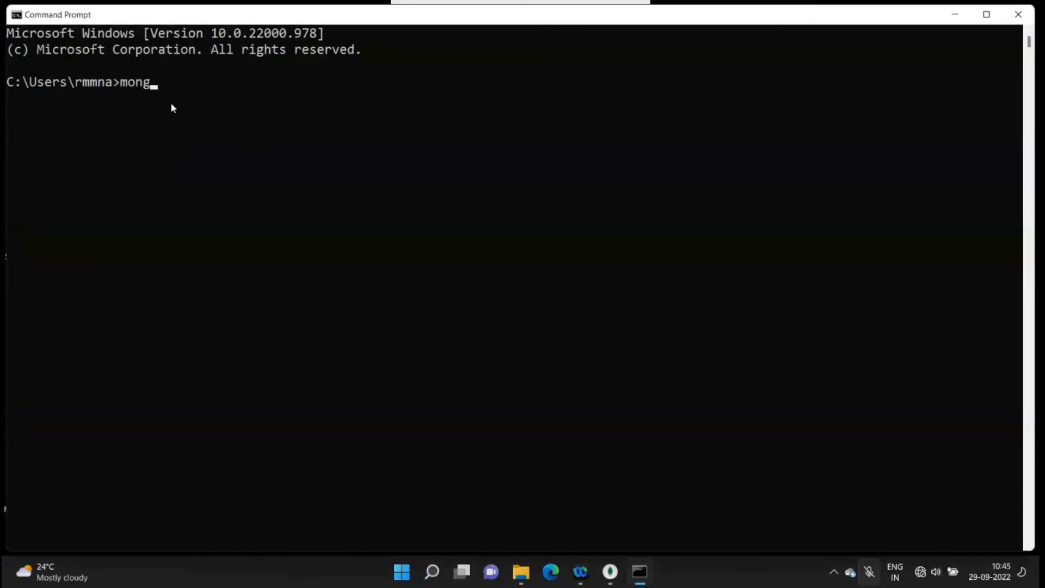
type("o")
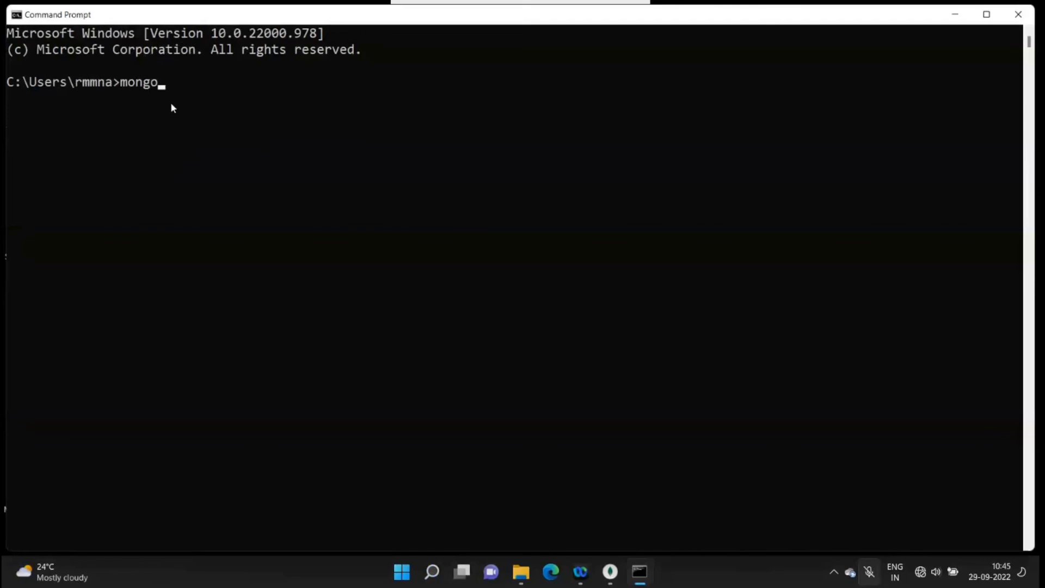
key("Enter")
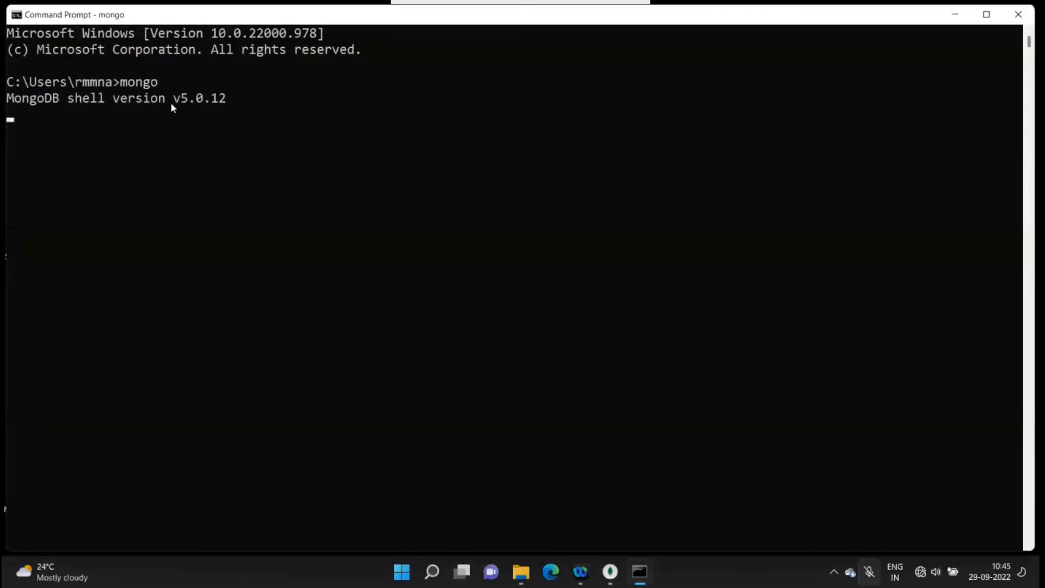